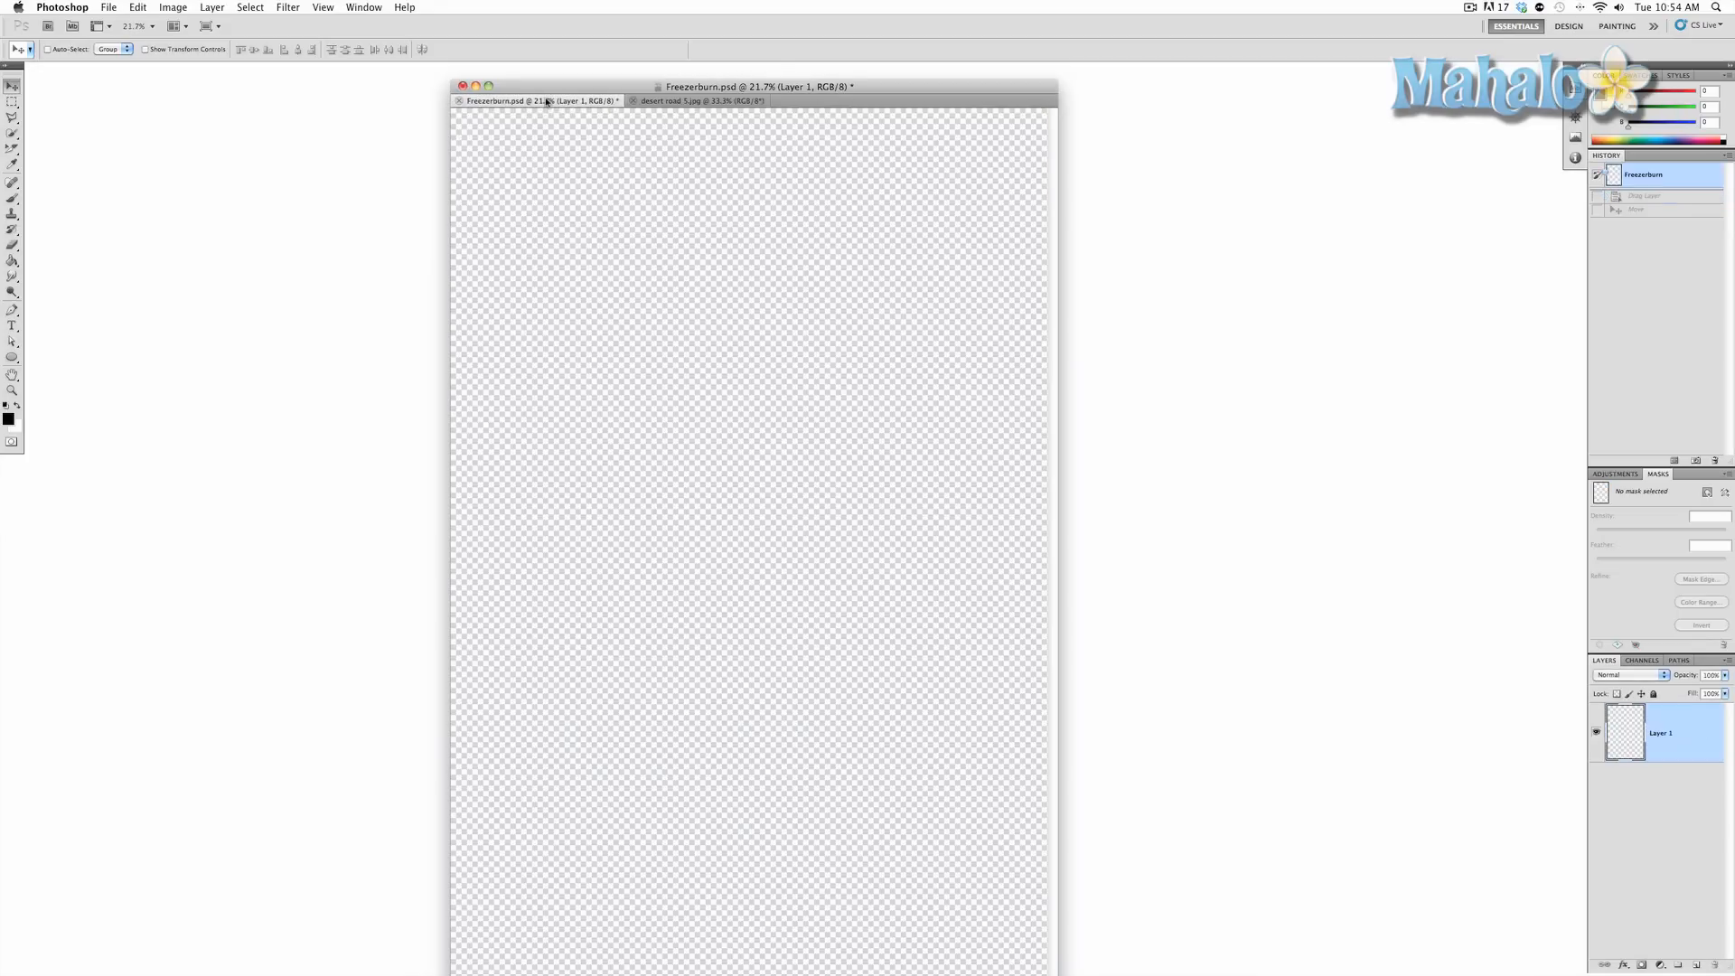
# Switch to the desert road 5.jpg document tab
pyautogui.click(698, 101)
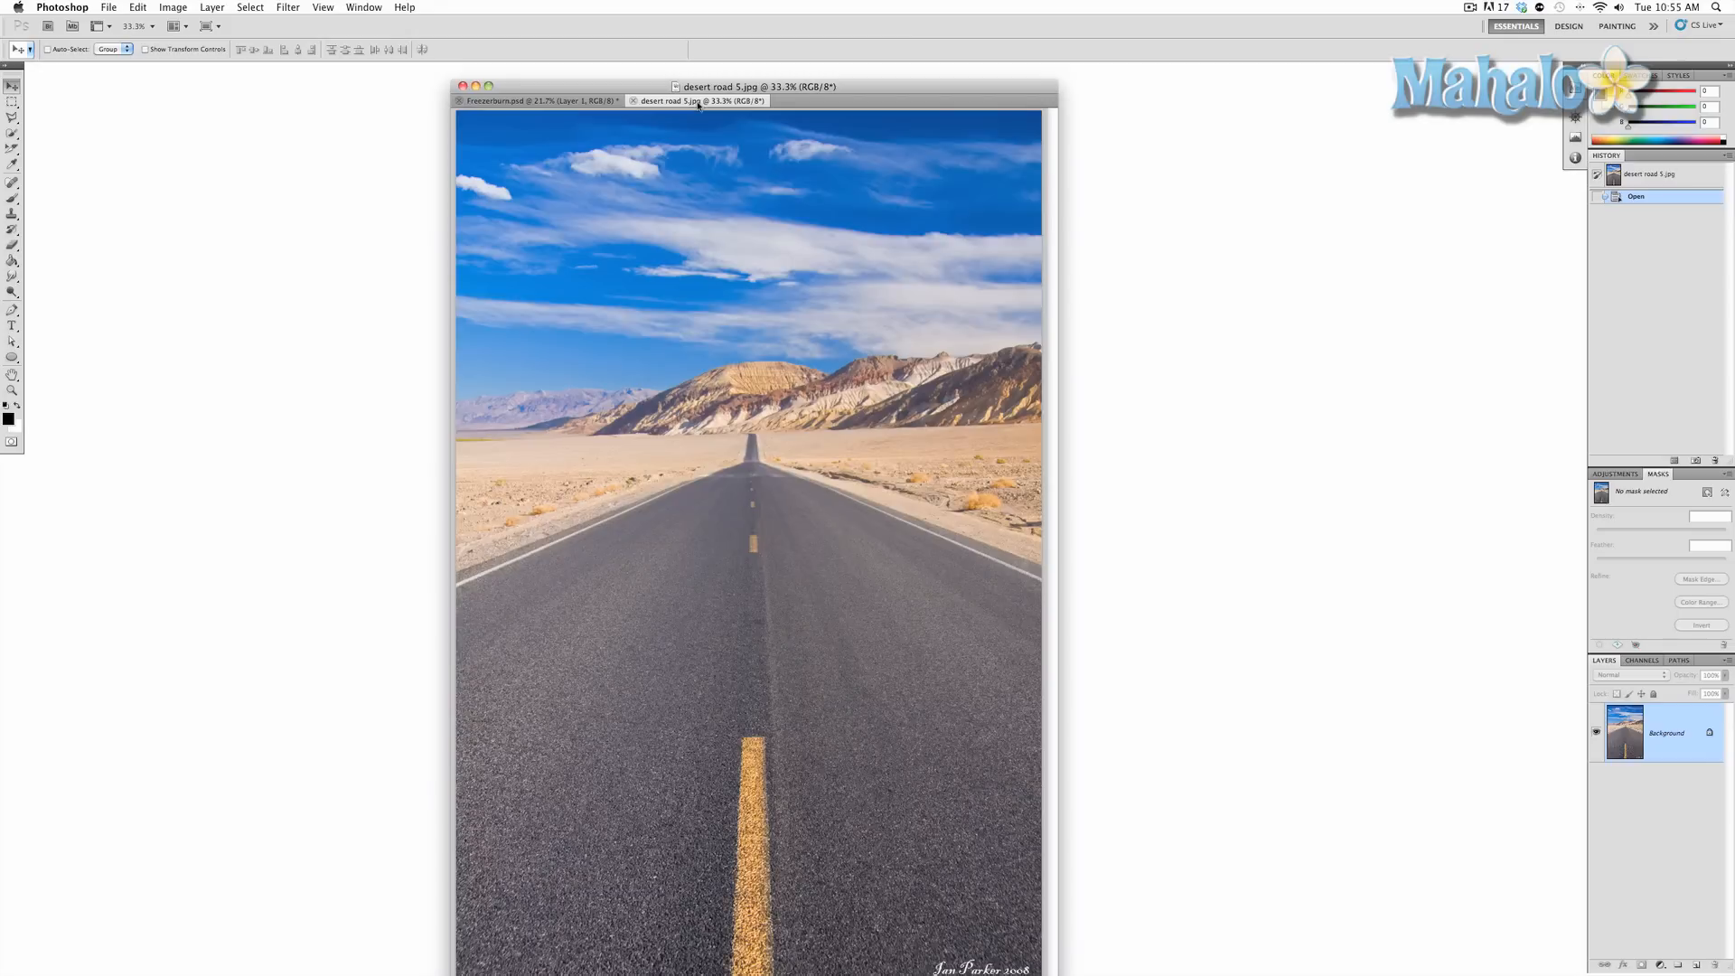
pyautogui.moveTo(684, 126)
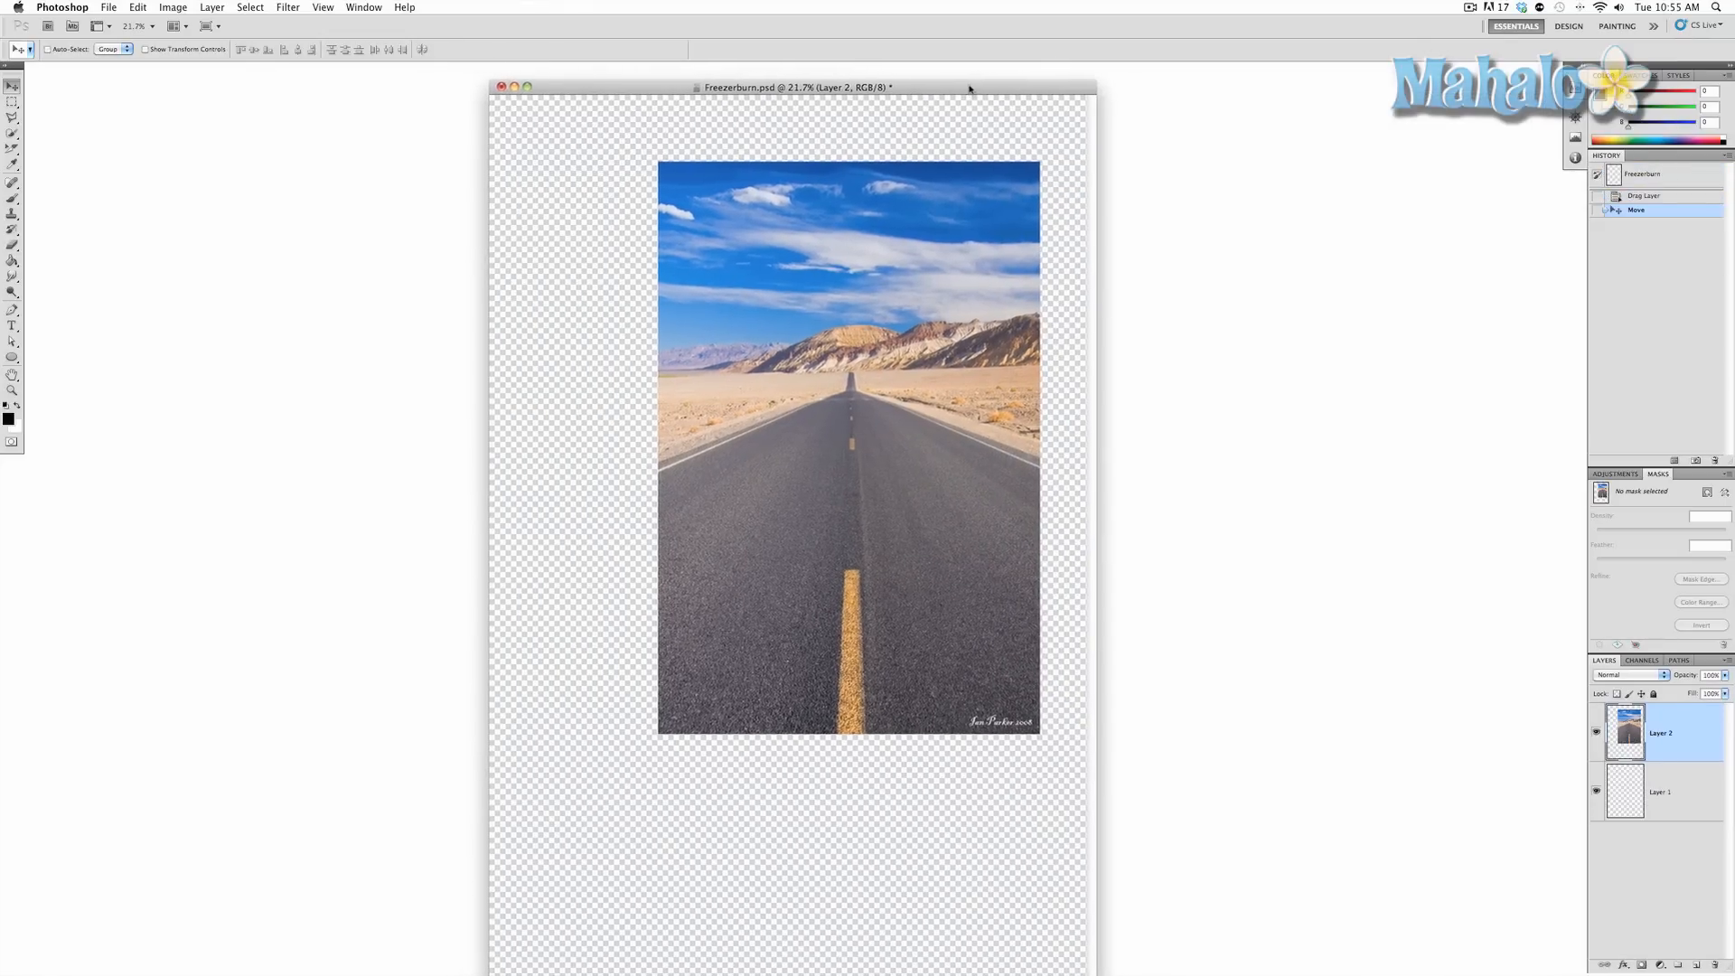
# Drag the road photo into Freezerburn.psd as Layer 2 and centre it on the page
pyautogui.moveTo(794, 86); pyautogui.dragTo(864, 74)
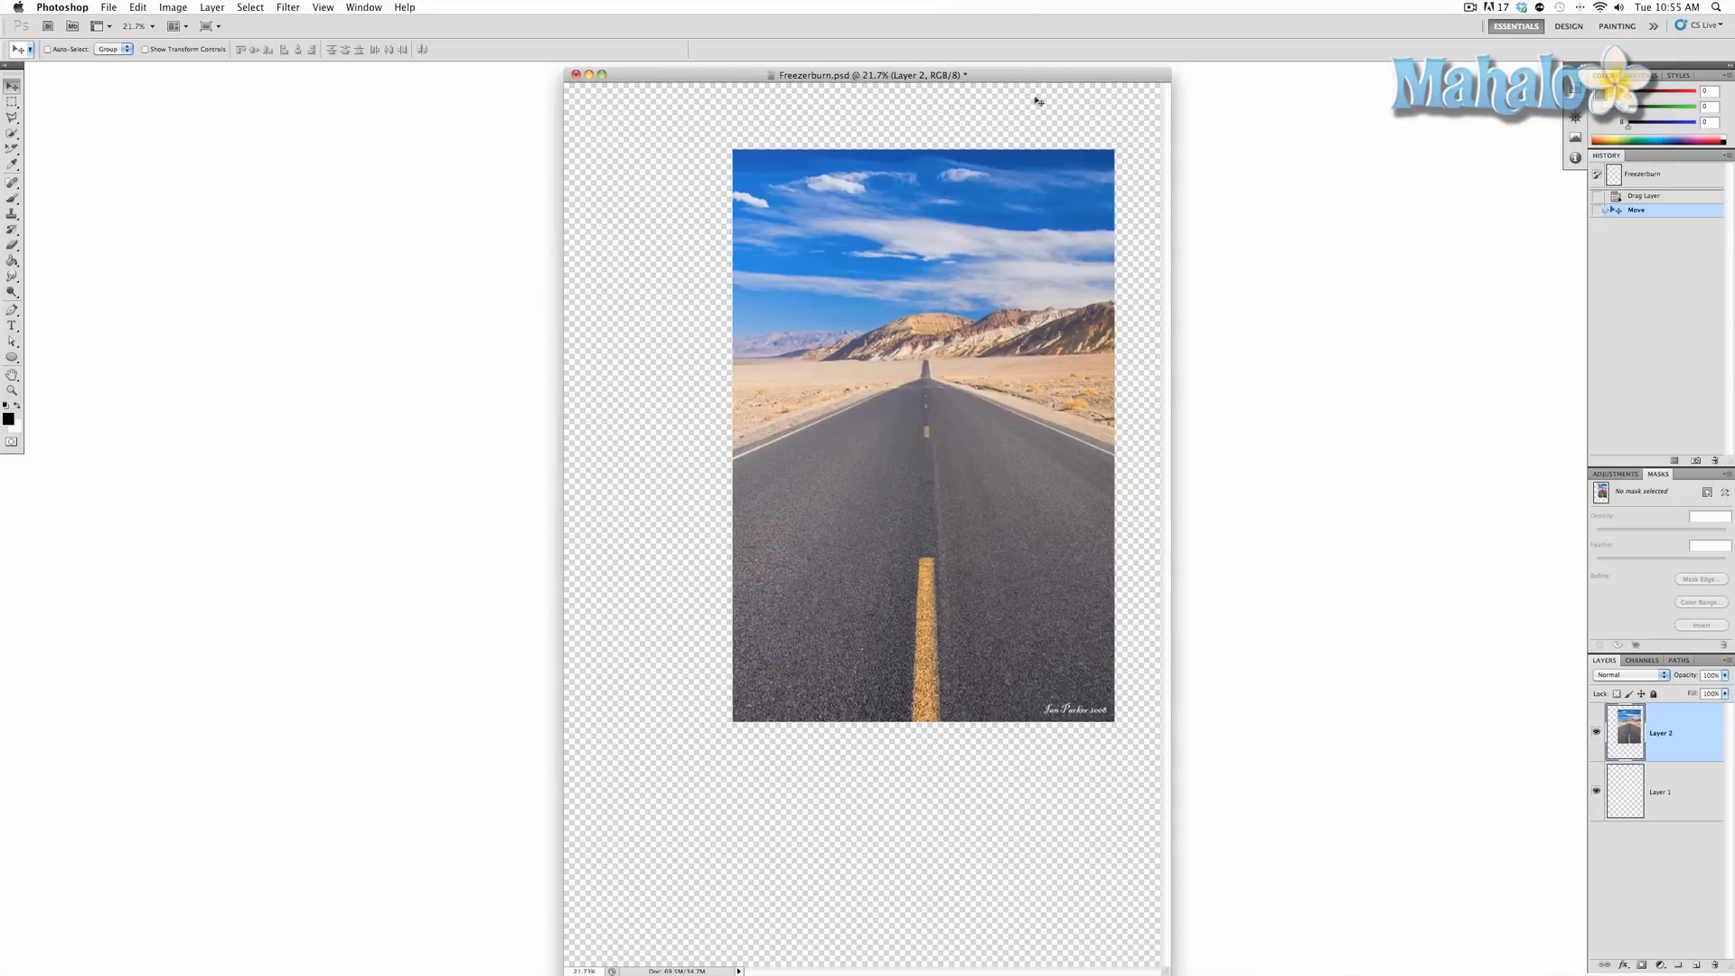
pyautogui.moveTo(965, 240)
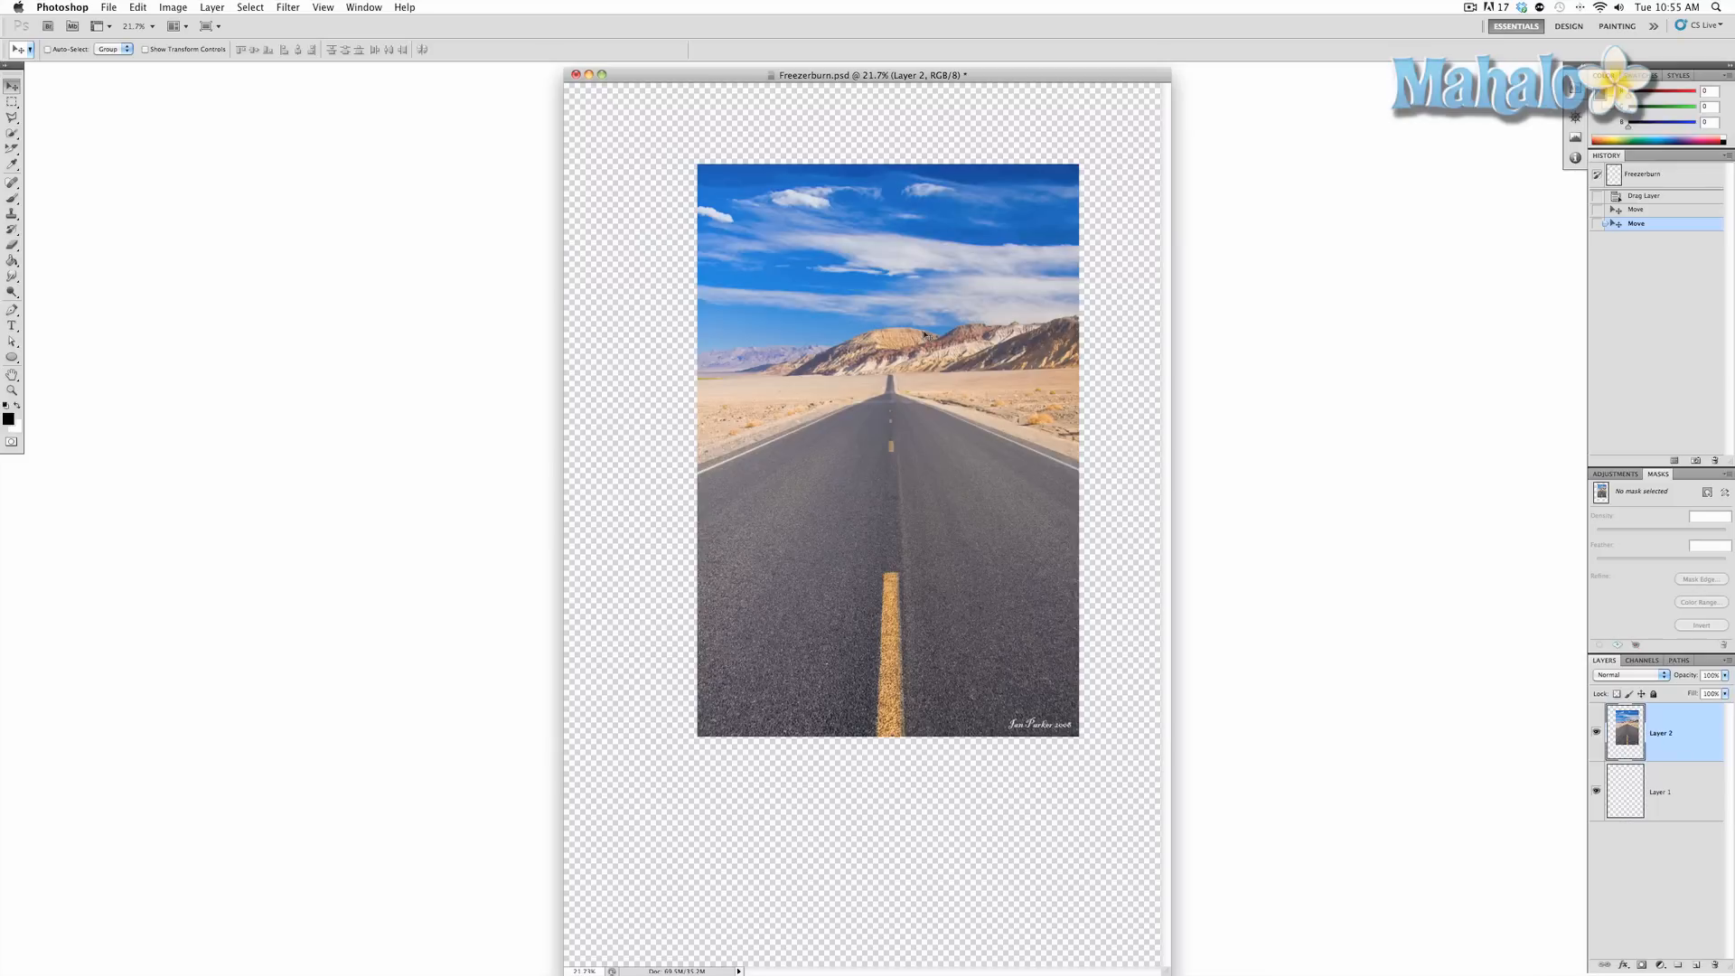
# Start a Free Transform (Cmd+T) on the road photo layer to scale it
pyautogui.press('cmd+t')
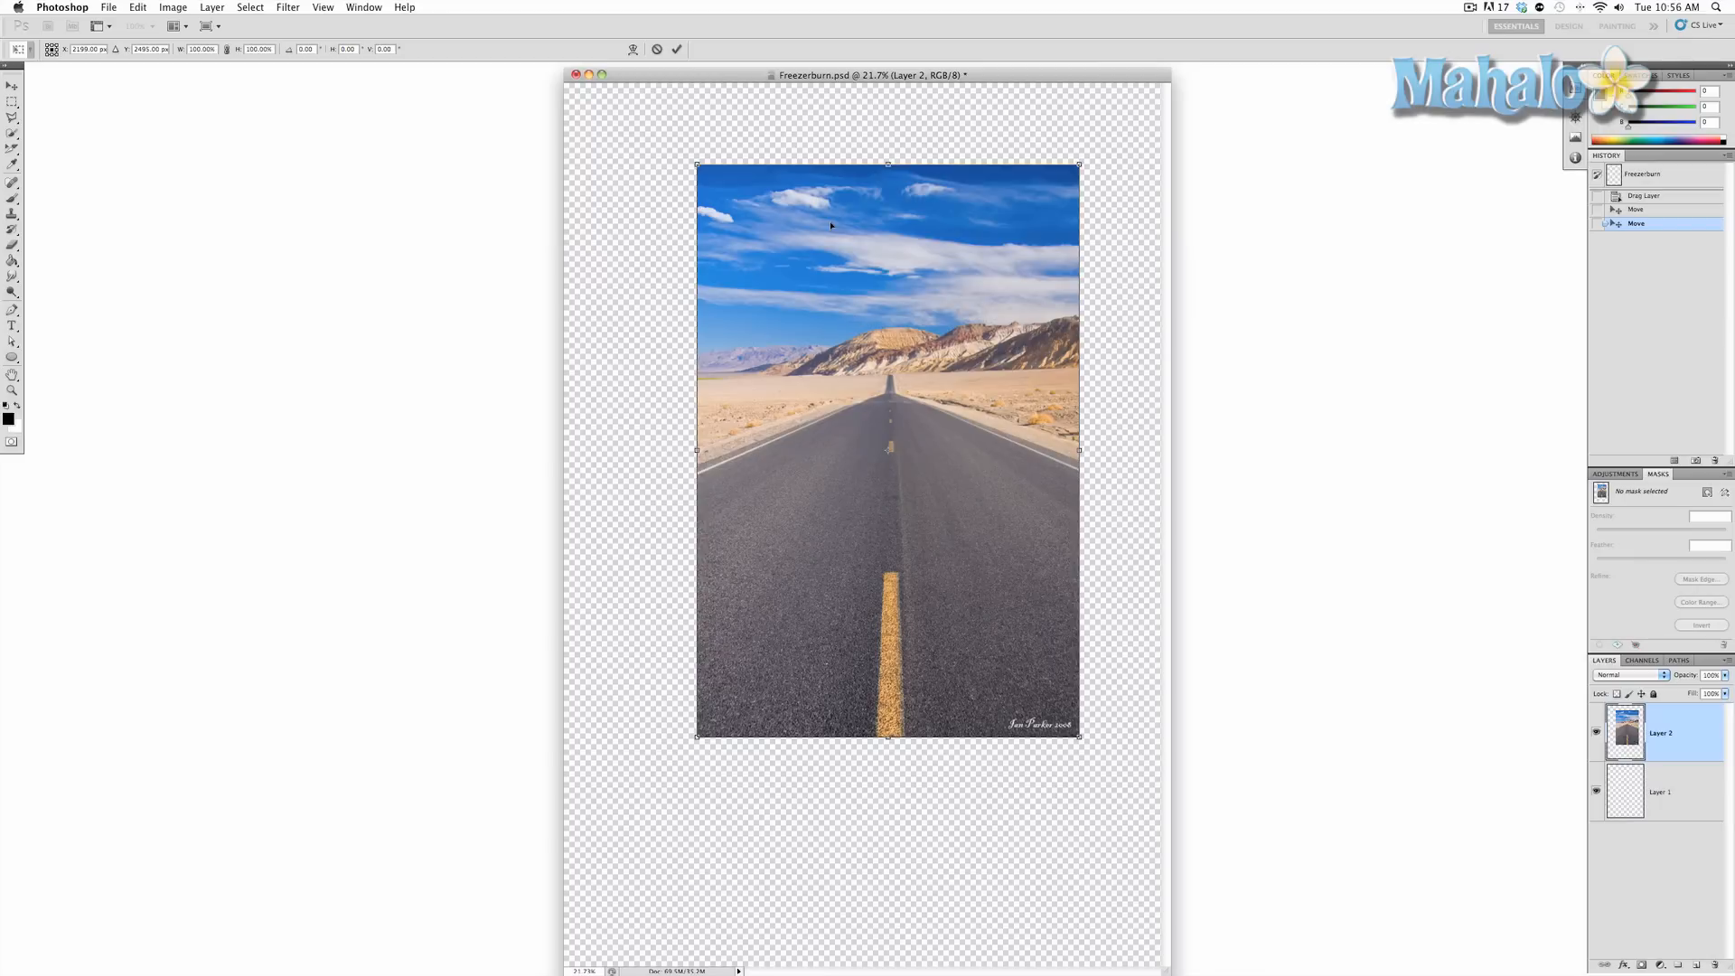
pyautogui.moveTo(835, 238)
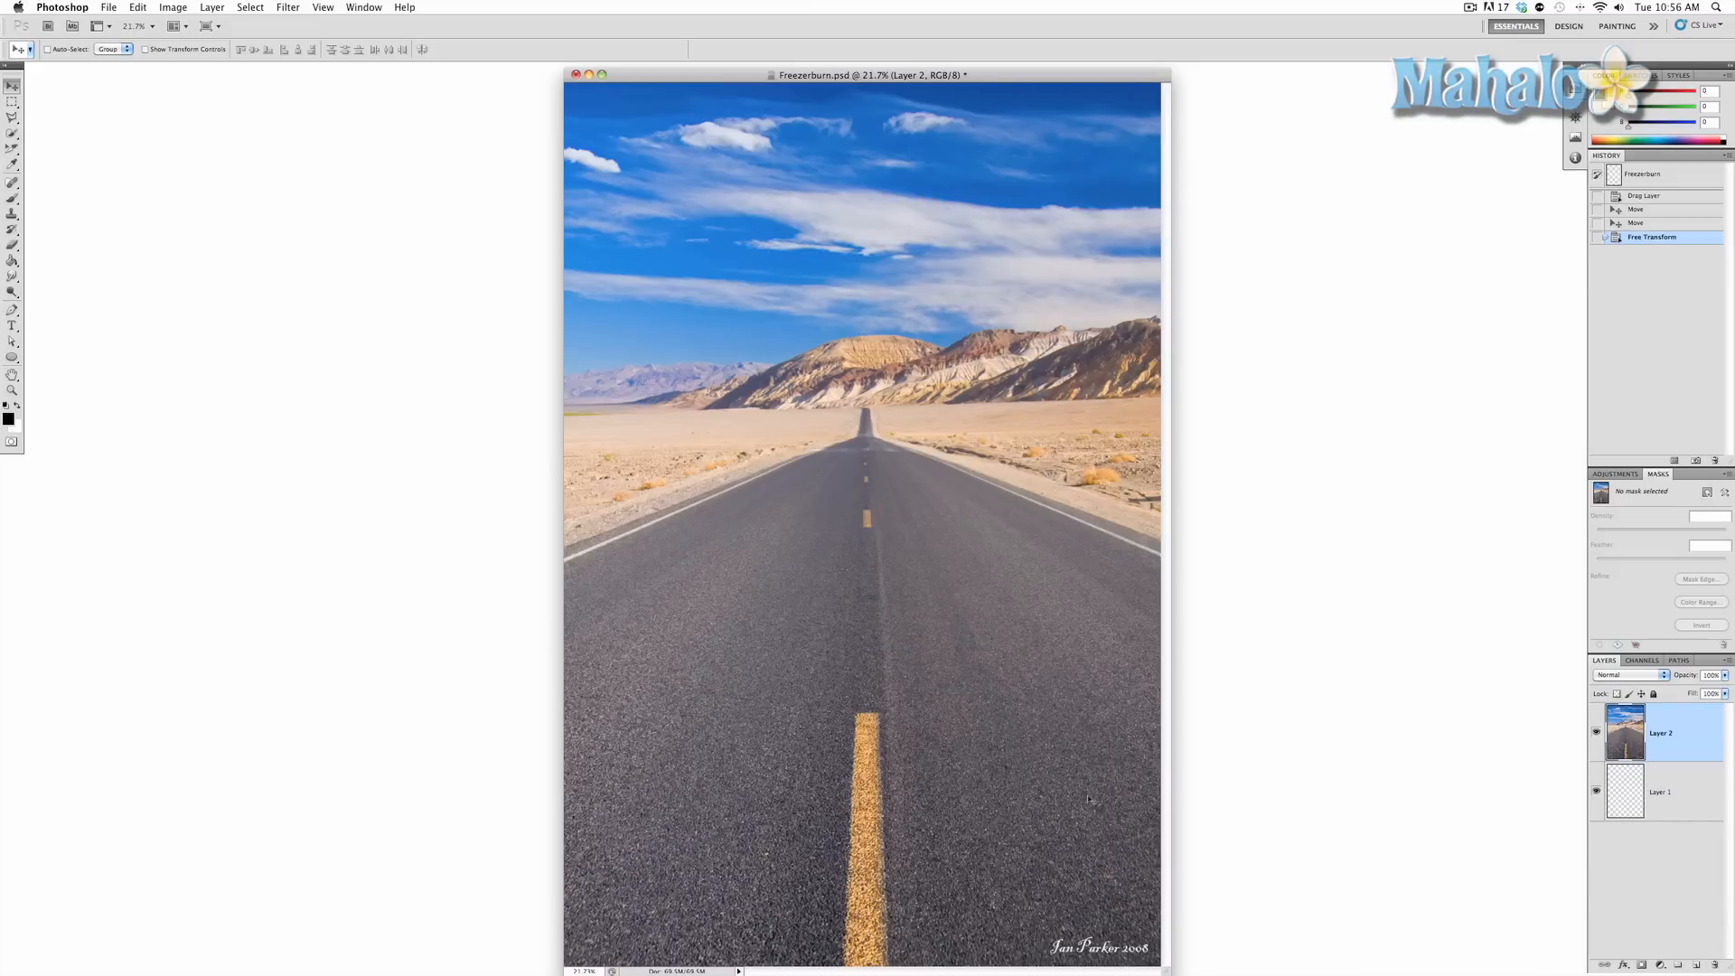
pyautogui.moveTo(1079, 754)
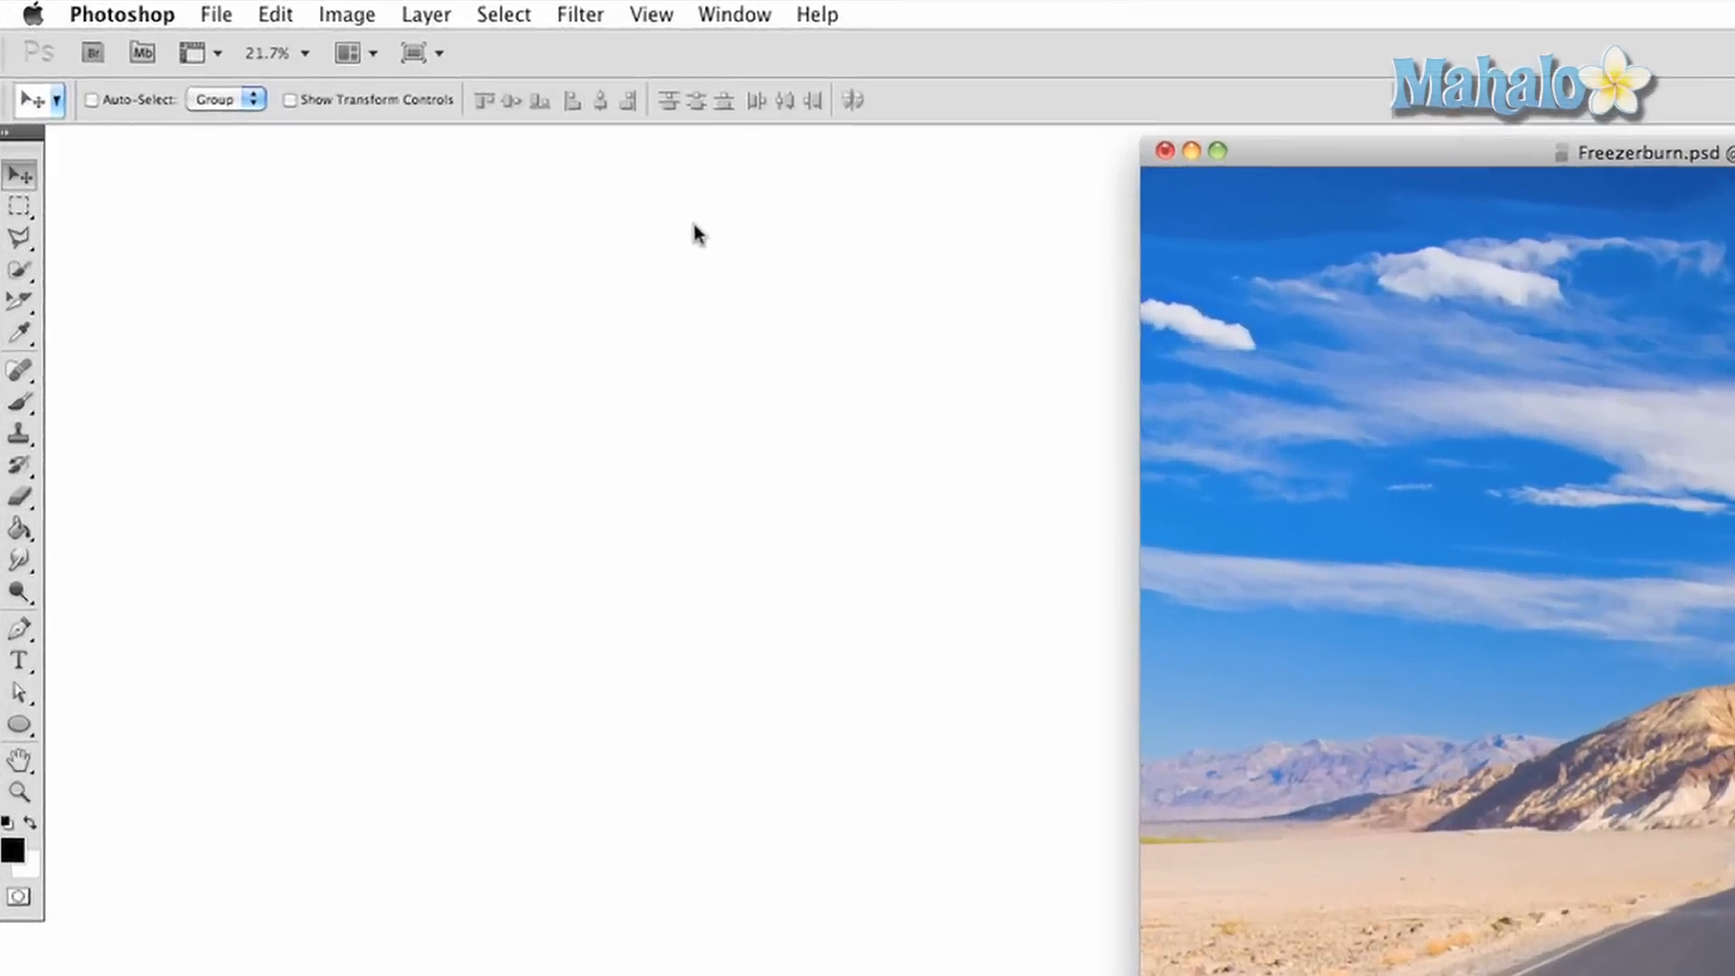
# Apply Brightness/Contrast to the road photo with brightness -6 and contrast 48
pyautogui.click(421, 16)
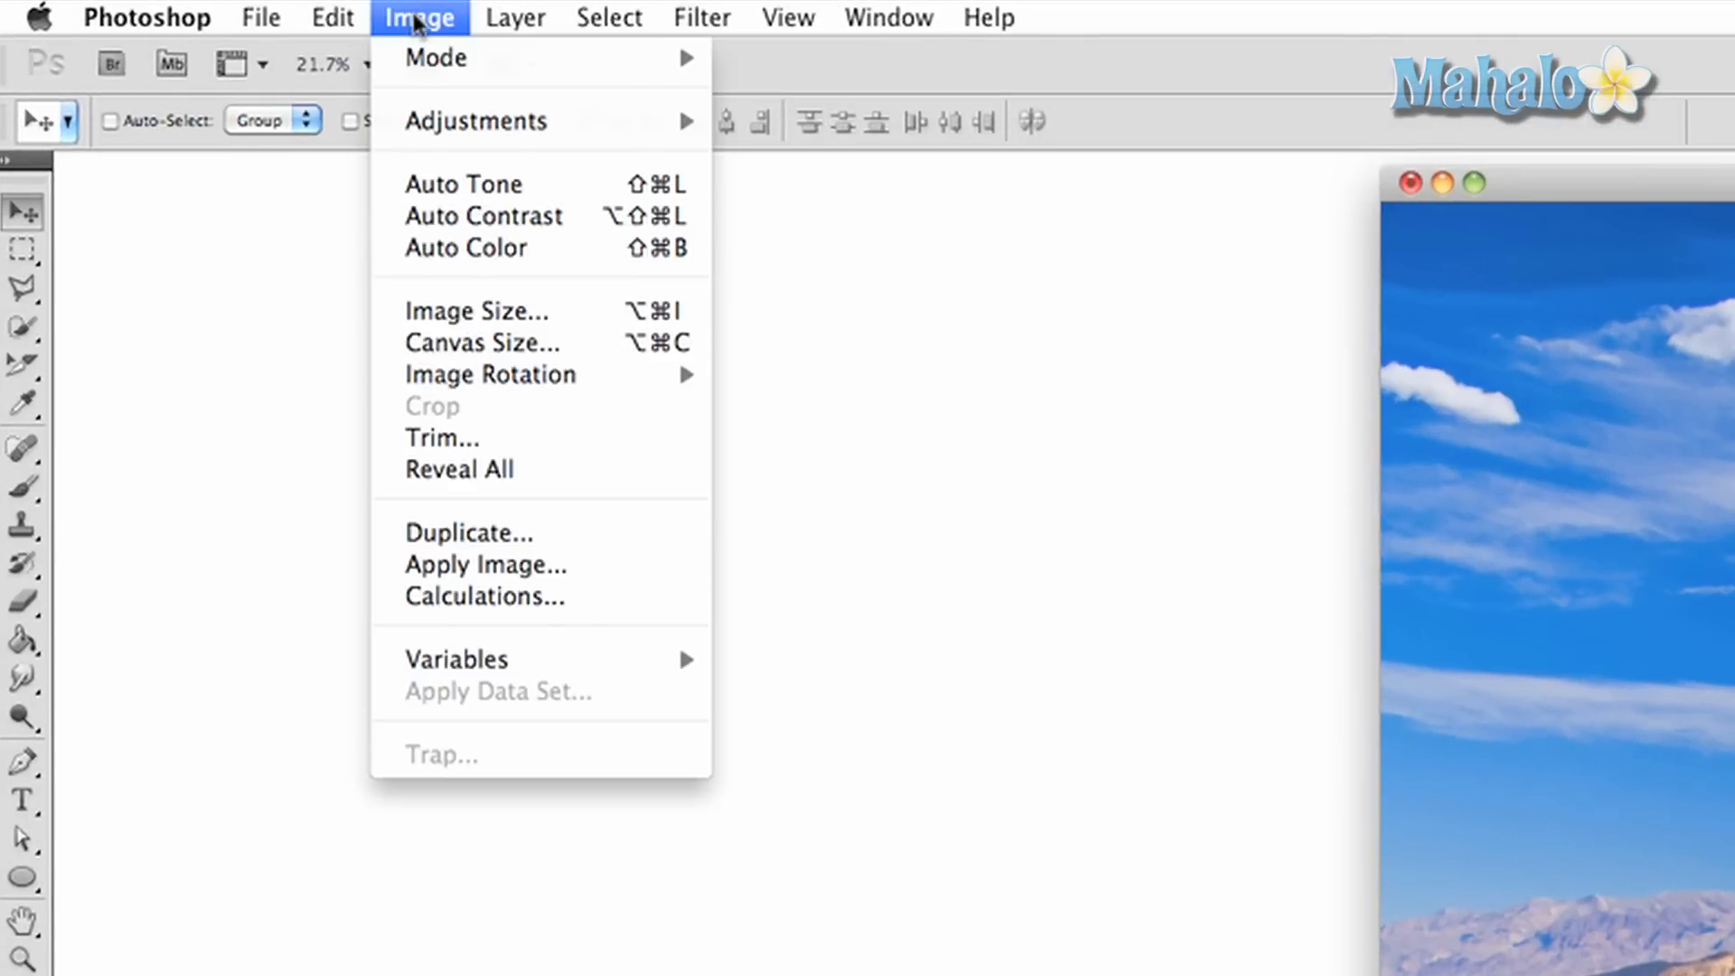
pyautogui.moveTo(475, 121)
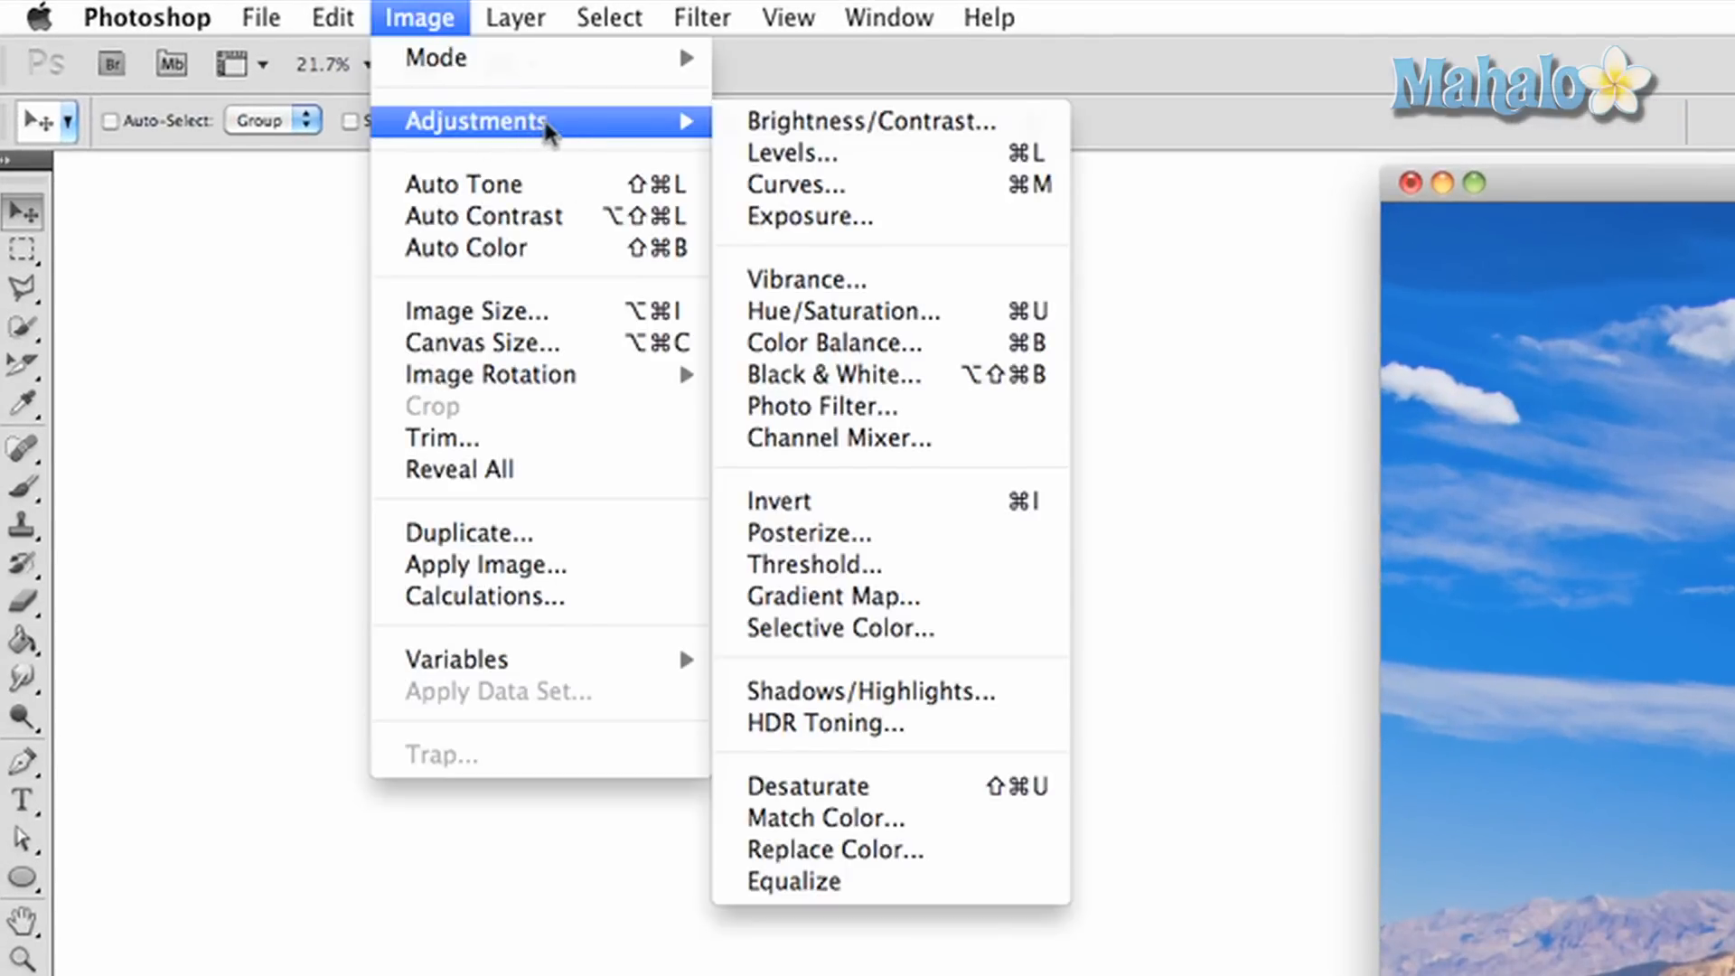
pyautogui.moveTo(840, 407)
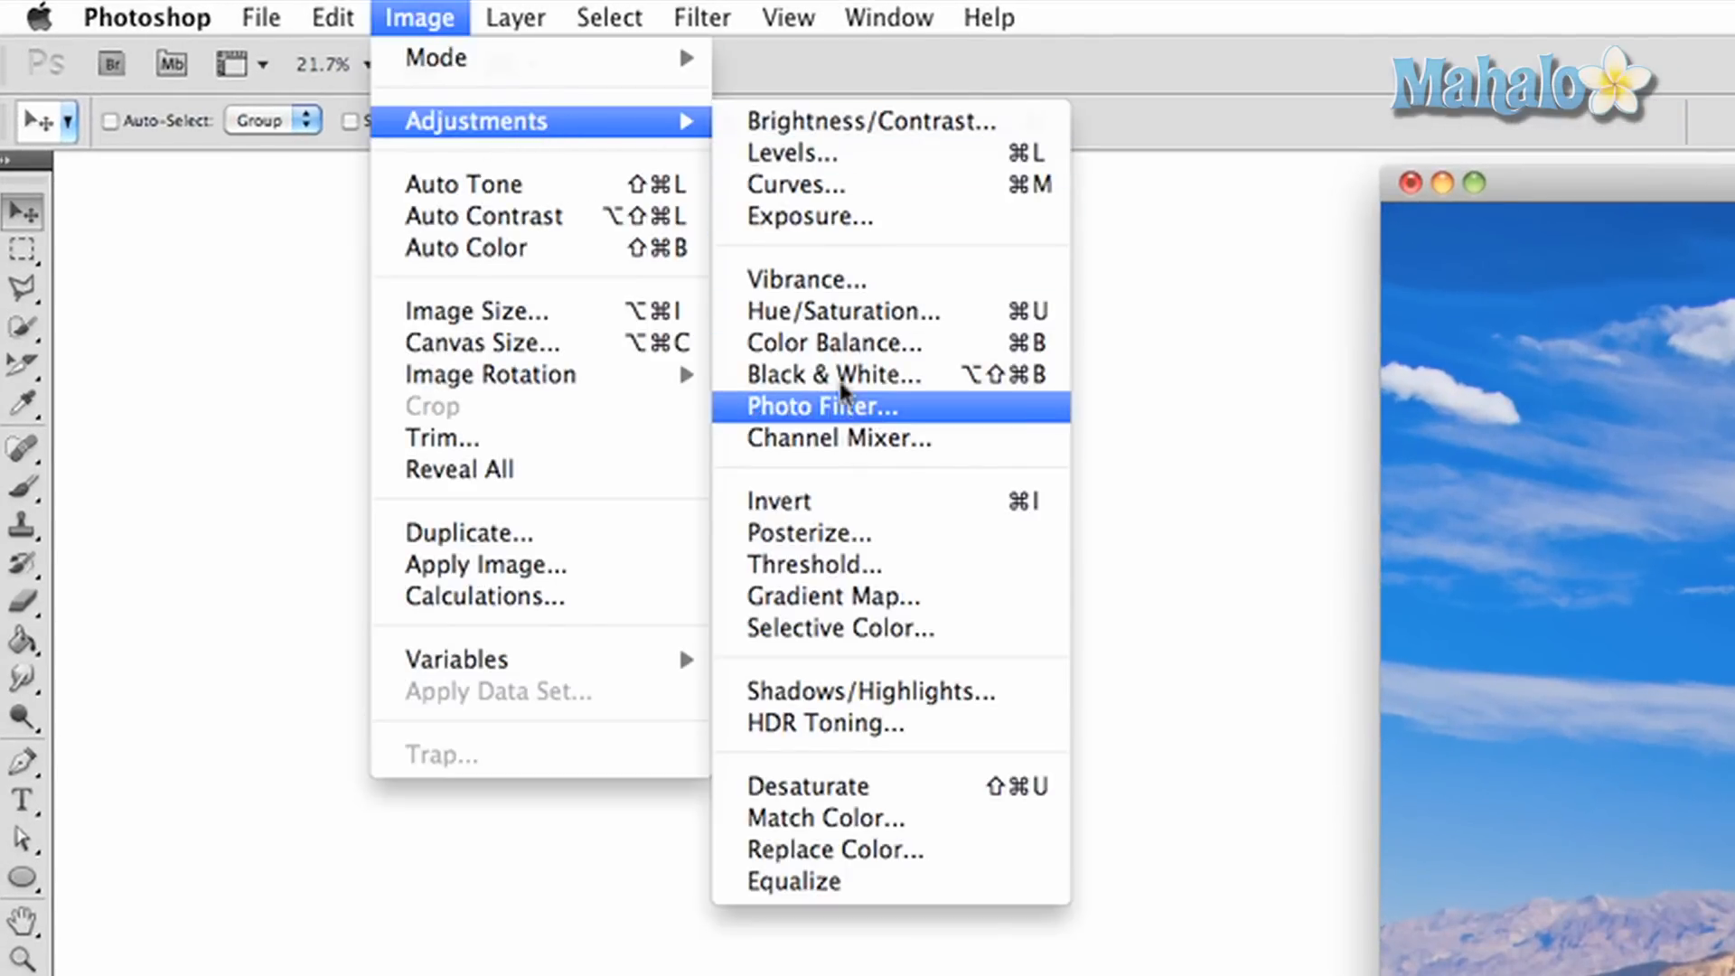
pyautogui.moveTo(869, 184)
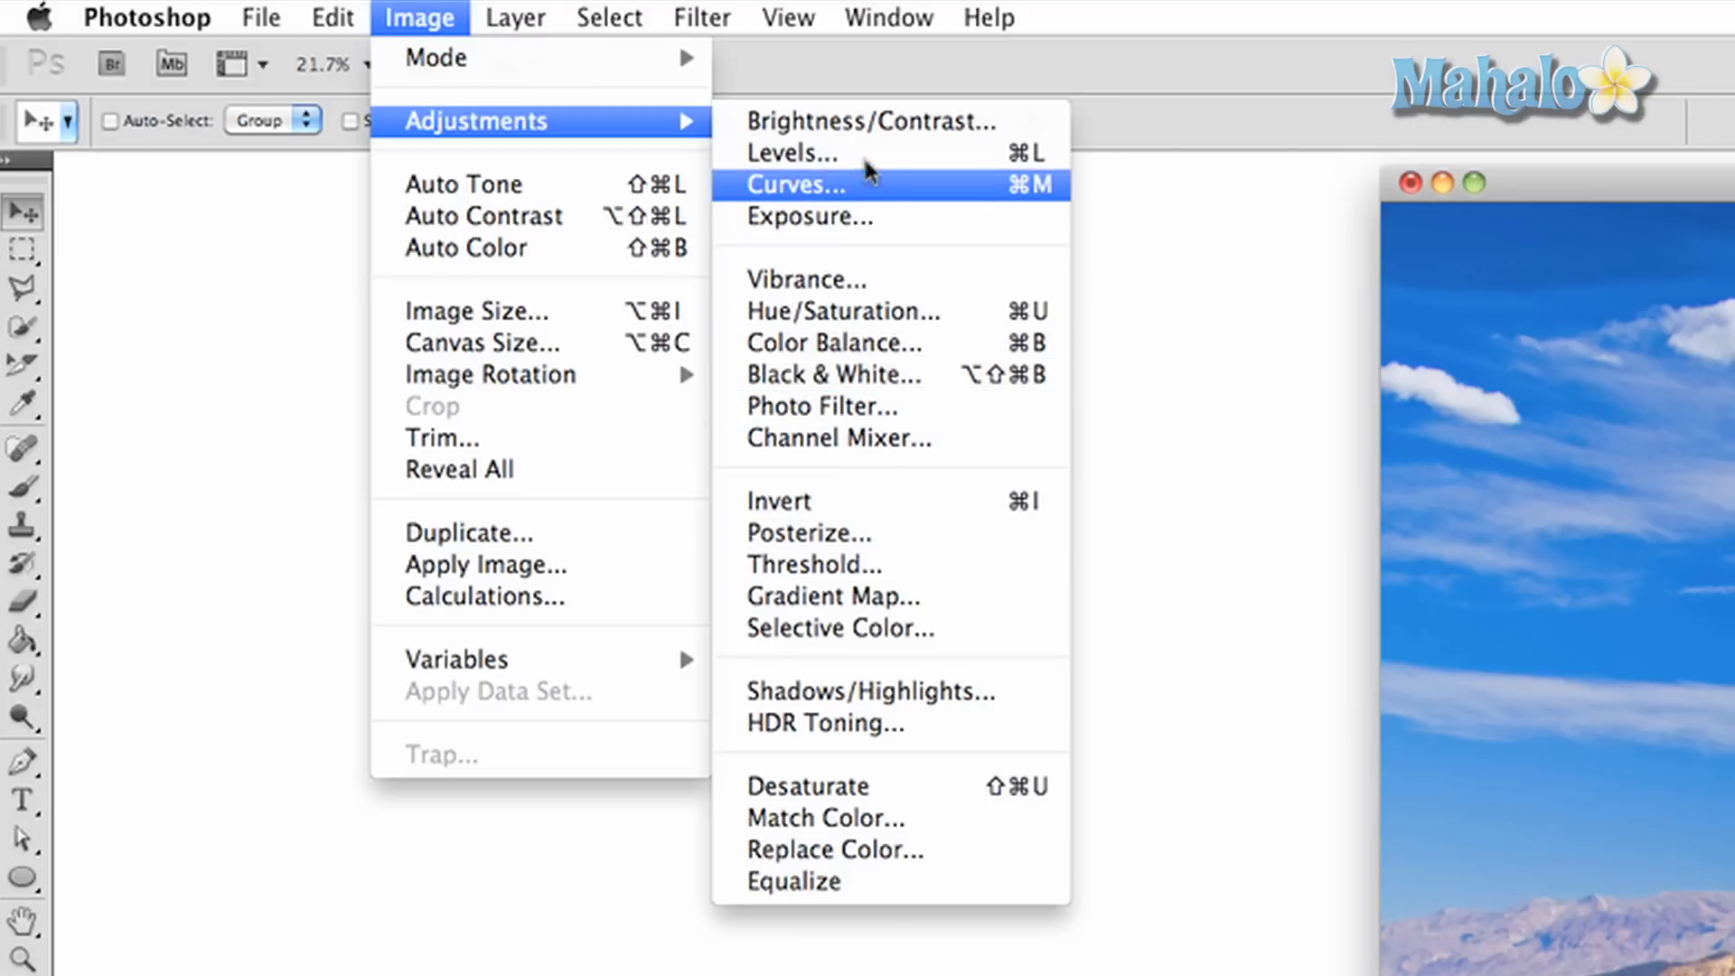
pyautogui.click(870, 121)
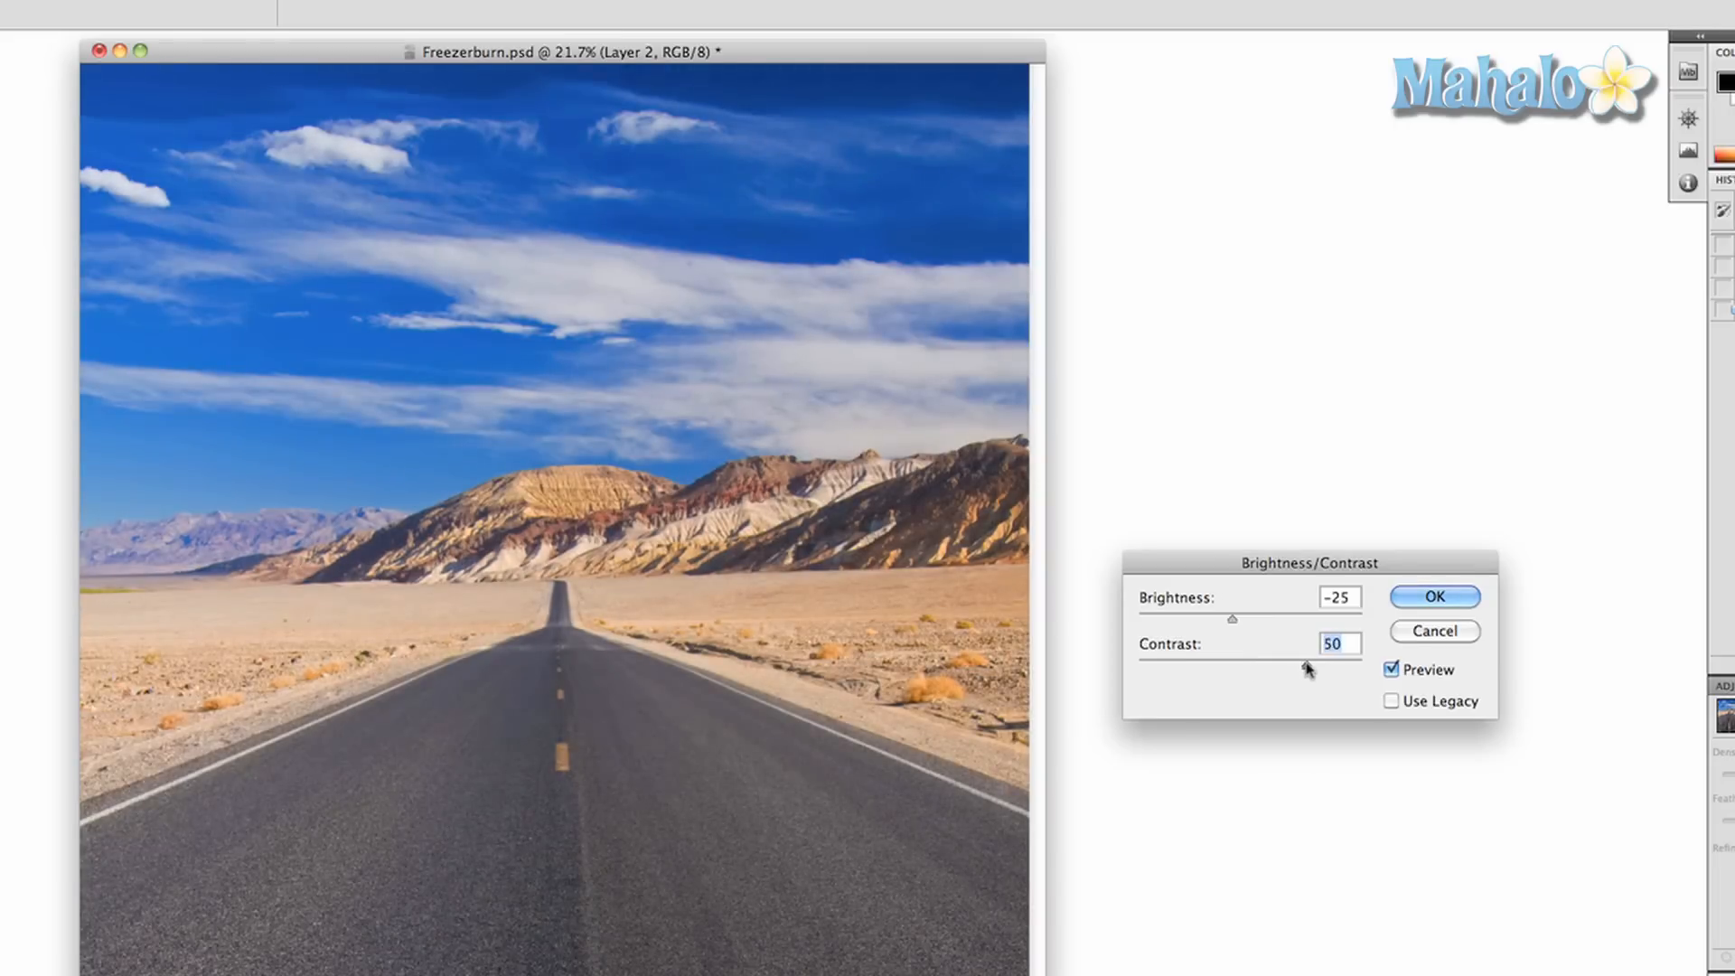
pyautogui.moveTo(1305, 669); pyautogui.dragTo(1304, 667)
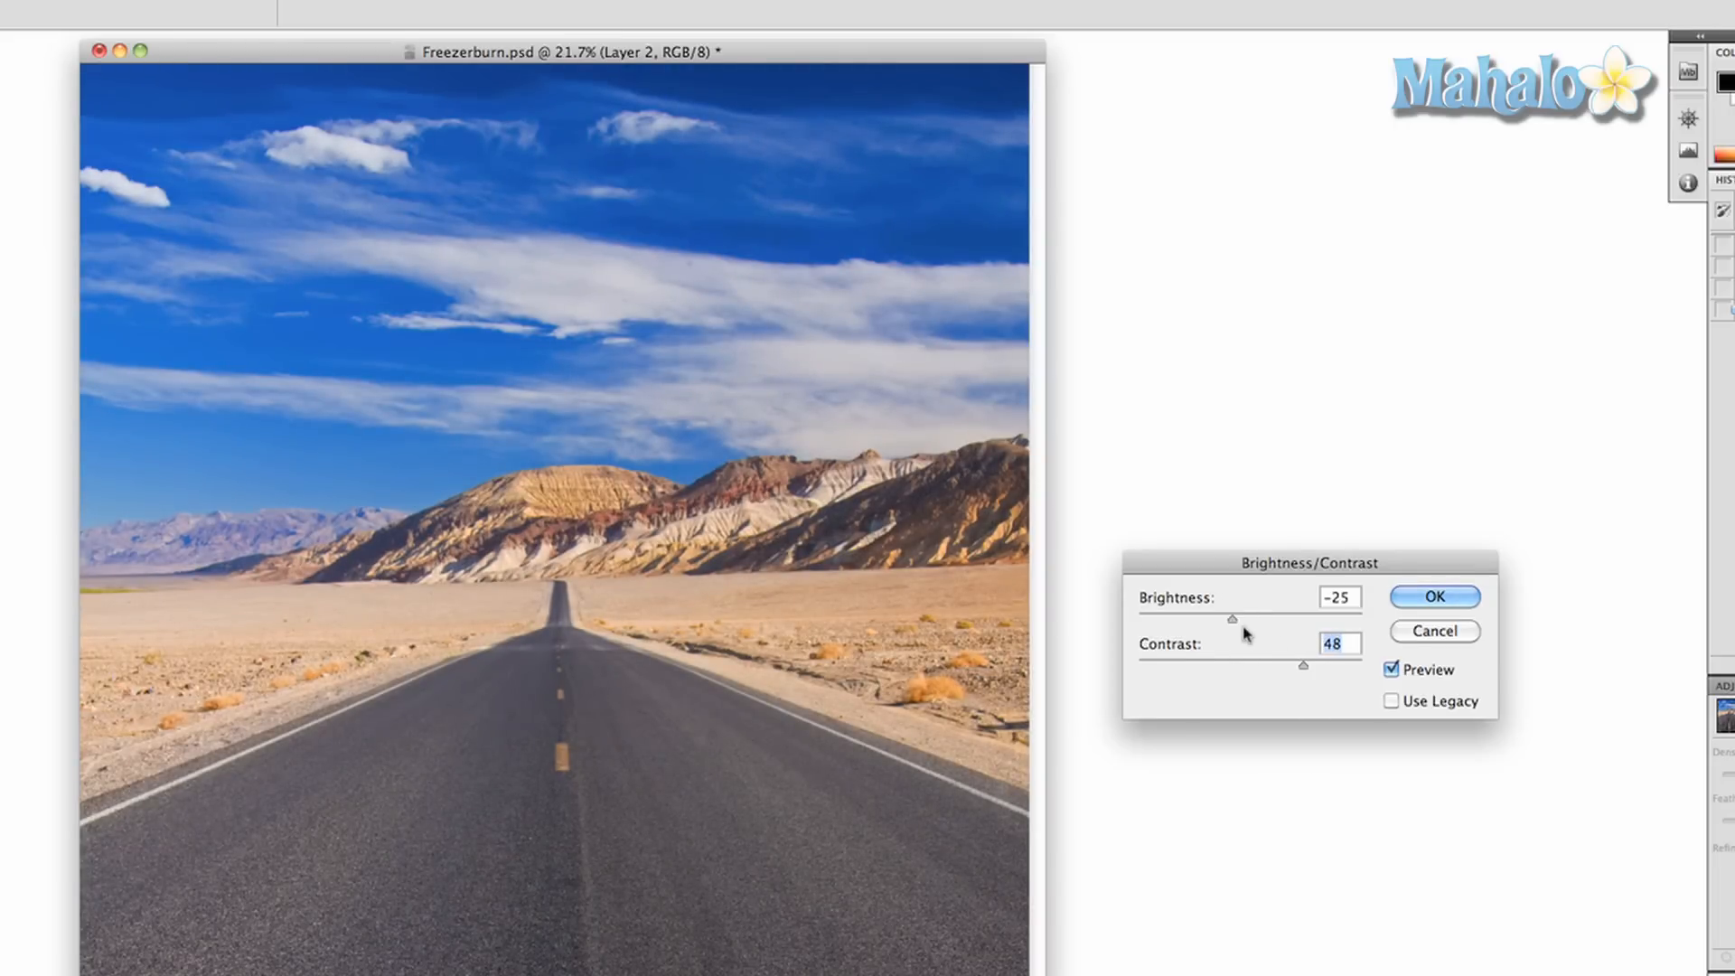
pyautogui.moveTo(1231, 616); pyautogui.dragTo(1245, 617)
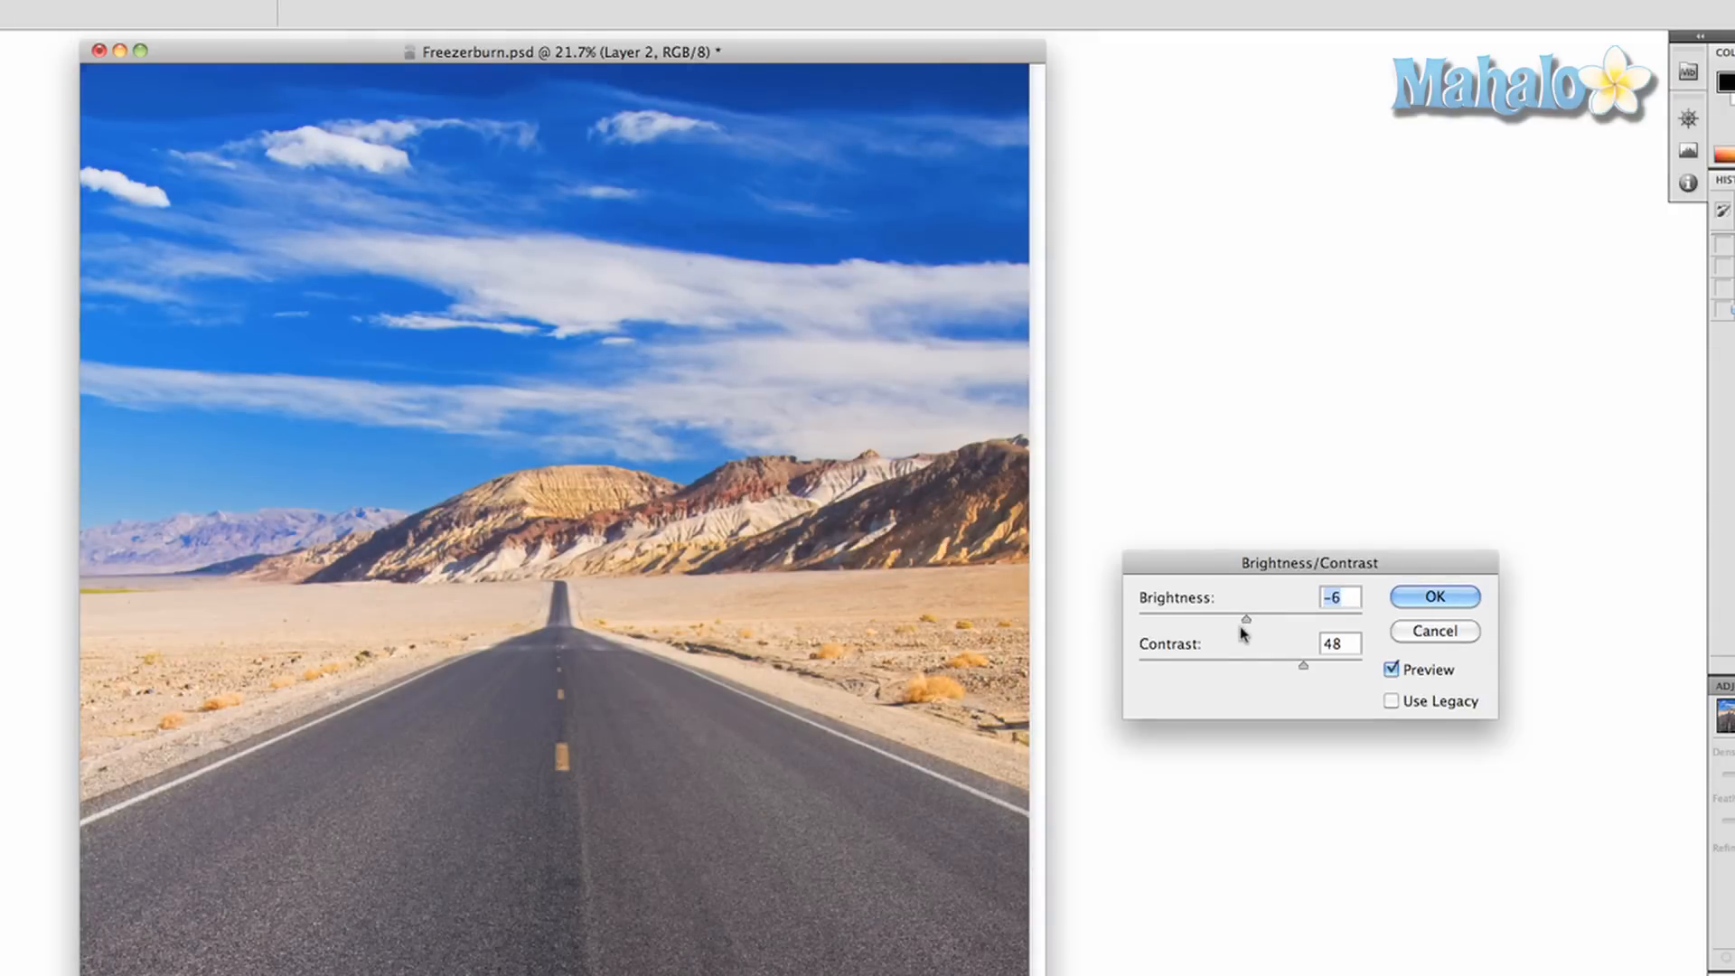
pyautogui.moveTo(1251, 640)
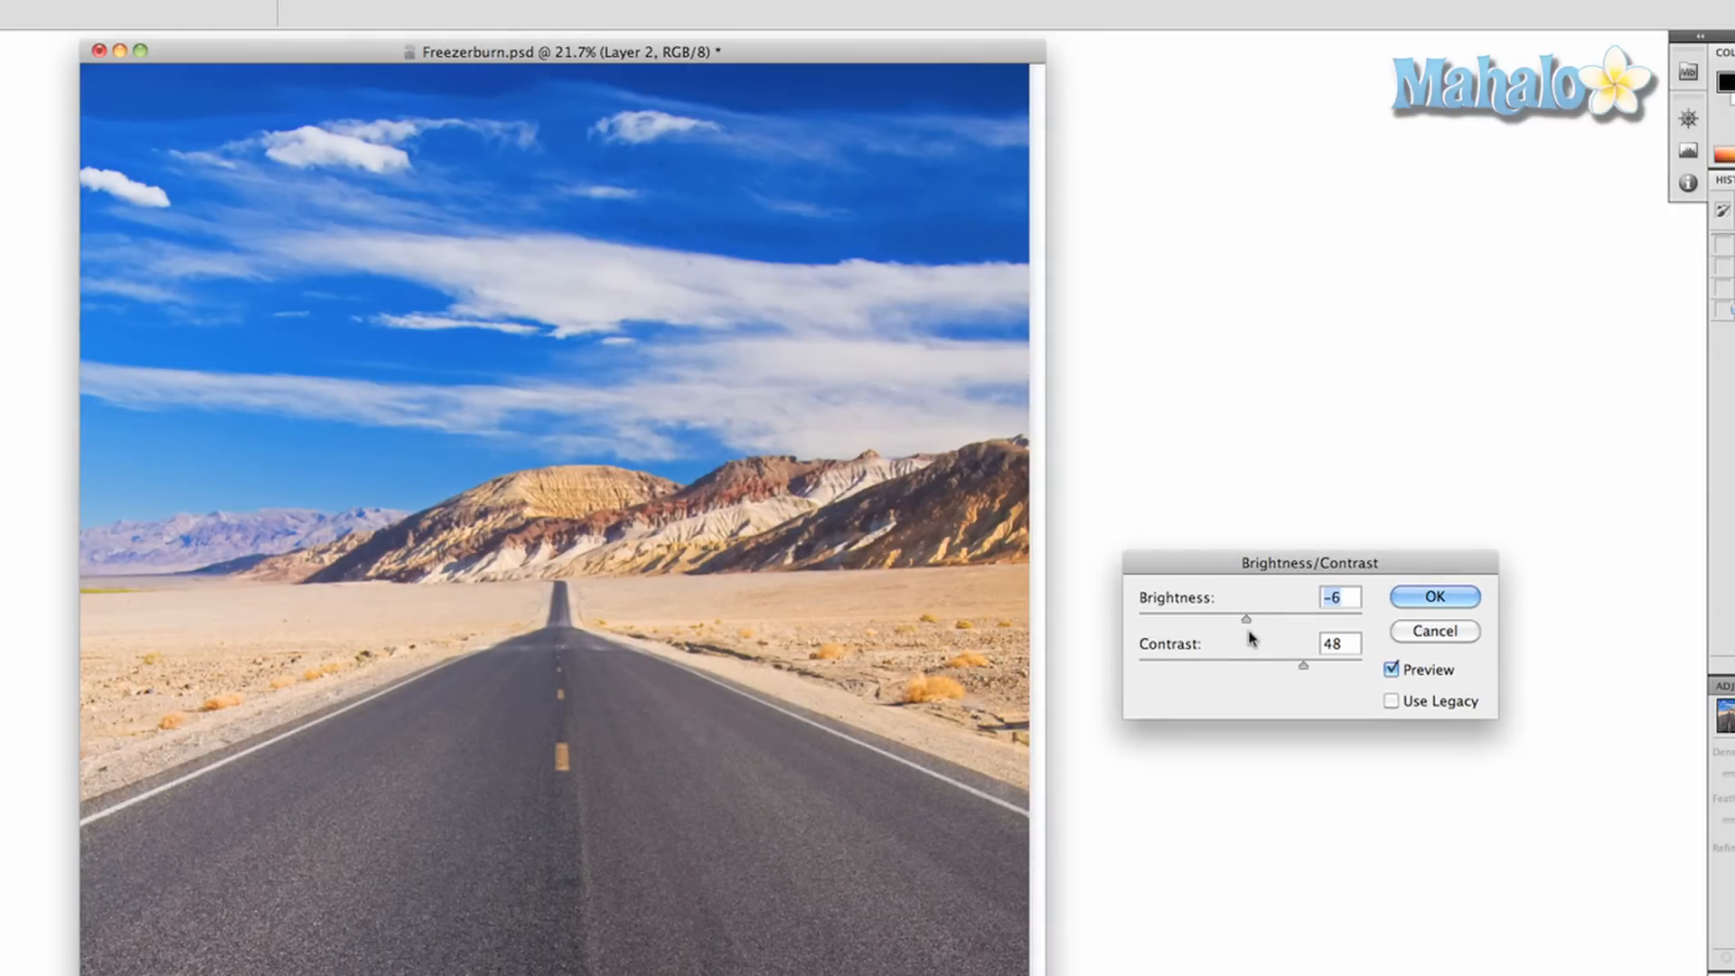
pyautogui.click(1434, 597)
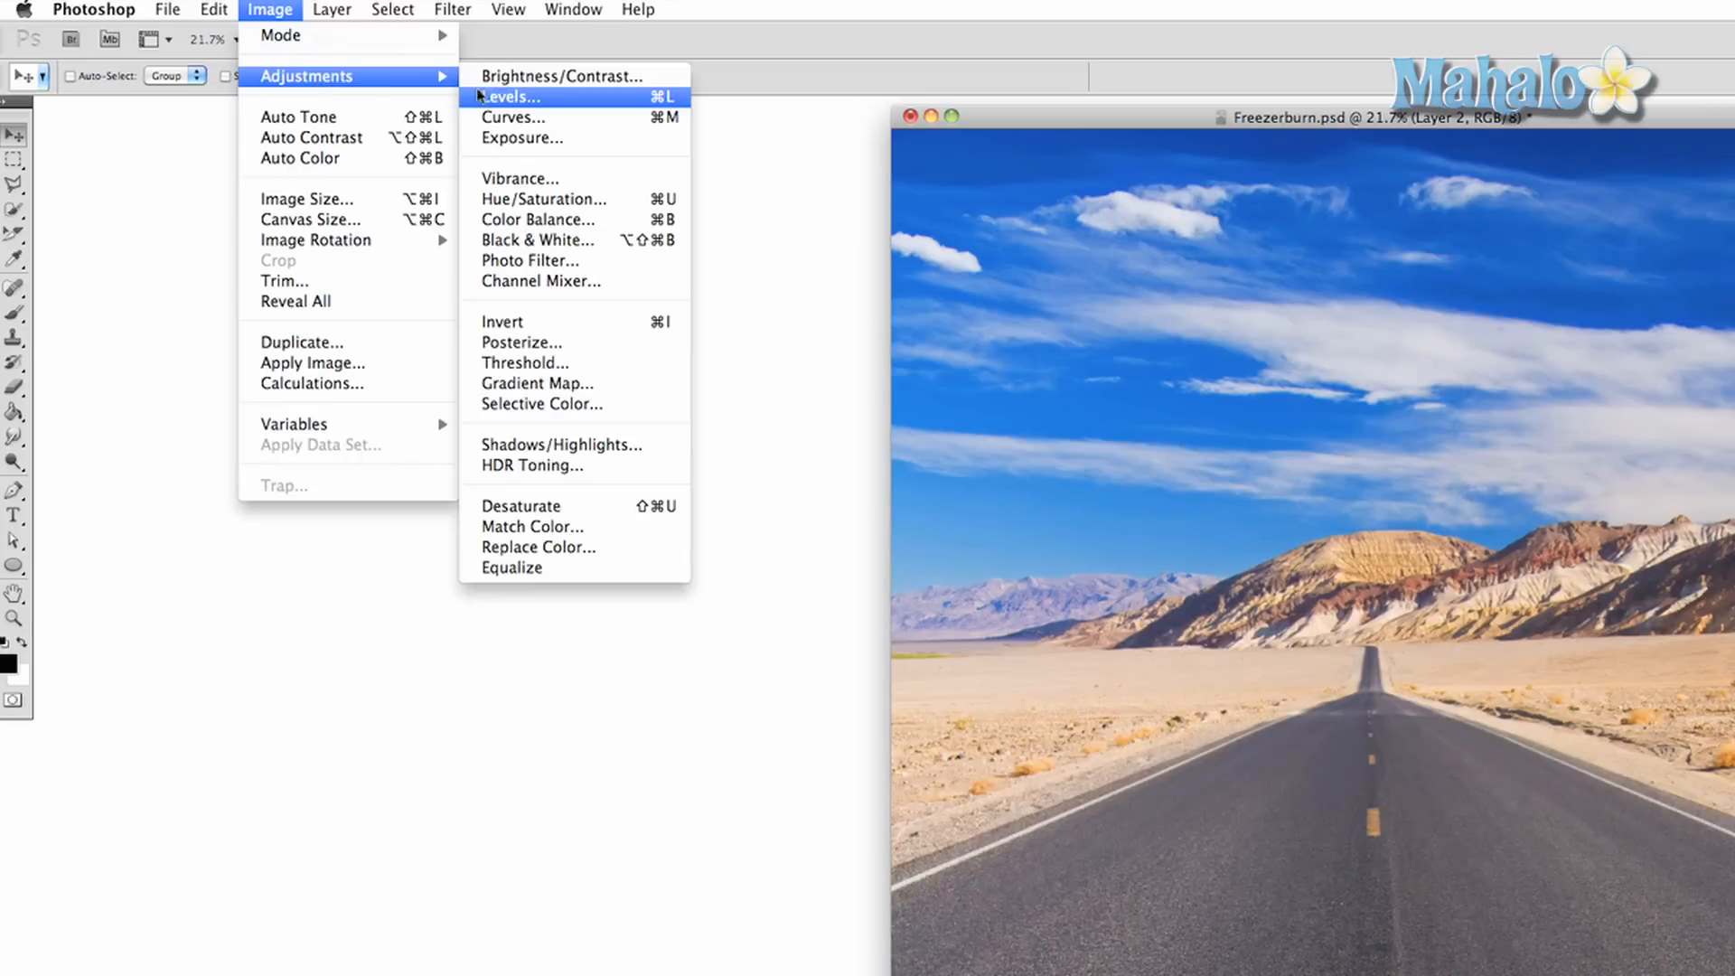
# In Levels, try raising the Red channel's shadow input to 42, then revert to the RGB channel
pyautogui.click(510, 96)
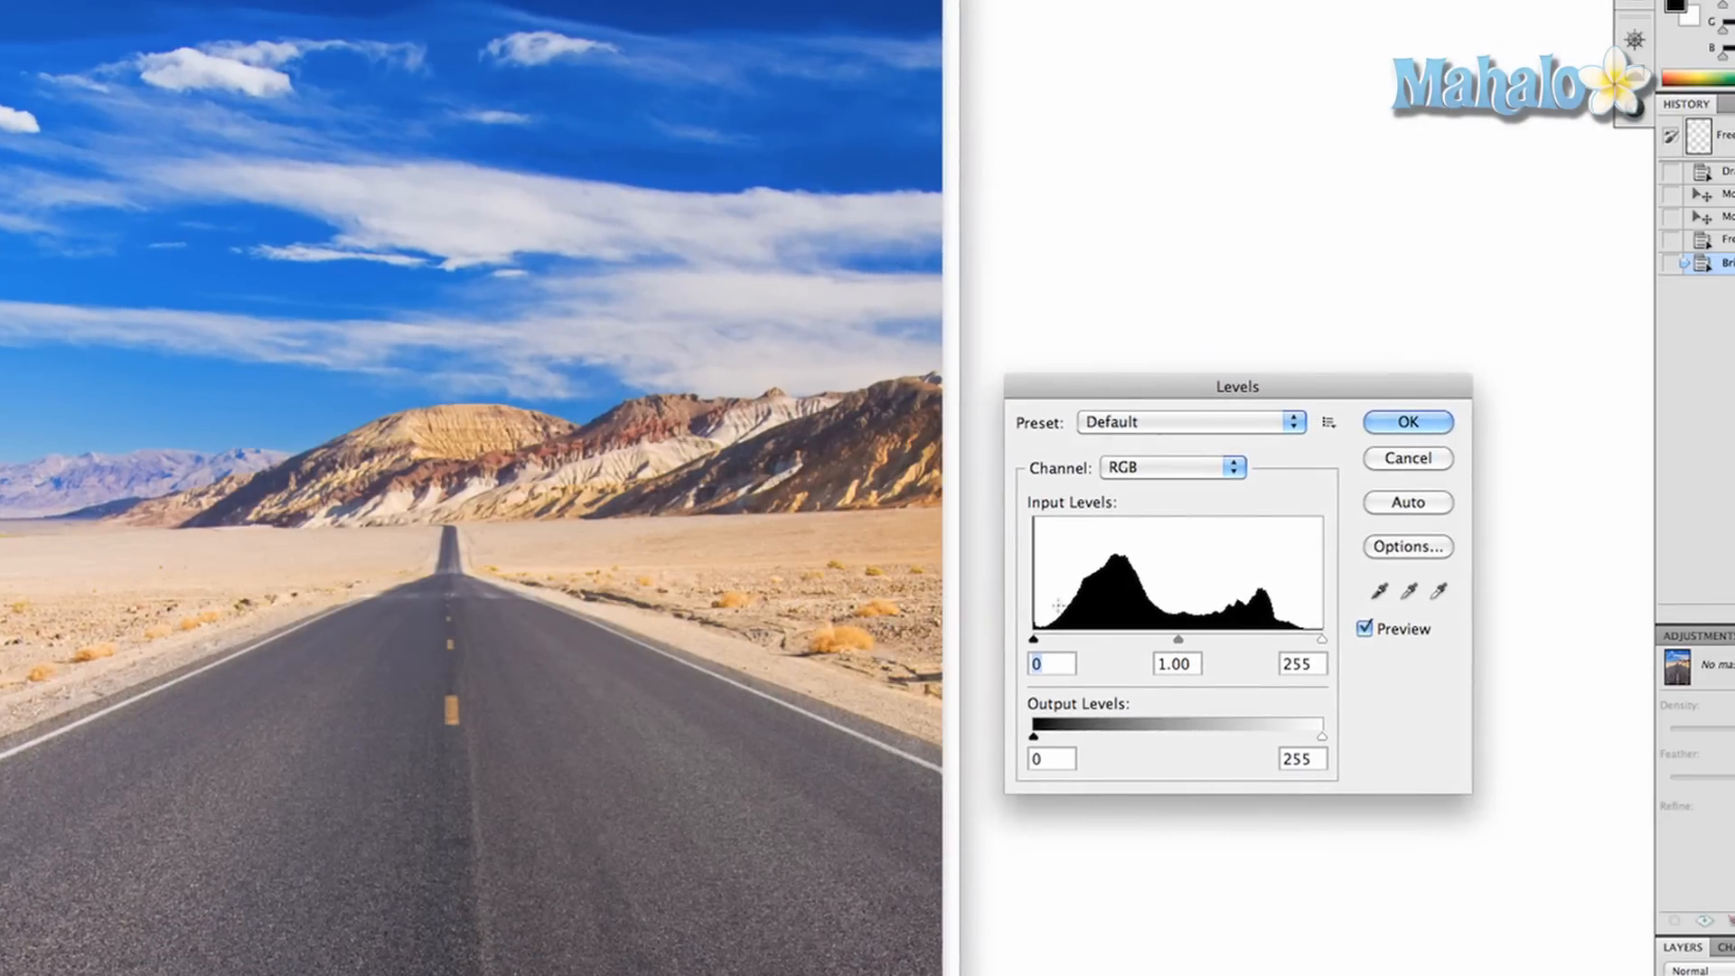
pyautogui.moveTo(1034, 638); pyautogui.dragTo(1033, 638)
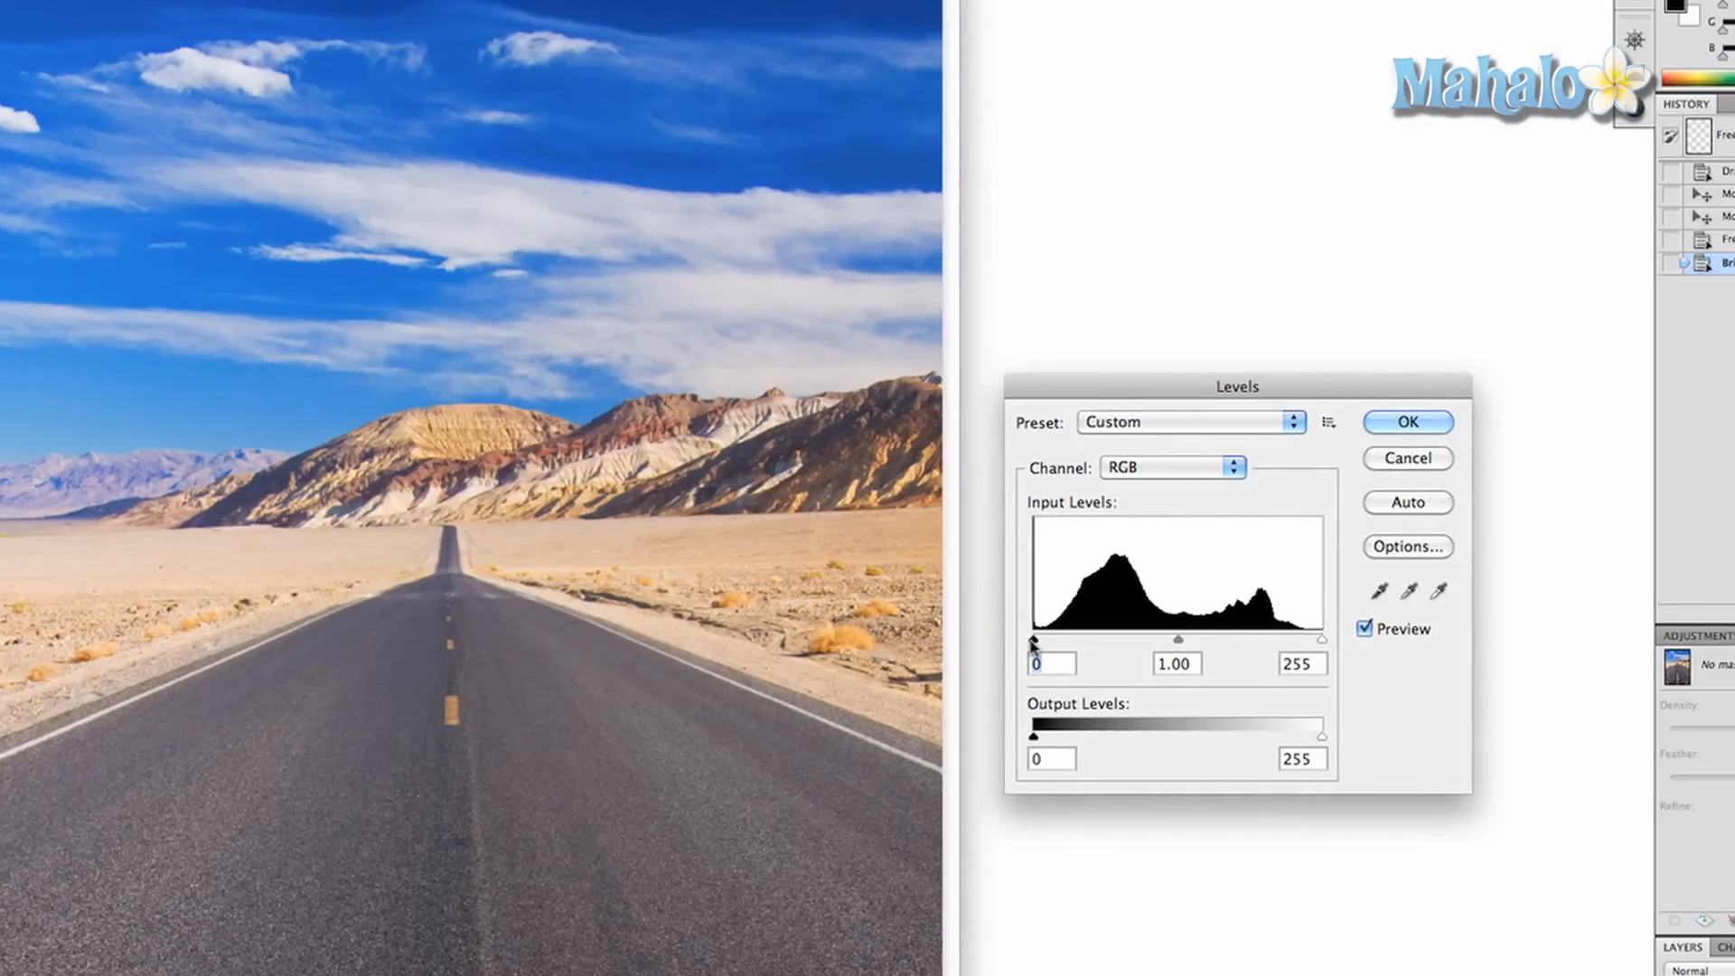
pyautogui.click(1169, 466)
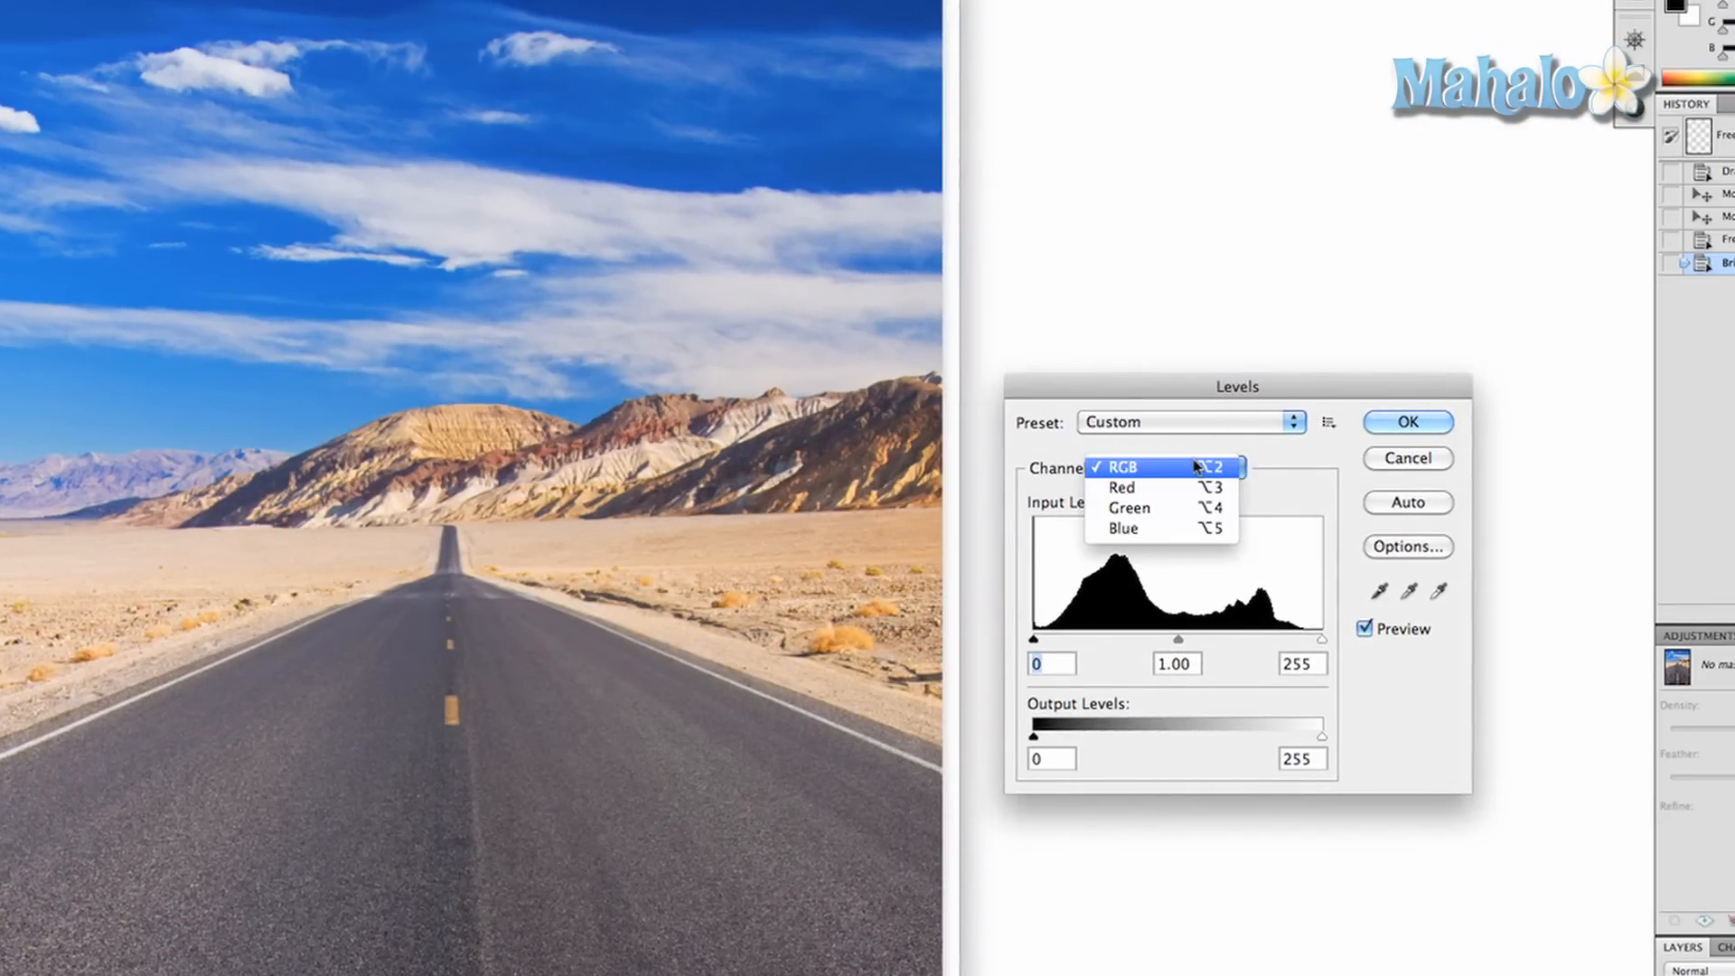
pyautogui.click(1120, 467)
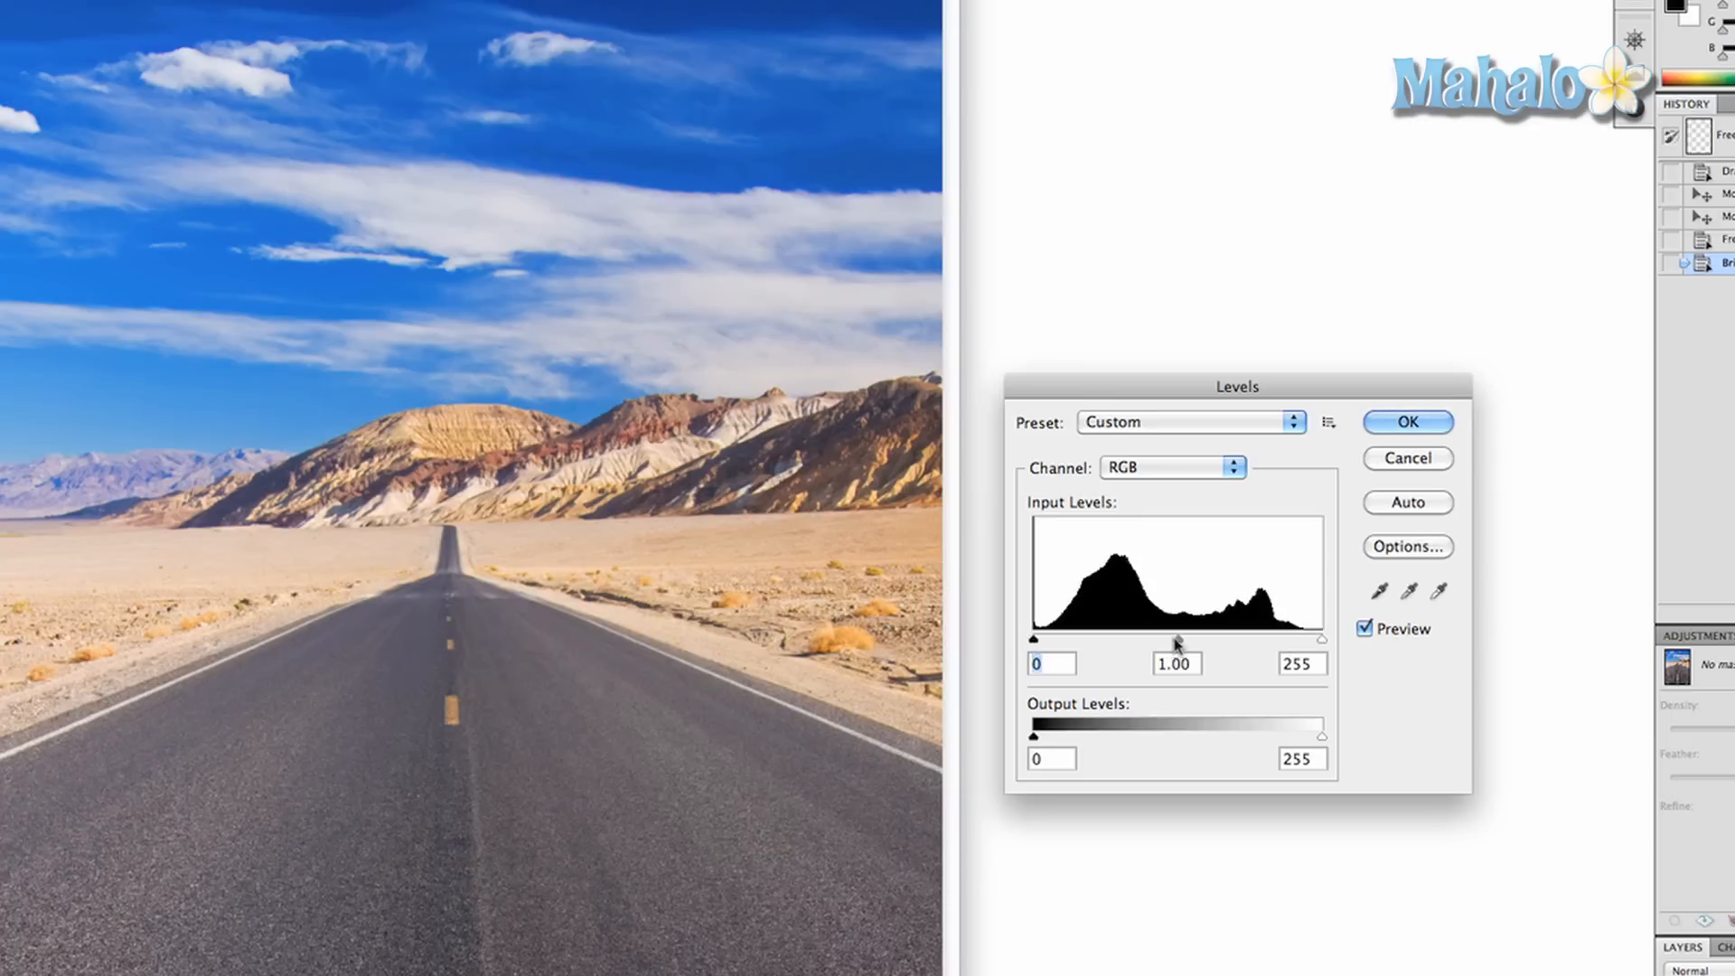
pyautogui.click(1169, 466)
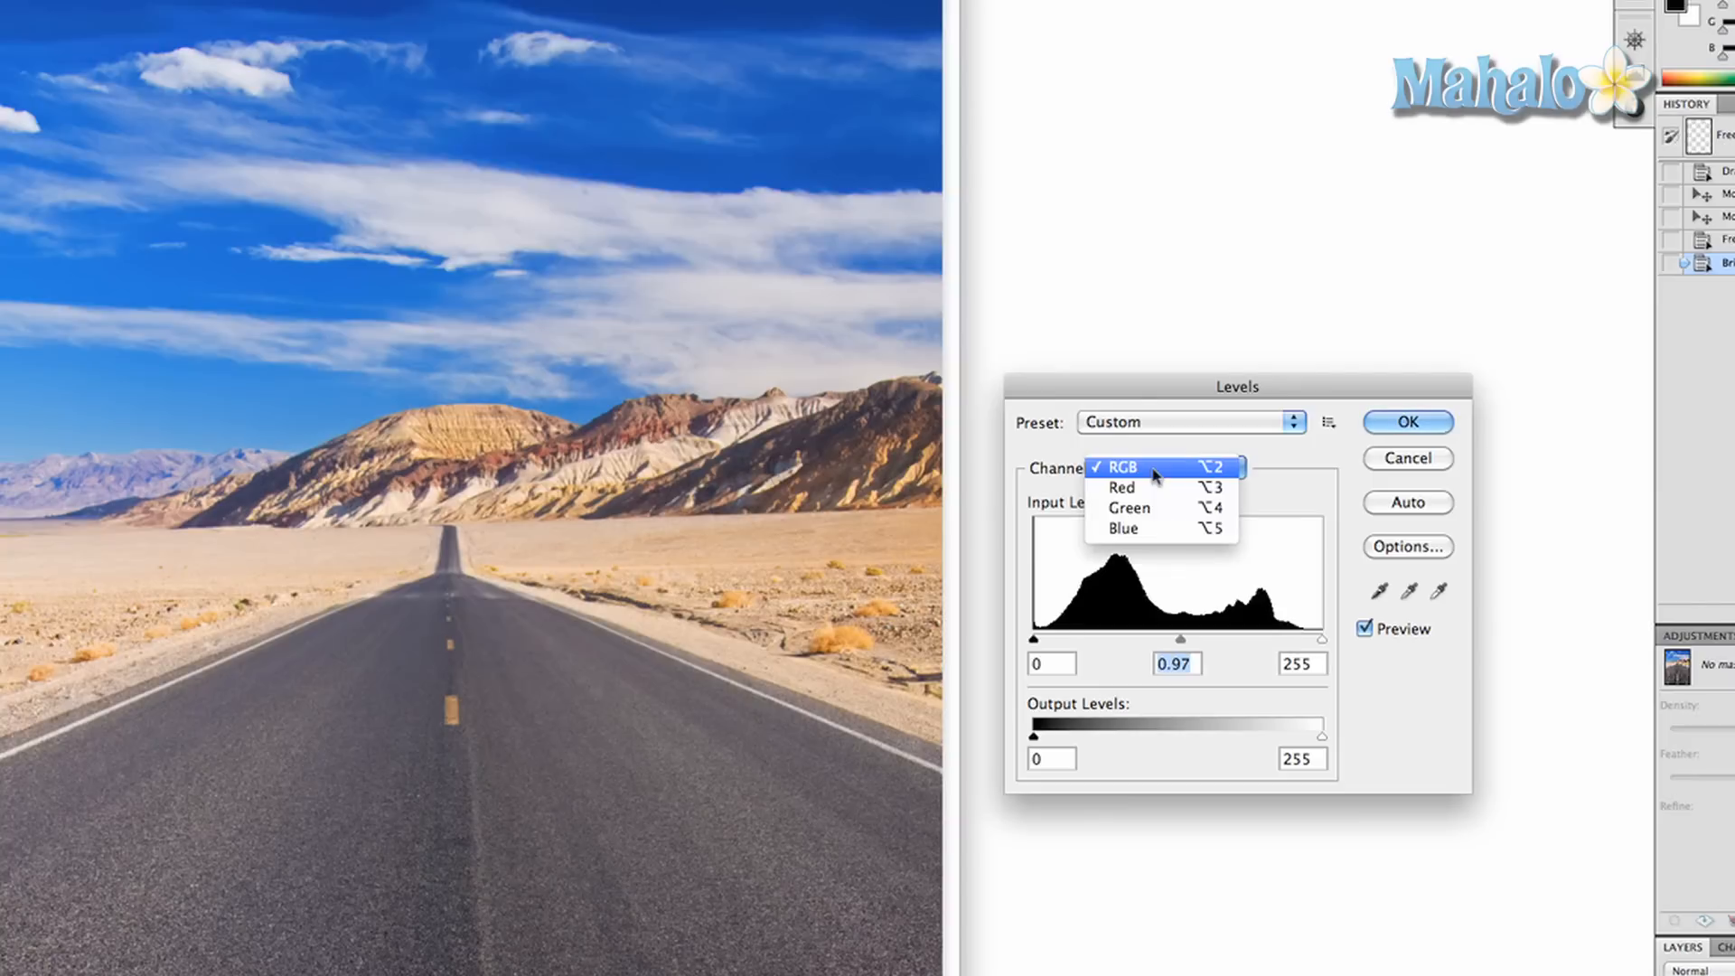
pyautogui.click(1123, 486)
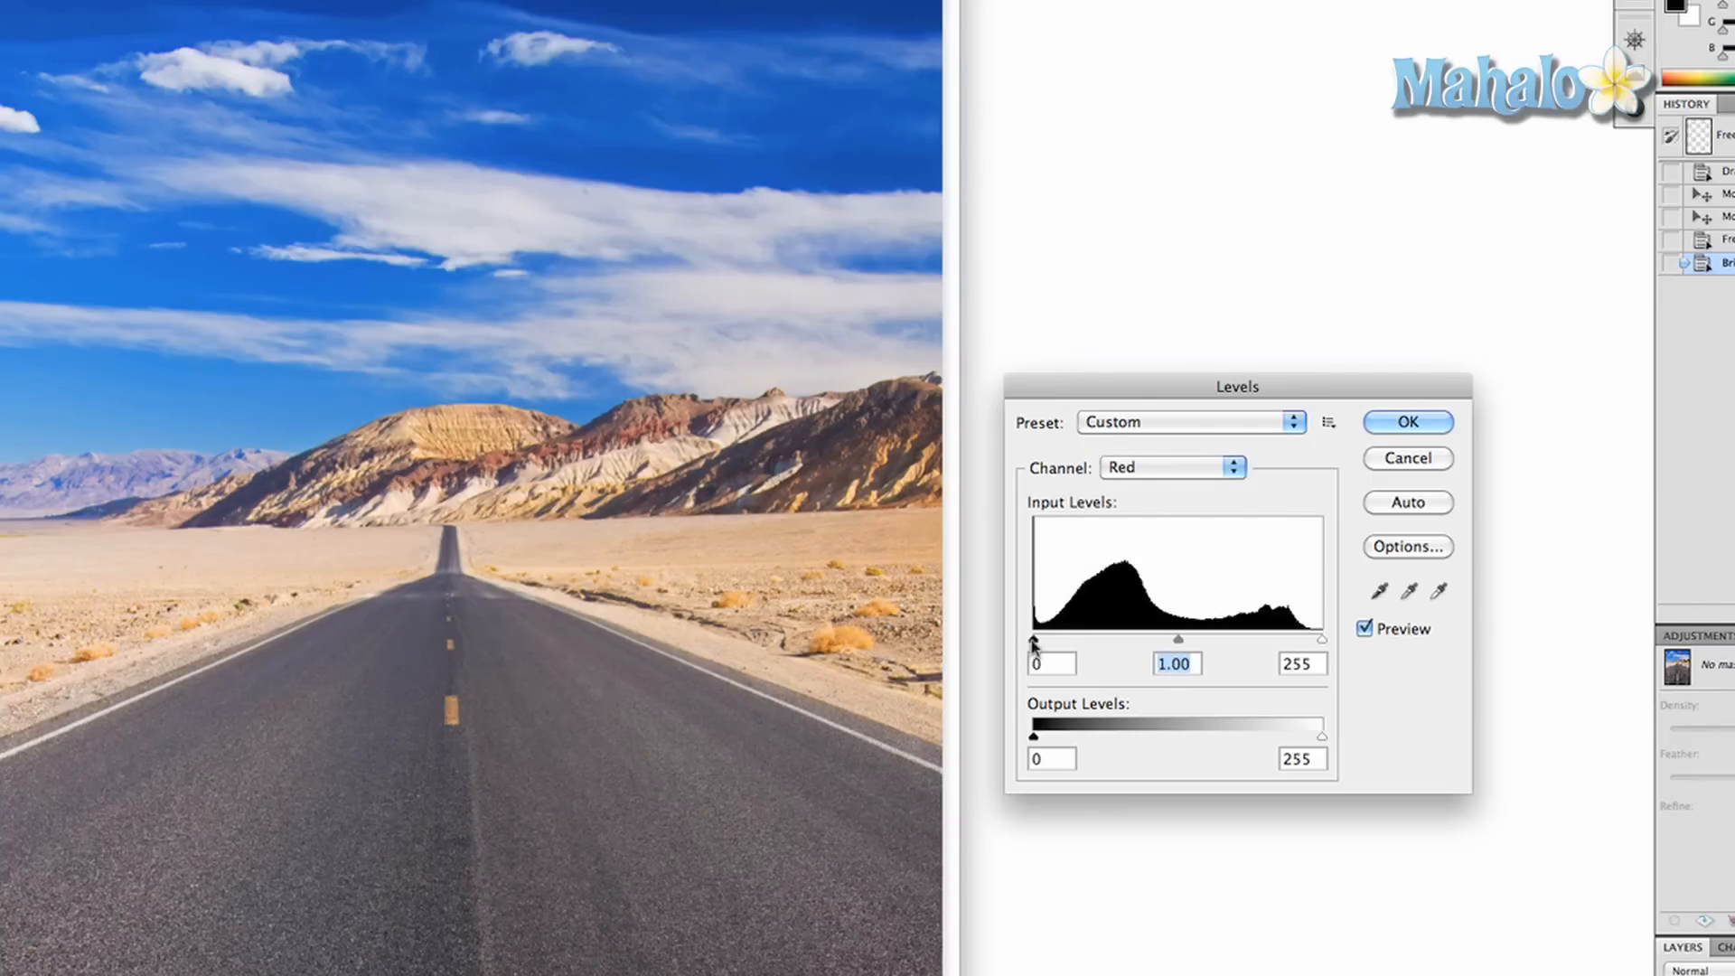
pyautogui.moveTo(1034, 638); pyautogui.dragTo(1083, 638)
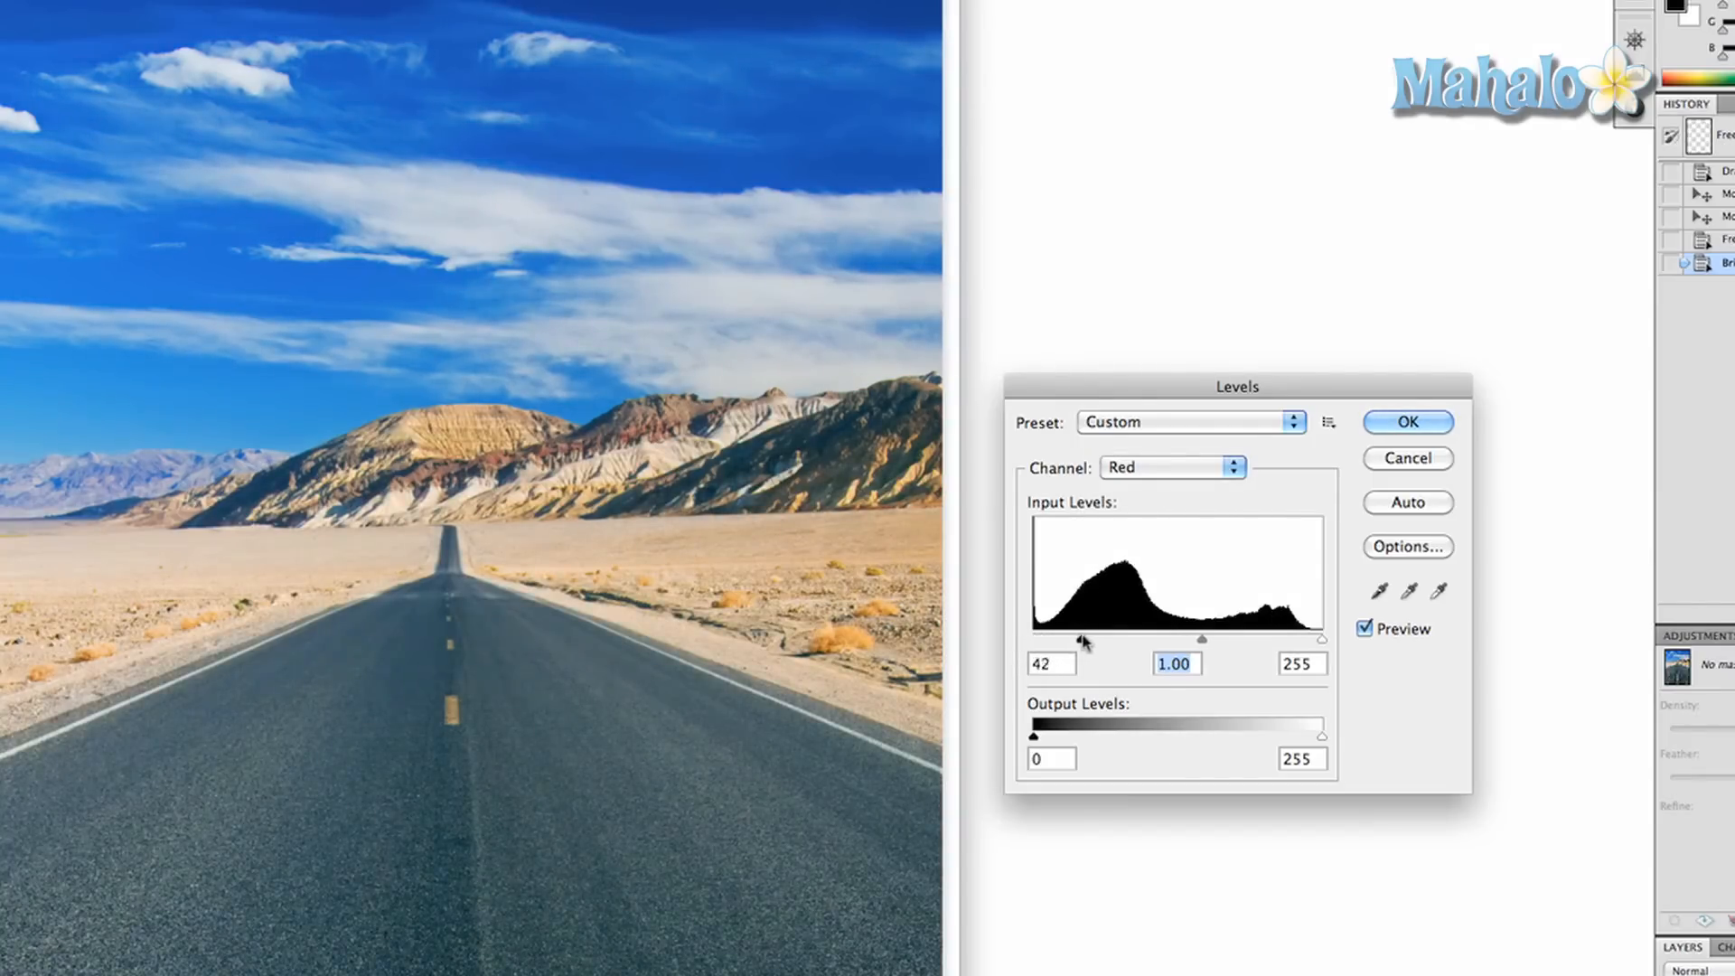
pyautogui.moveTo(1082, 640); pyautogui.dragTo(1037, 640)
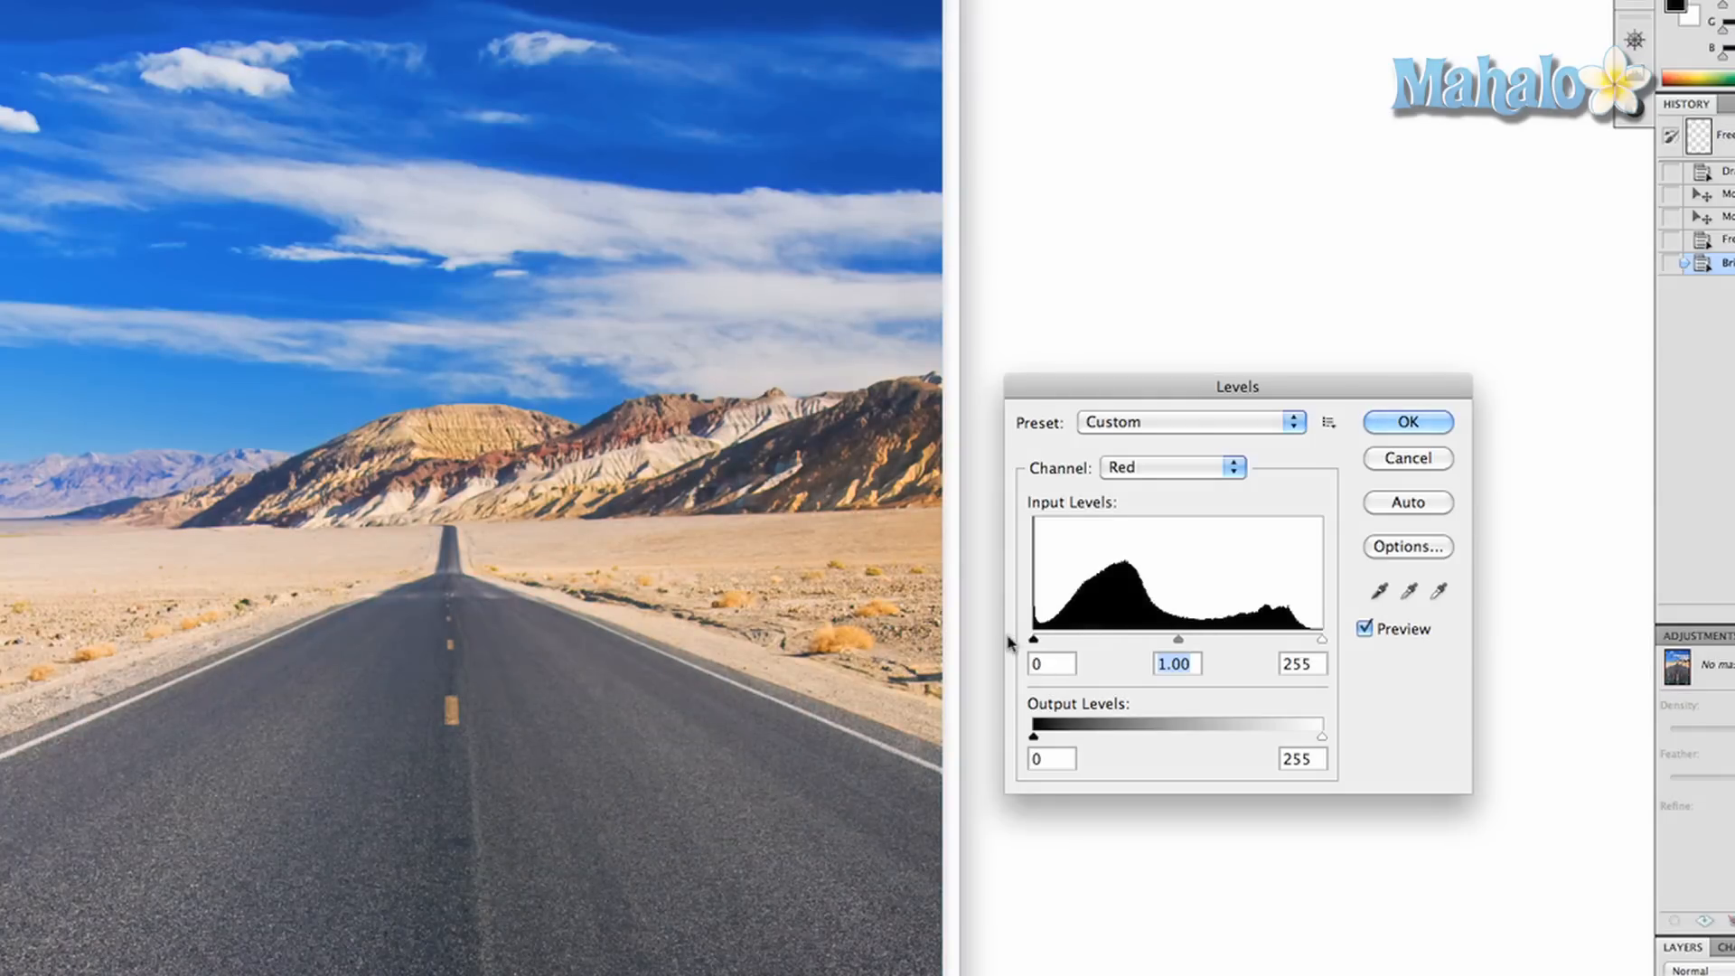
pyautogui.click(1170, 467)
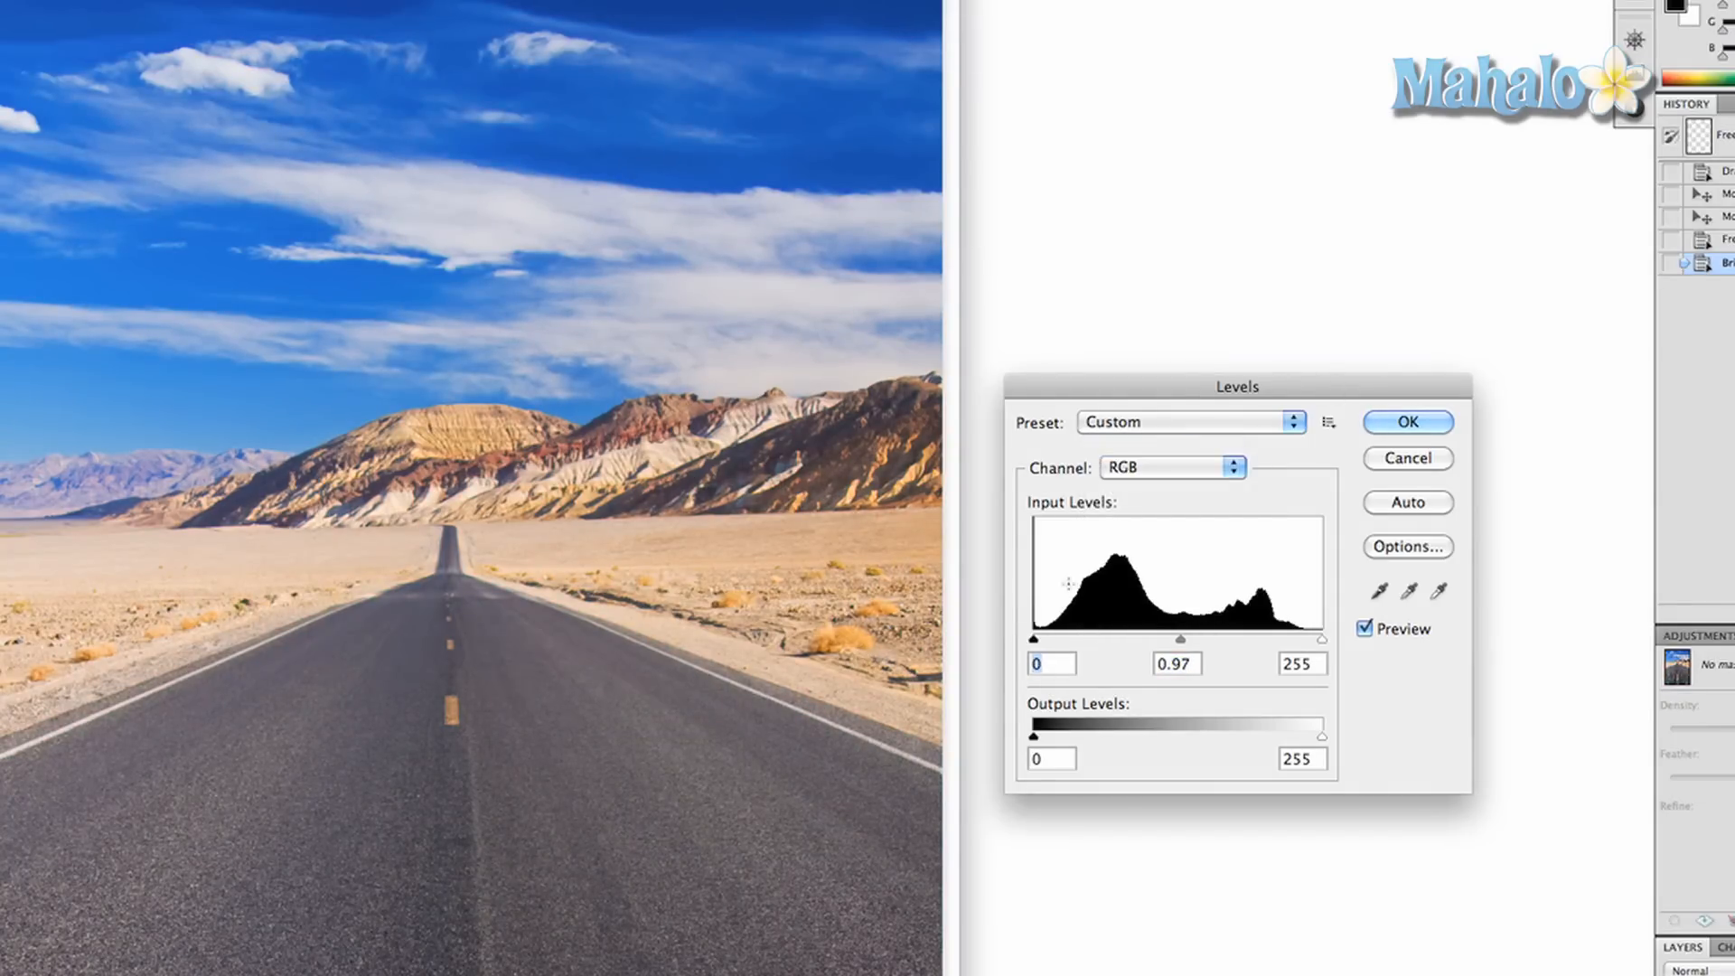
# Set the RGB black input level to 28, keep white at 255, and apply the Levels correction
pyautogui.moveTo(1035, 638); pyautogui.dragTo(1061, 638)
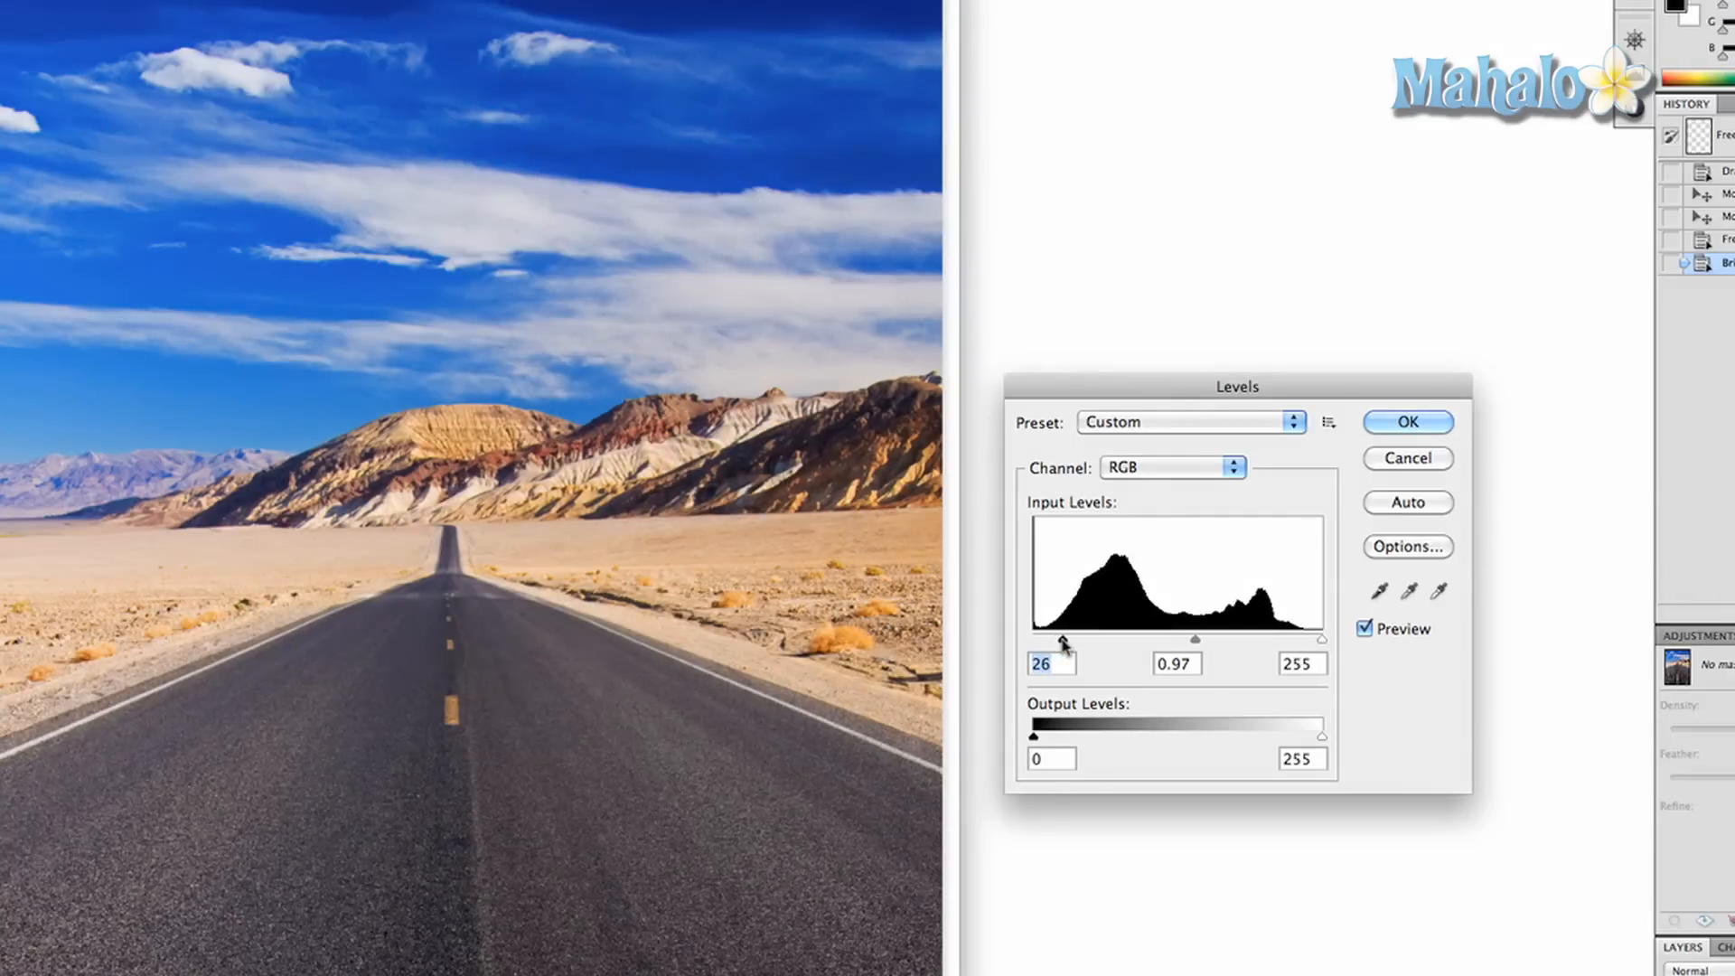
pyautogui.moveTo(1058, 639); pyautogui.dragTo(1062, 638)
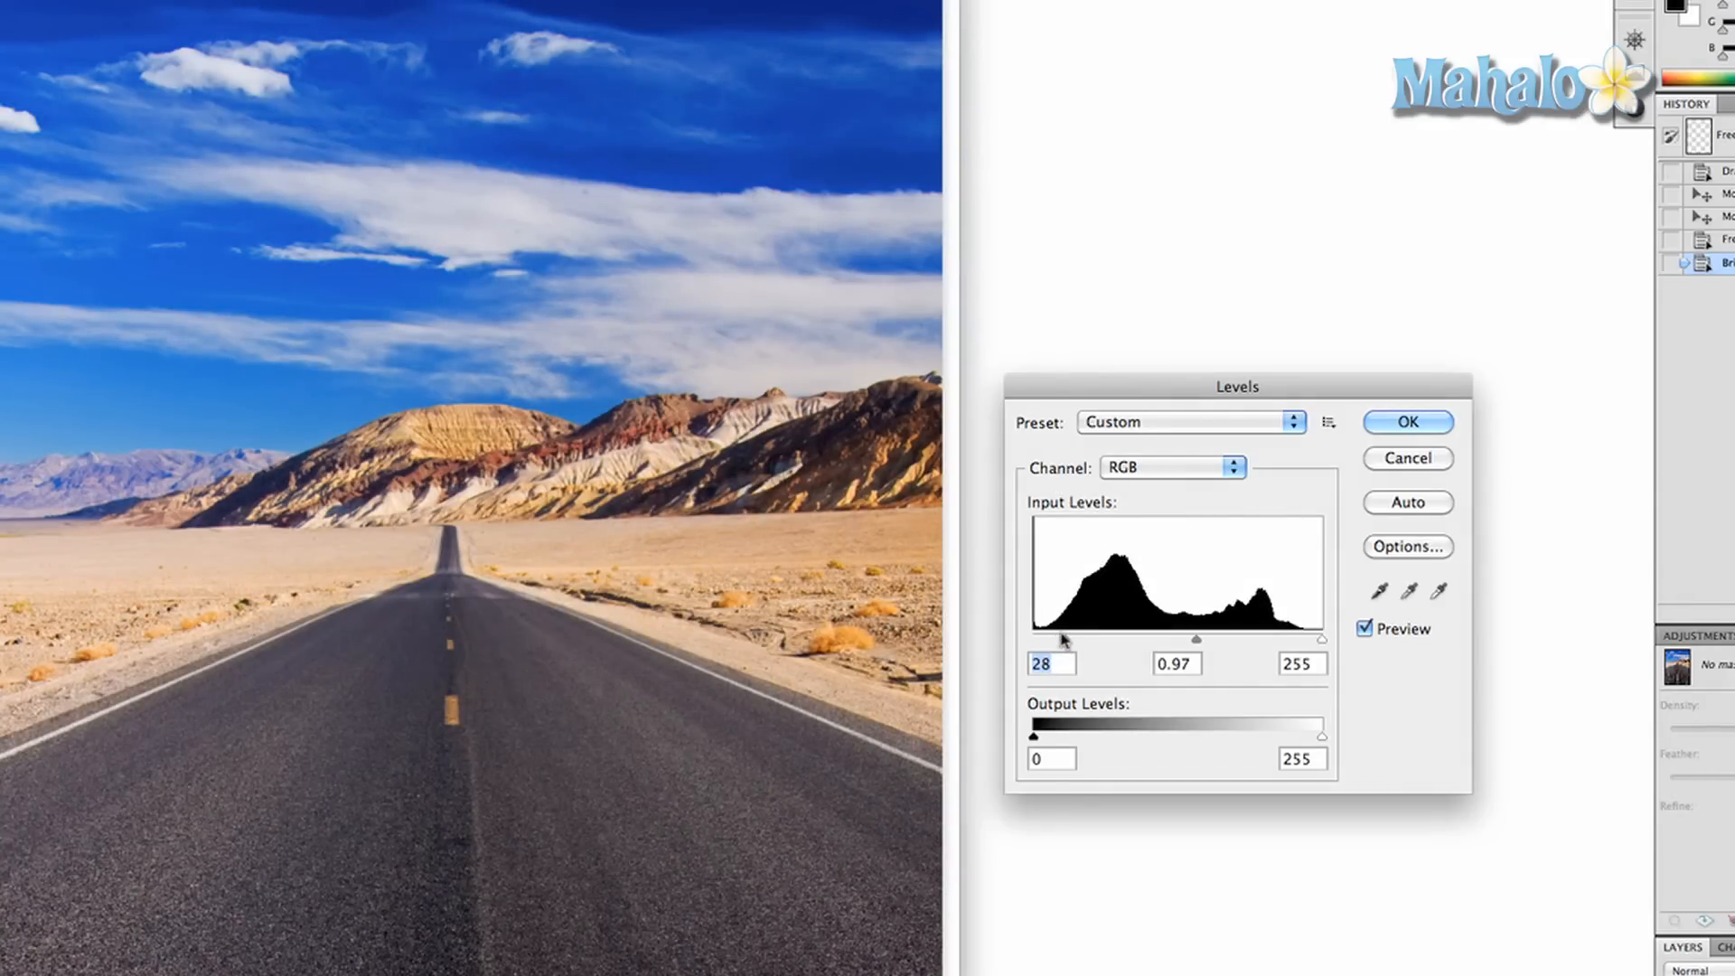
pyautogui.moveTo(1417, 660)
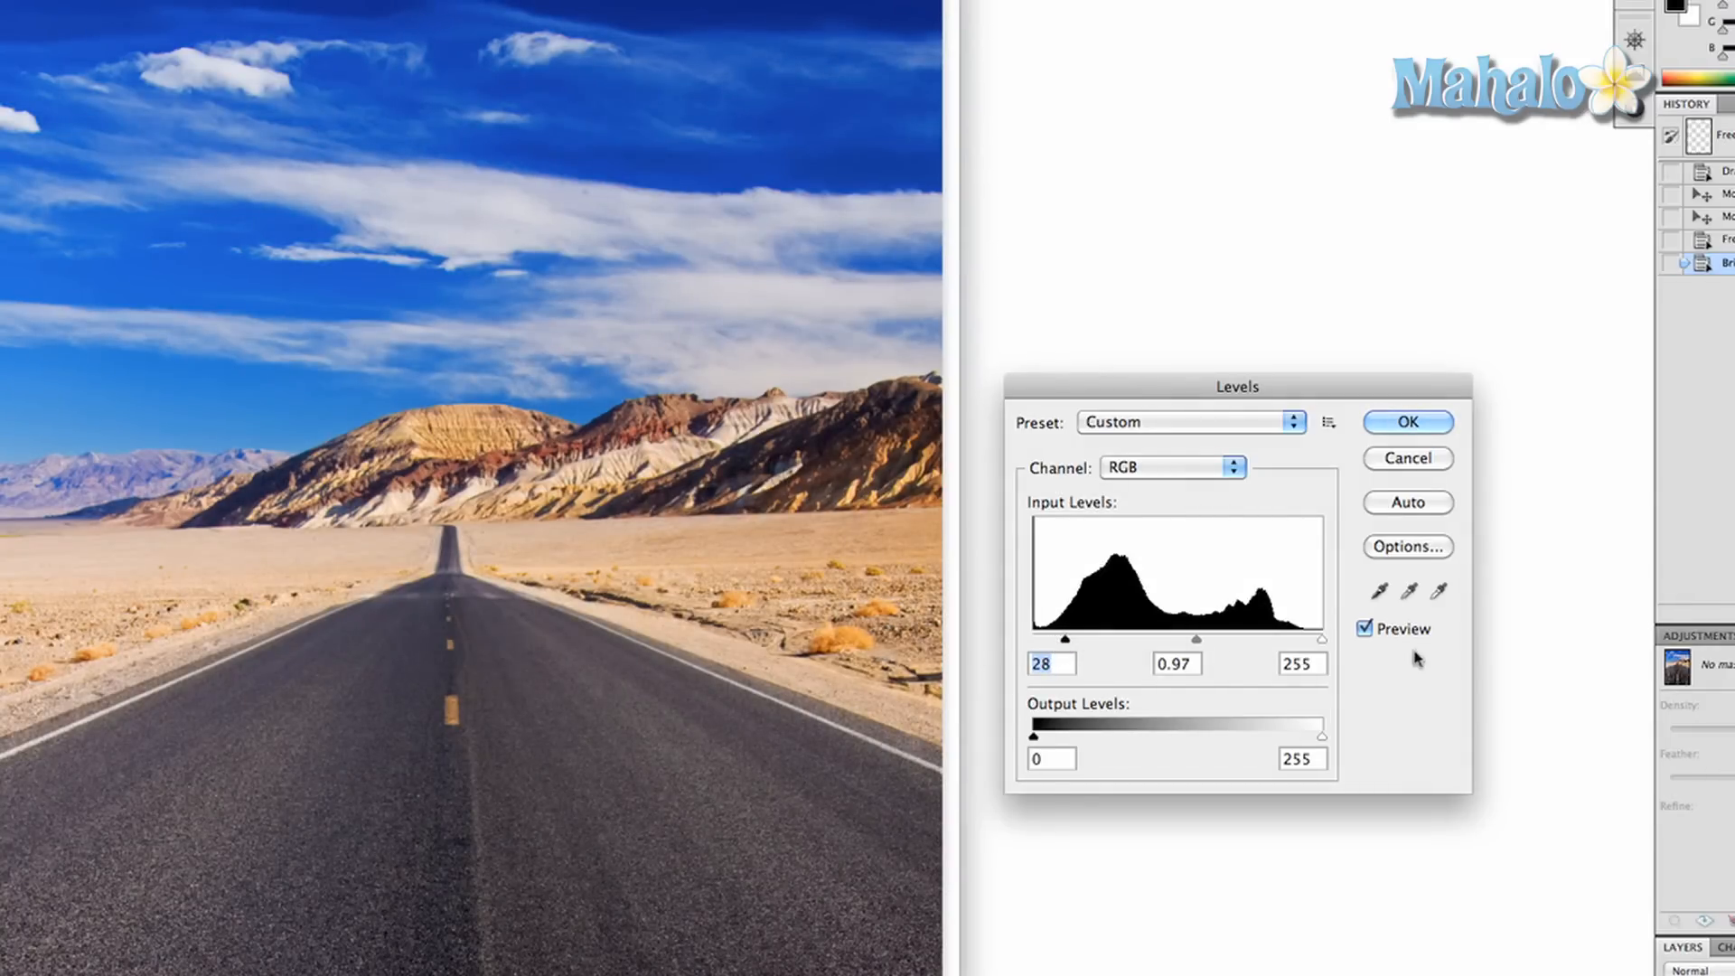
pyautogui.moveTo(1324, 640); pyautogui.dragTo(1289, 640)
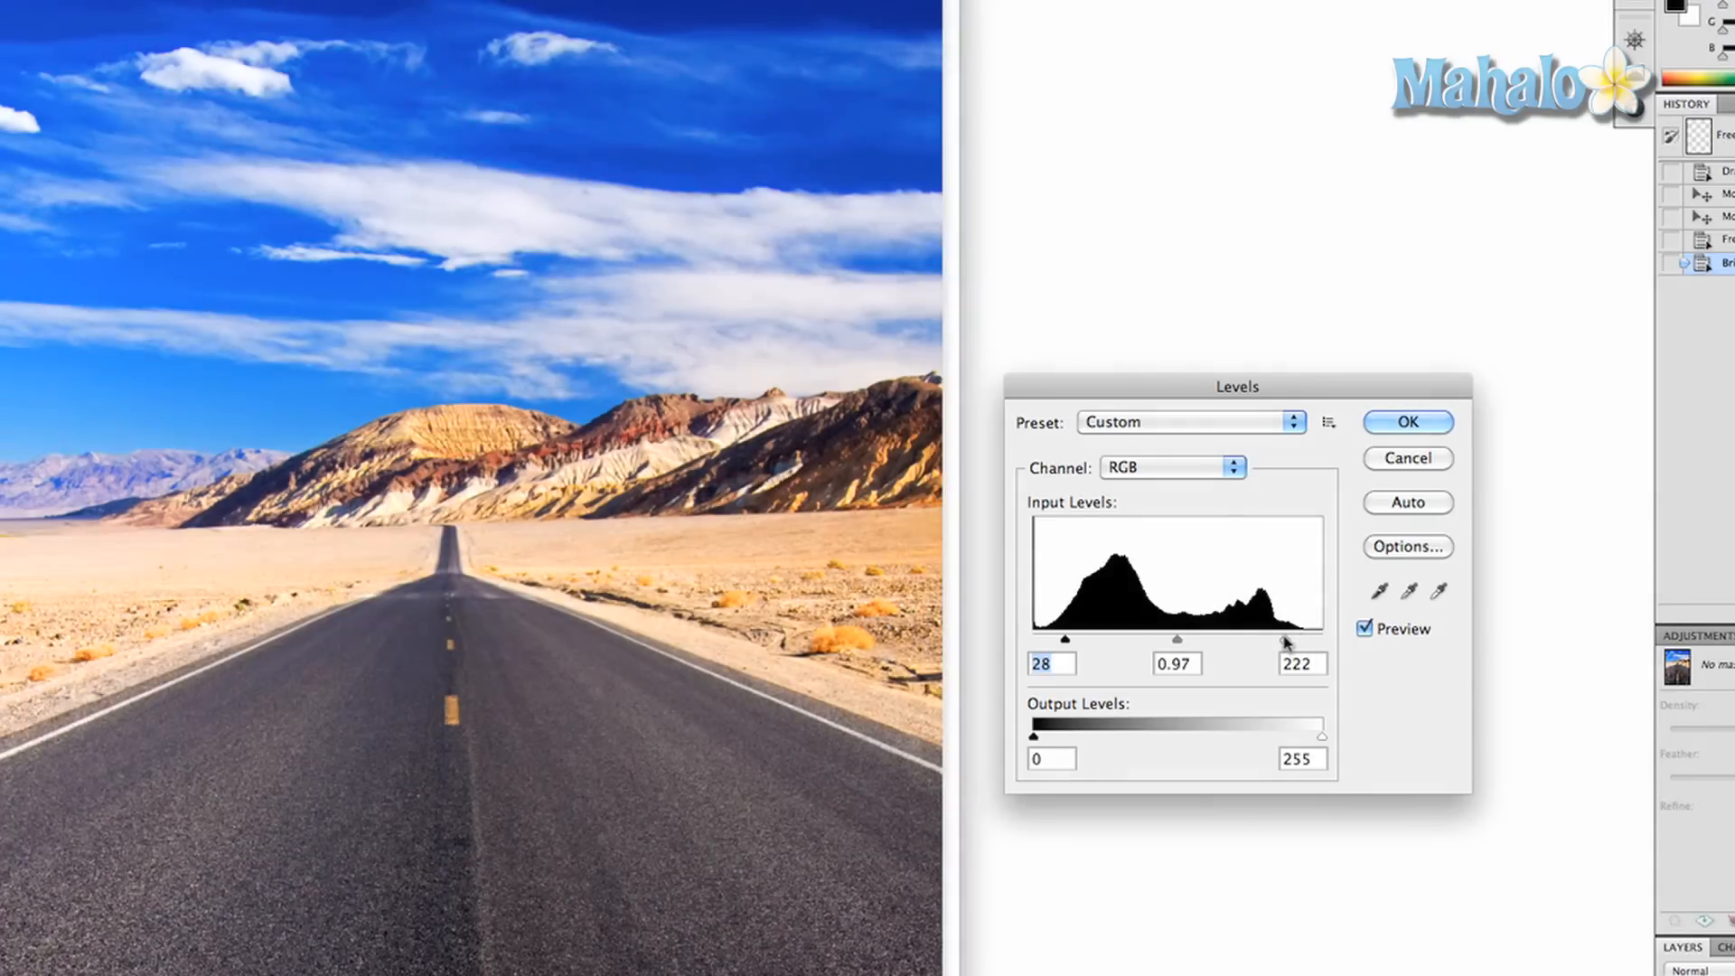
pyautogui.moveTo(1283, 639); pyautogui.dragTo(1320, 639)
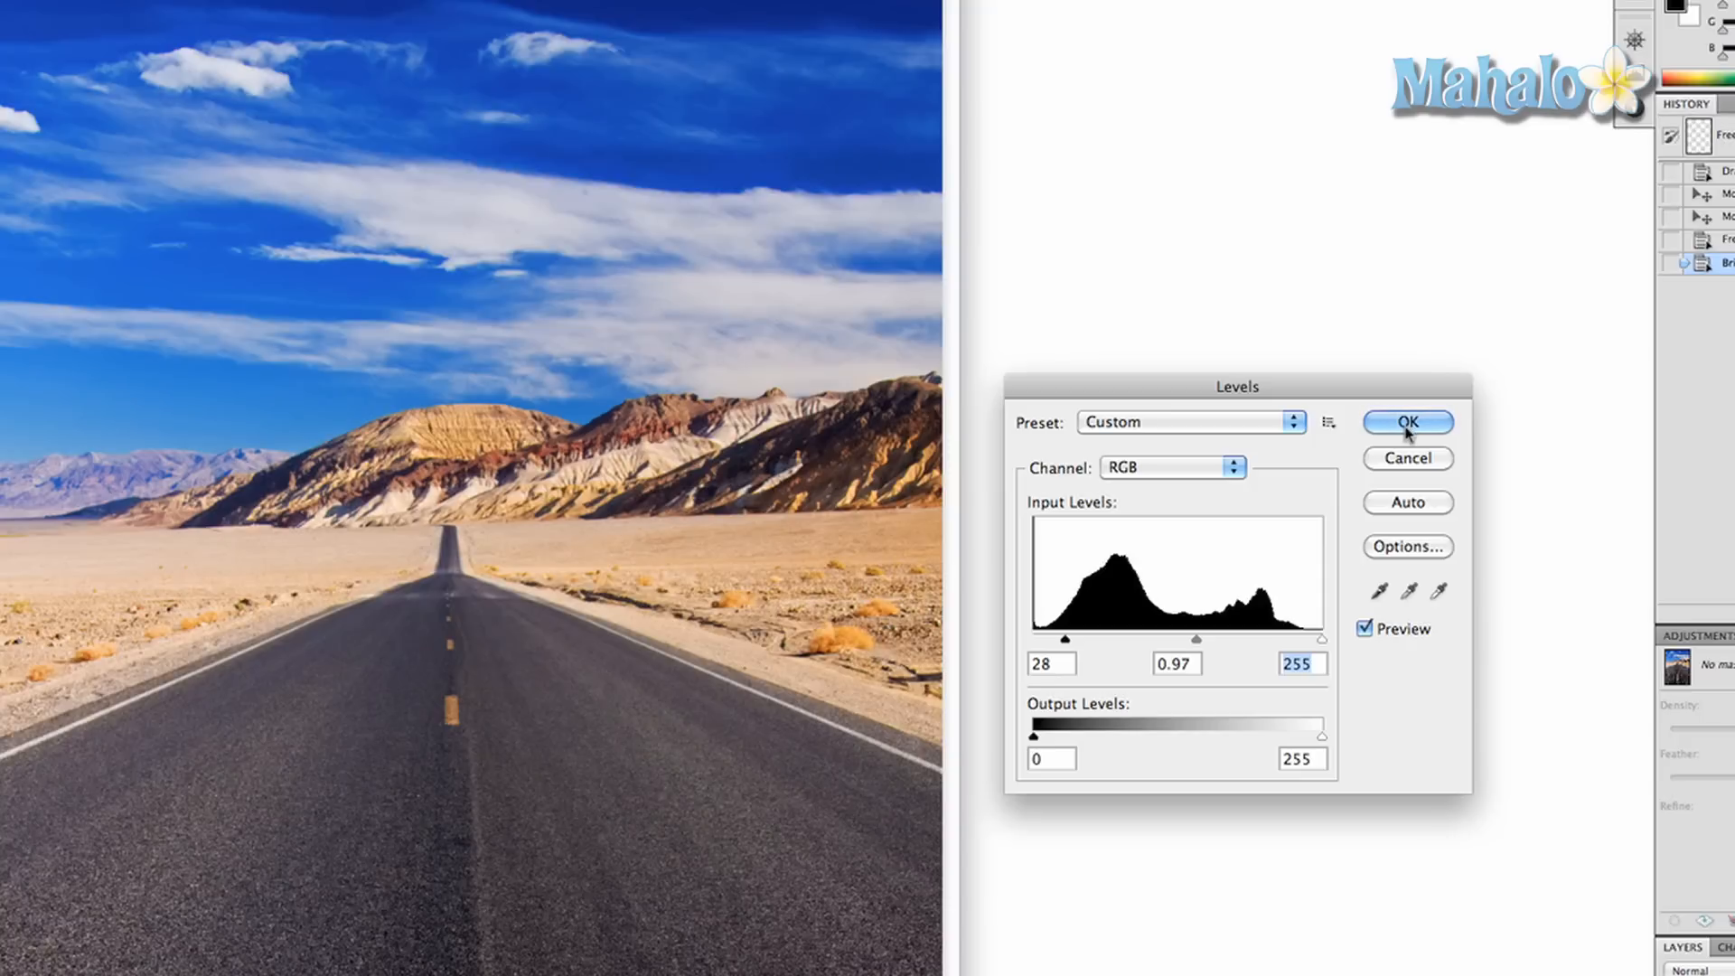
pyautogui.click(1406, 421)
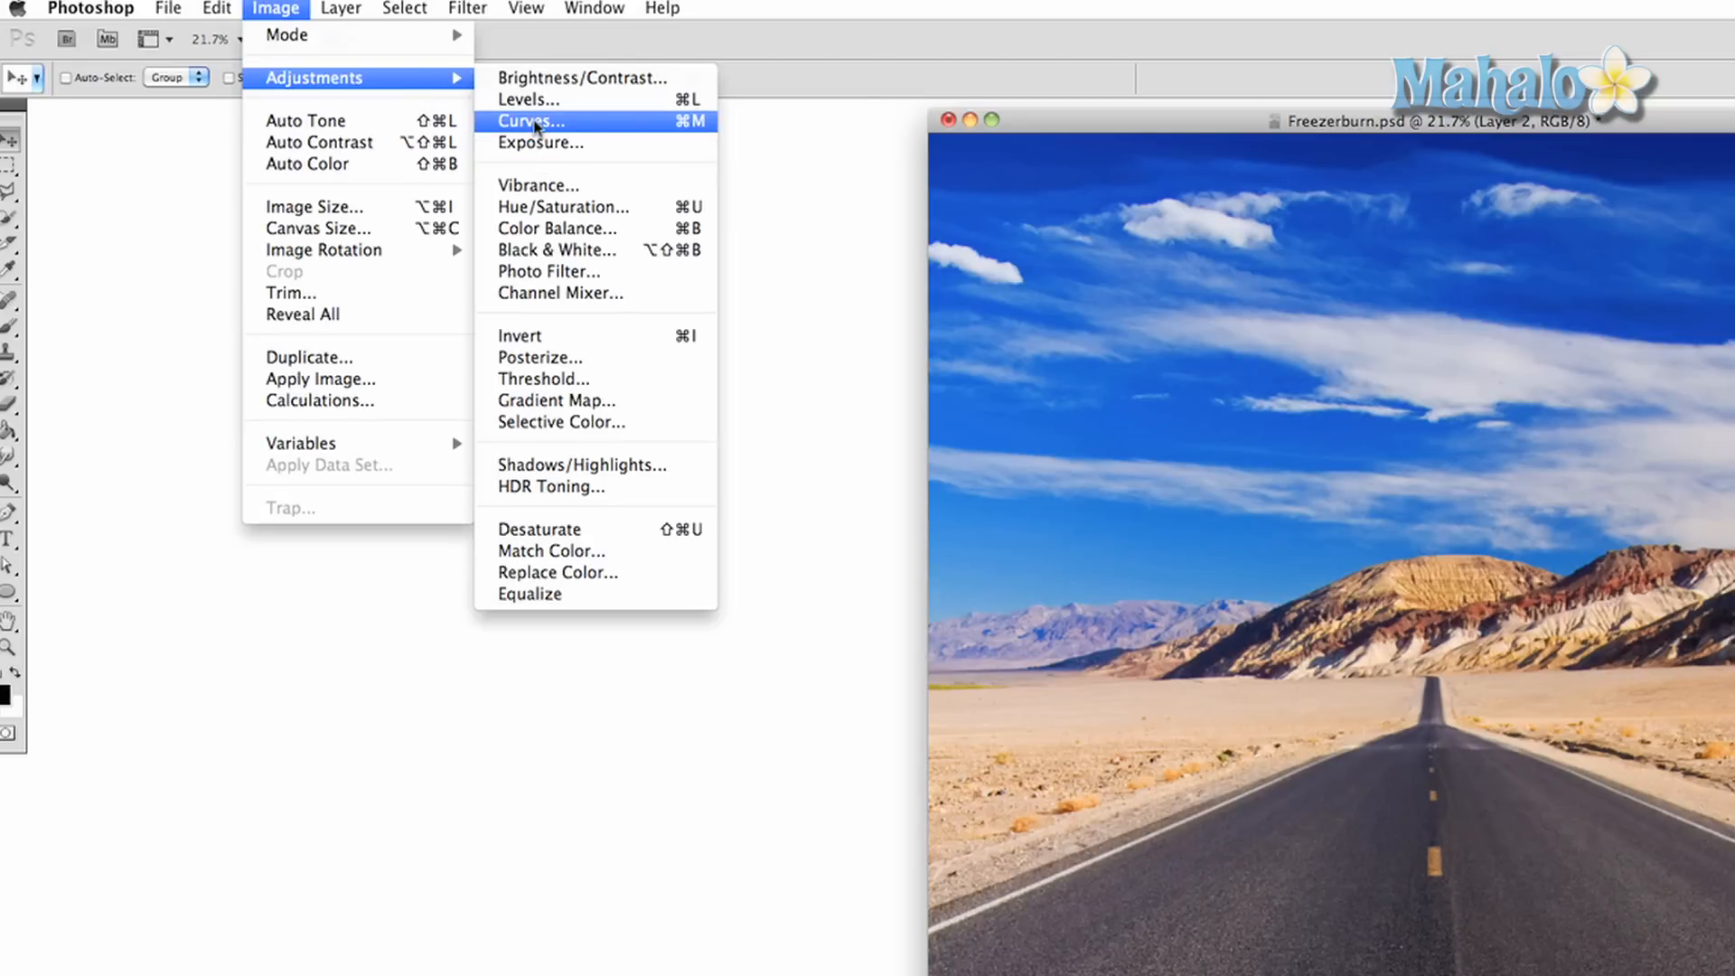
# In Curves, experiment with darkening and brightening the midtones, then return to a neutral line
pyautogui.click(529, 121)
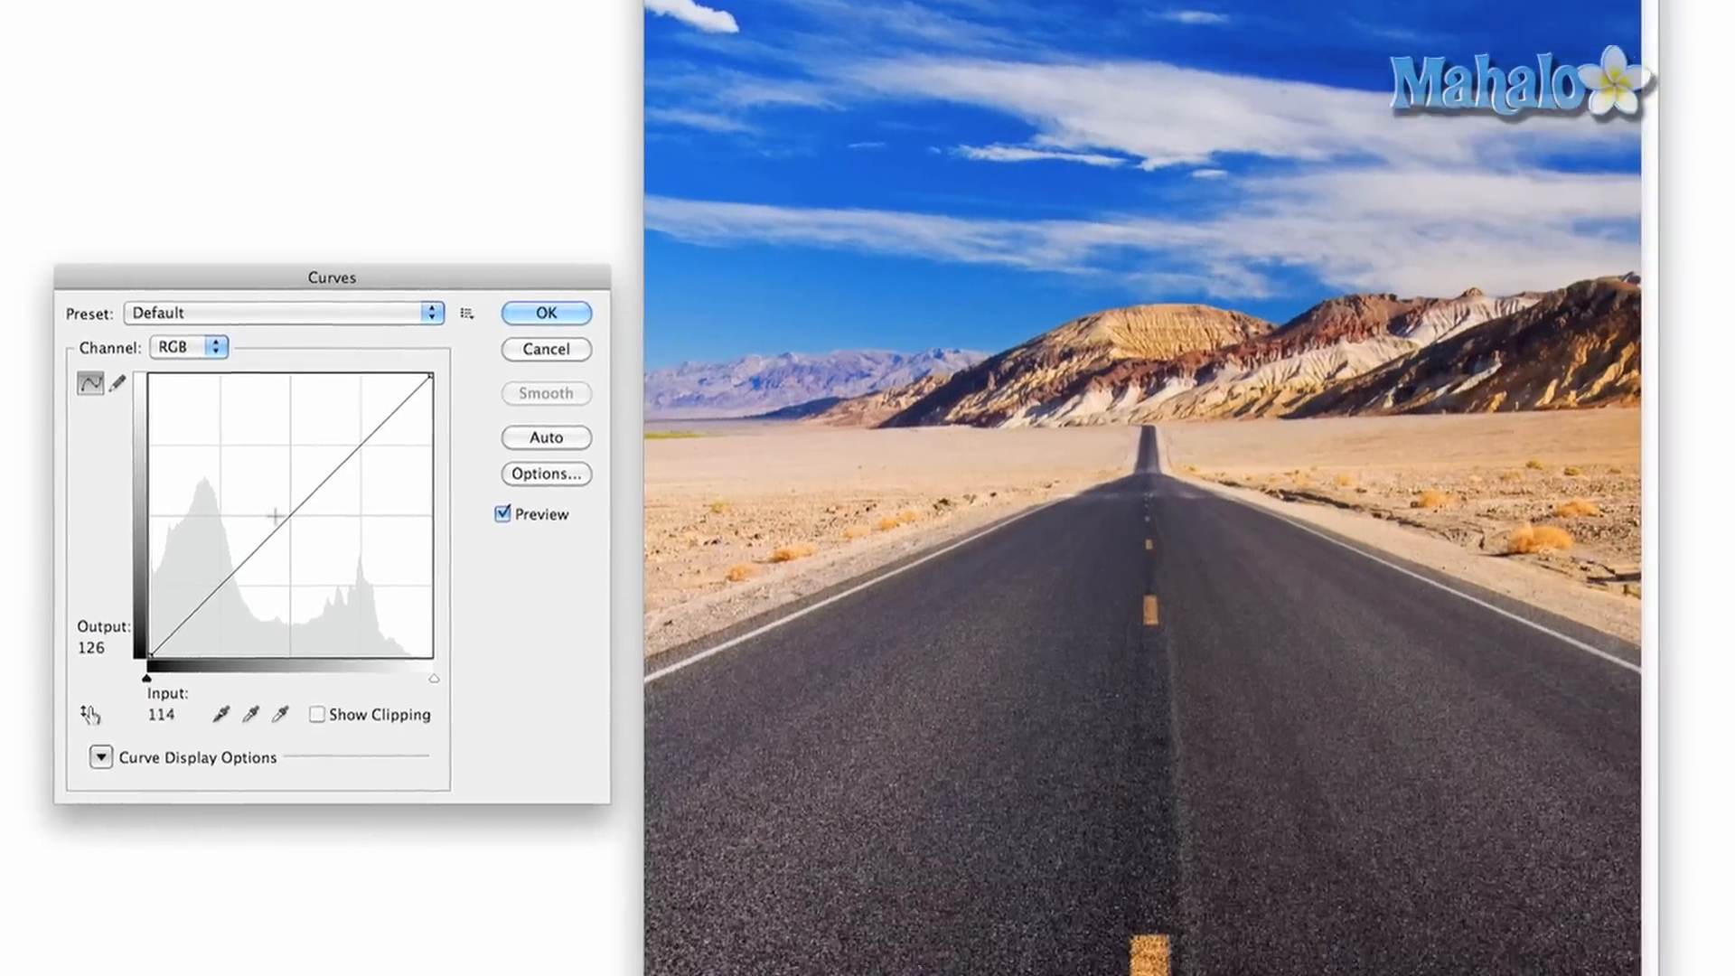
pyautogui.moveTo(274, 517); pyautogui.dragTo(293, 510)
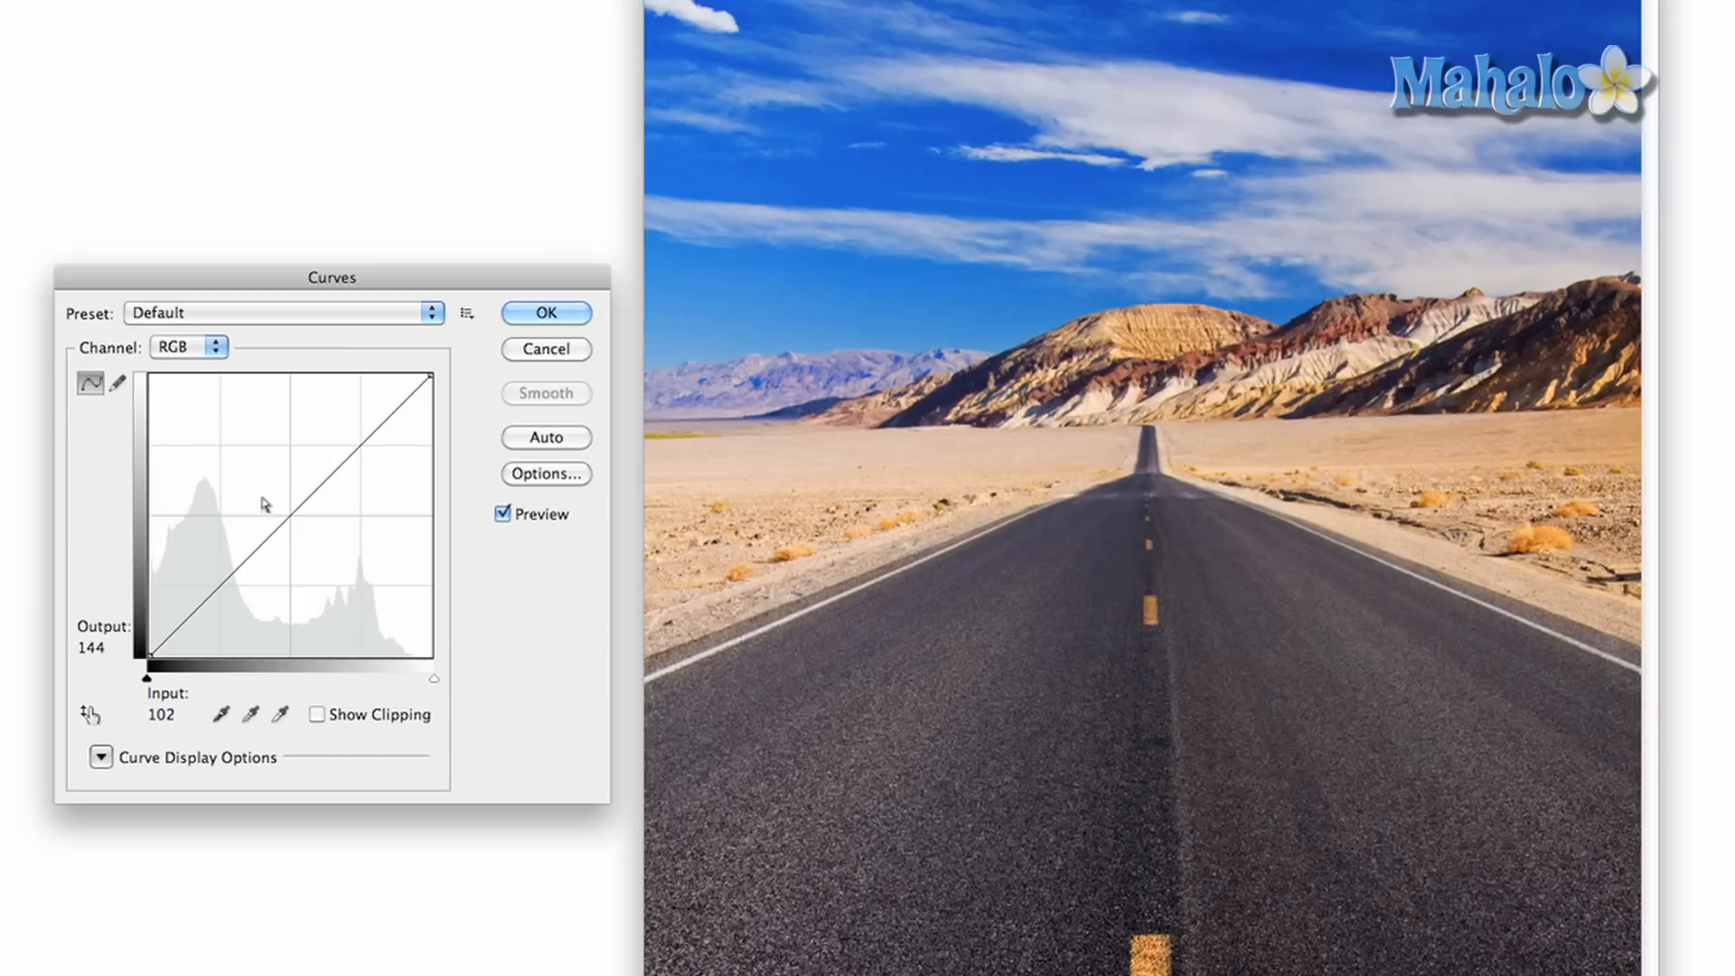
pyautogui.moveTo(265, 504); pyautogui.dragTo(292, 518)
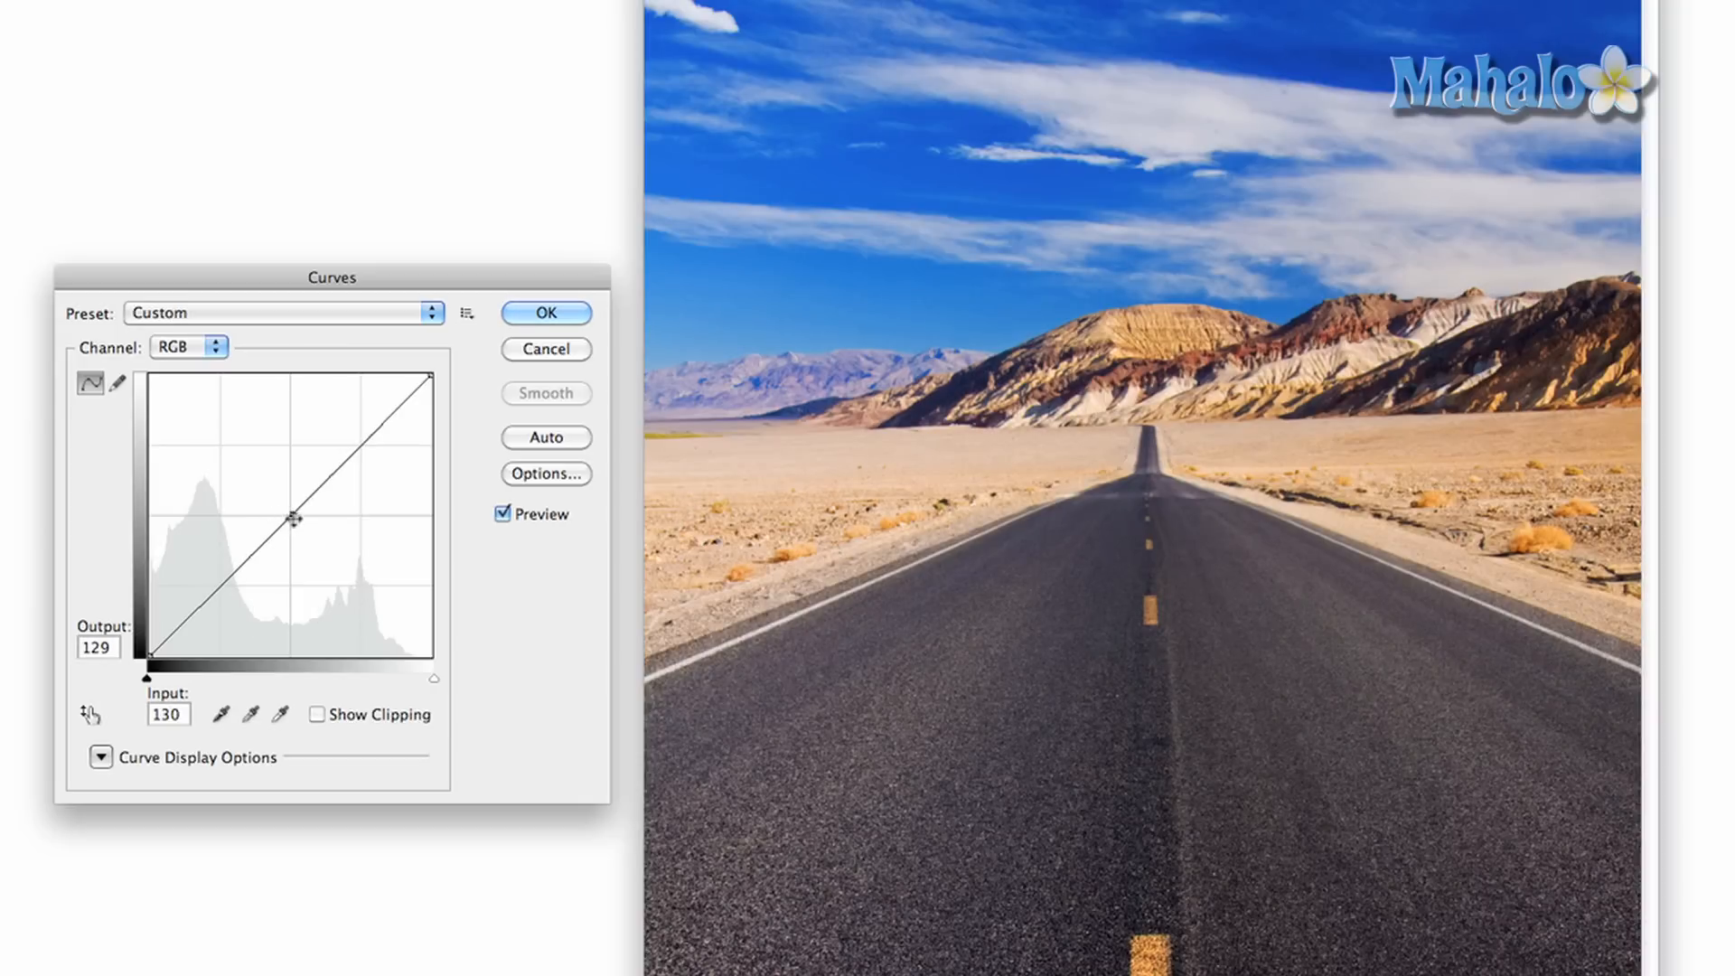
pyautogui.moveTo(293, 519); pyautogui.dragTo(322, 531)
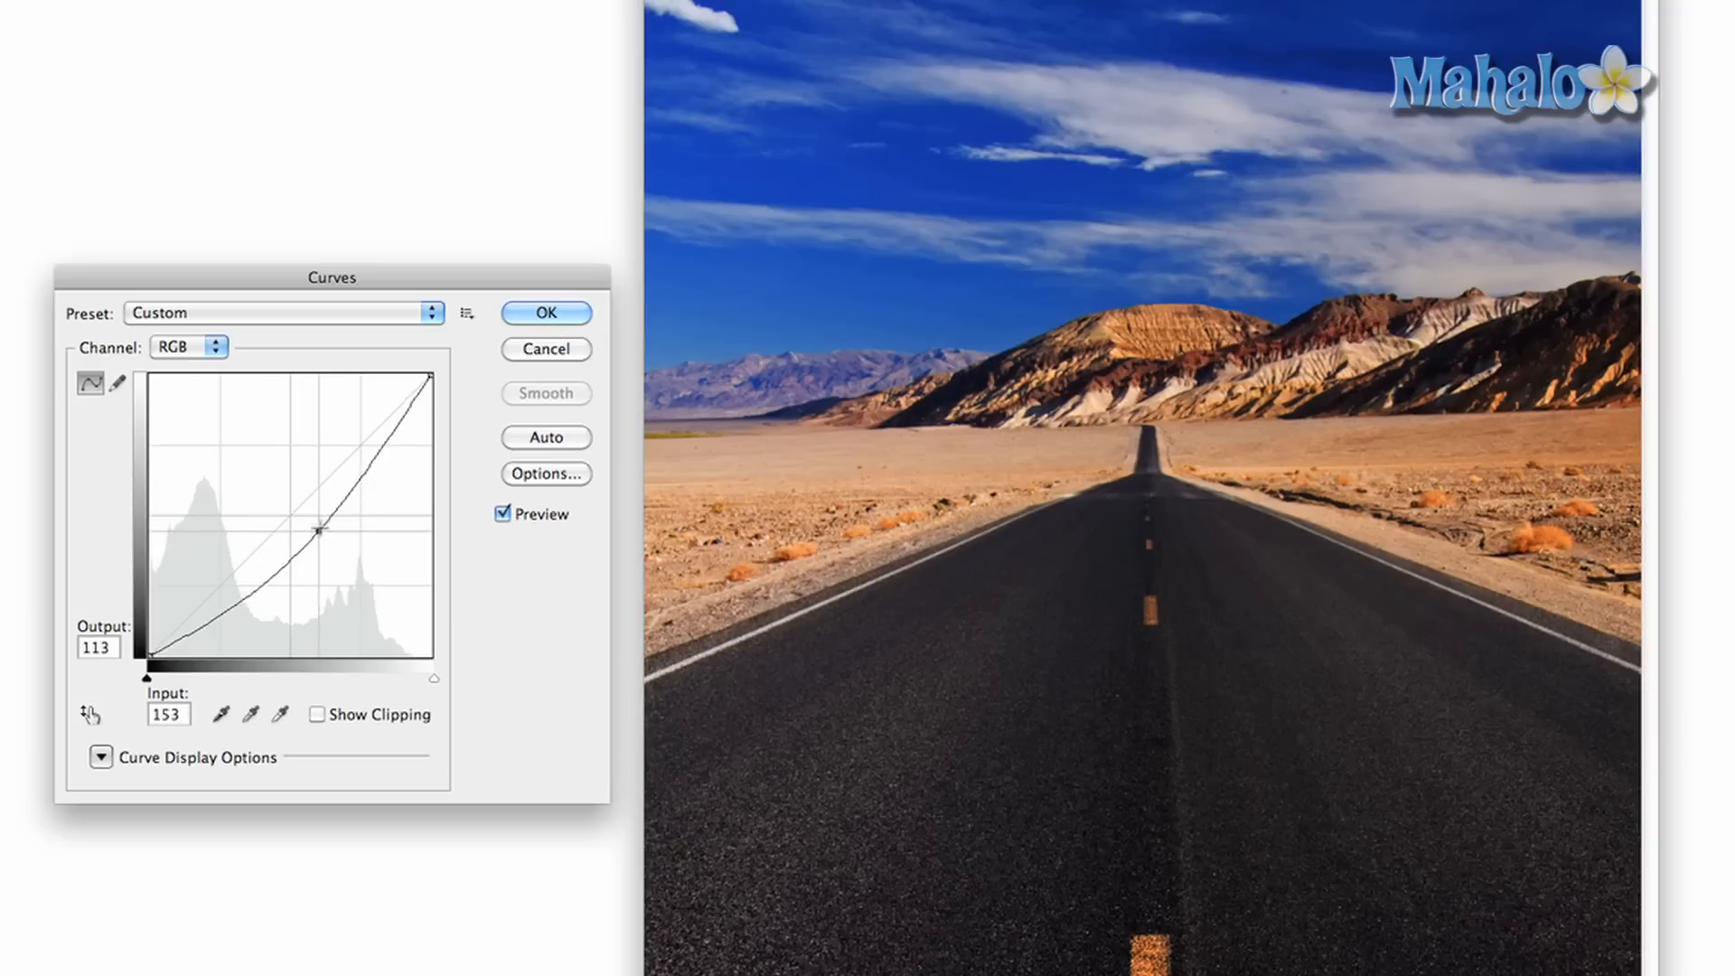
pyautogui.moveTo(316, 532); pyautogui.dragTo(278, 490)
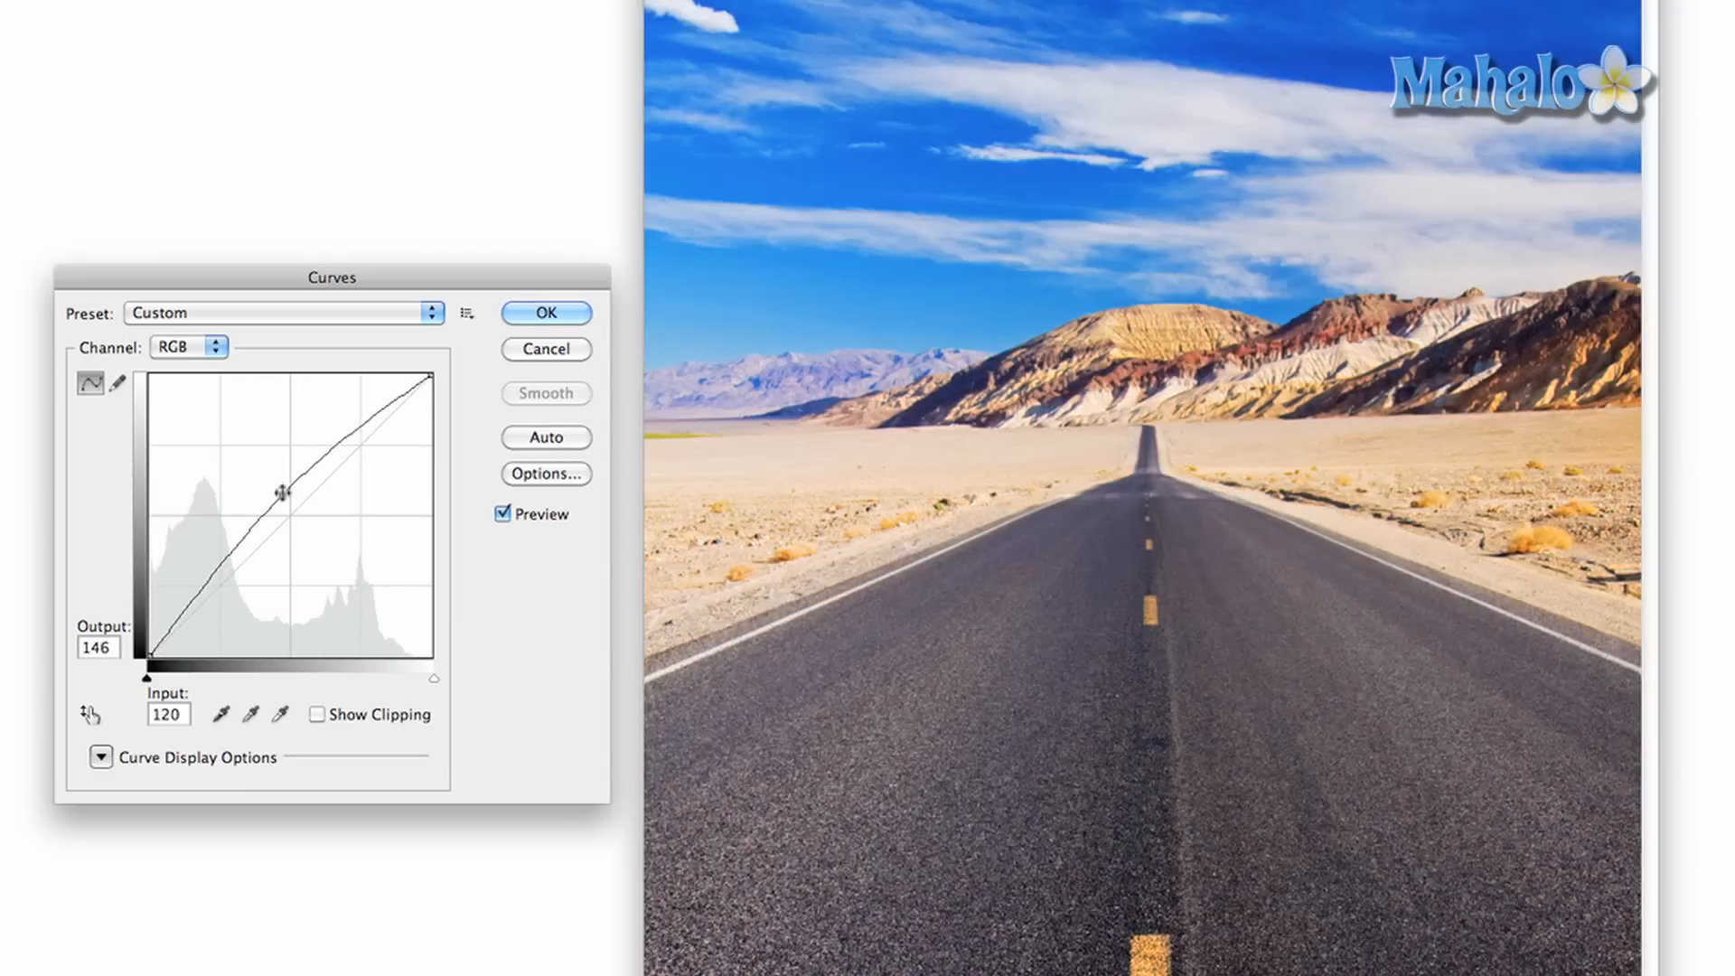
pyautogui.moveTo(282, 490); pyautogui.dragTo(250, 510)
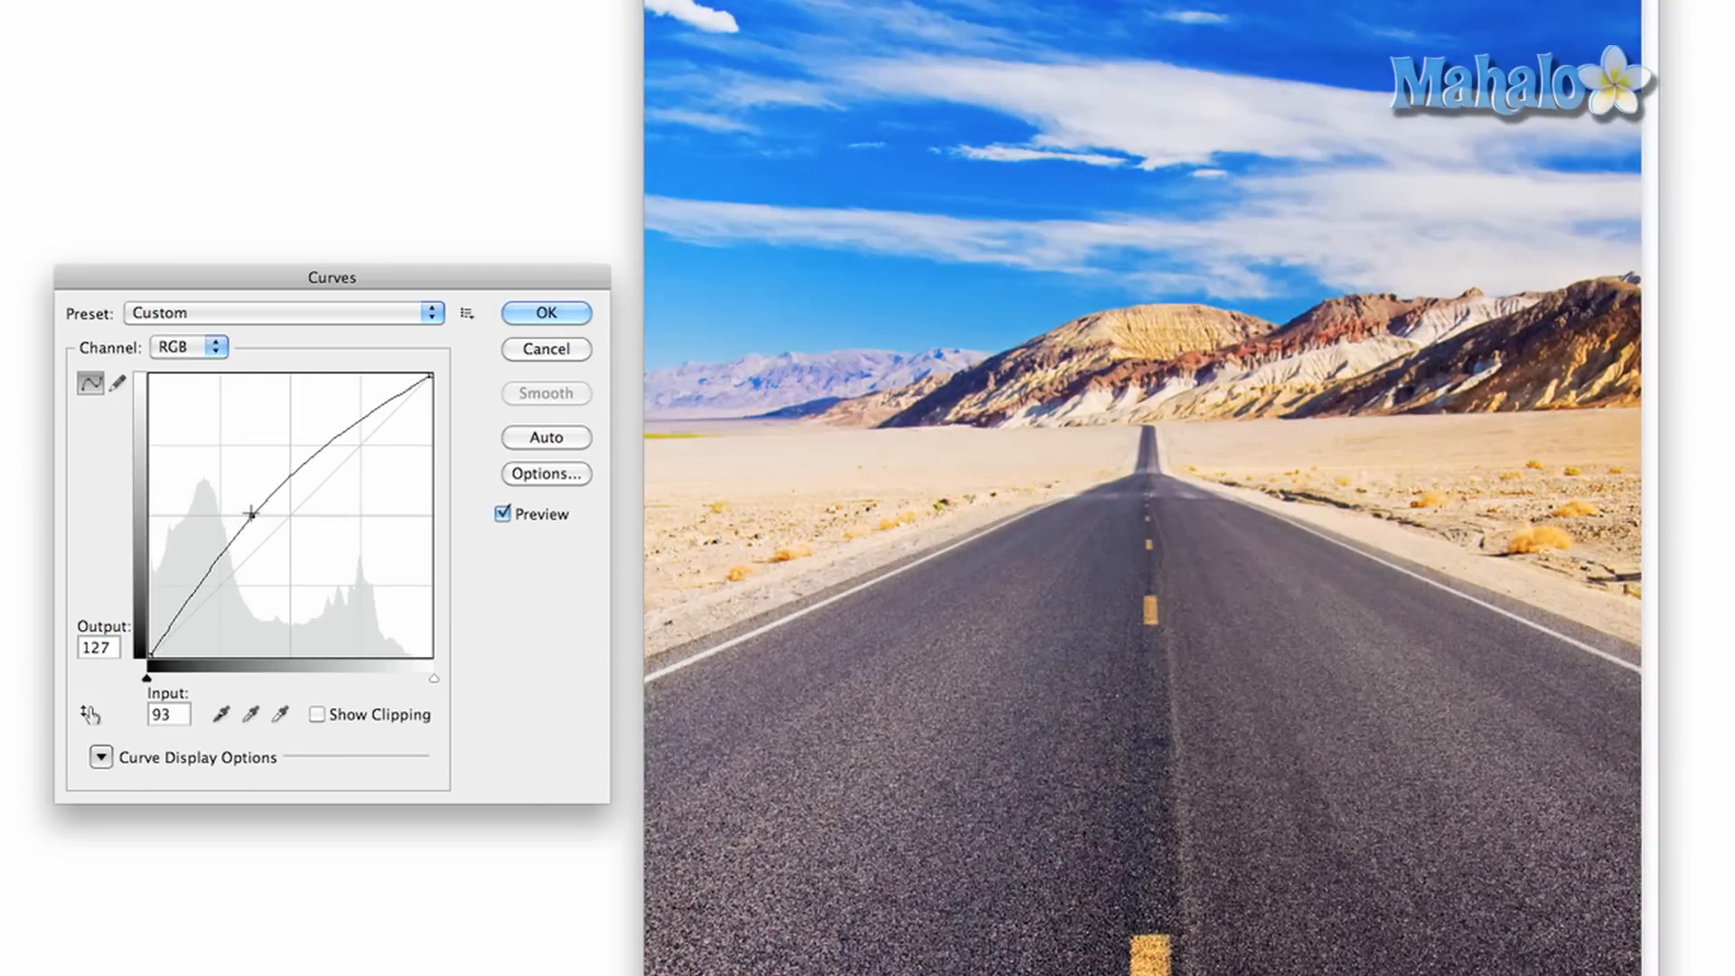
pyautogui.moveTo(251, 511); pyautogui.dragTo(278, 531)
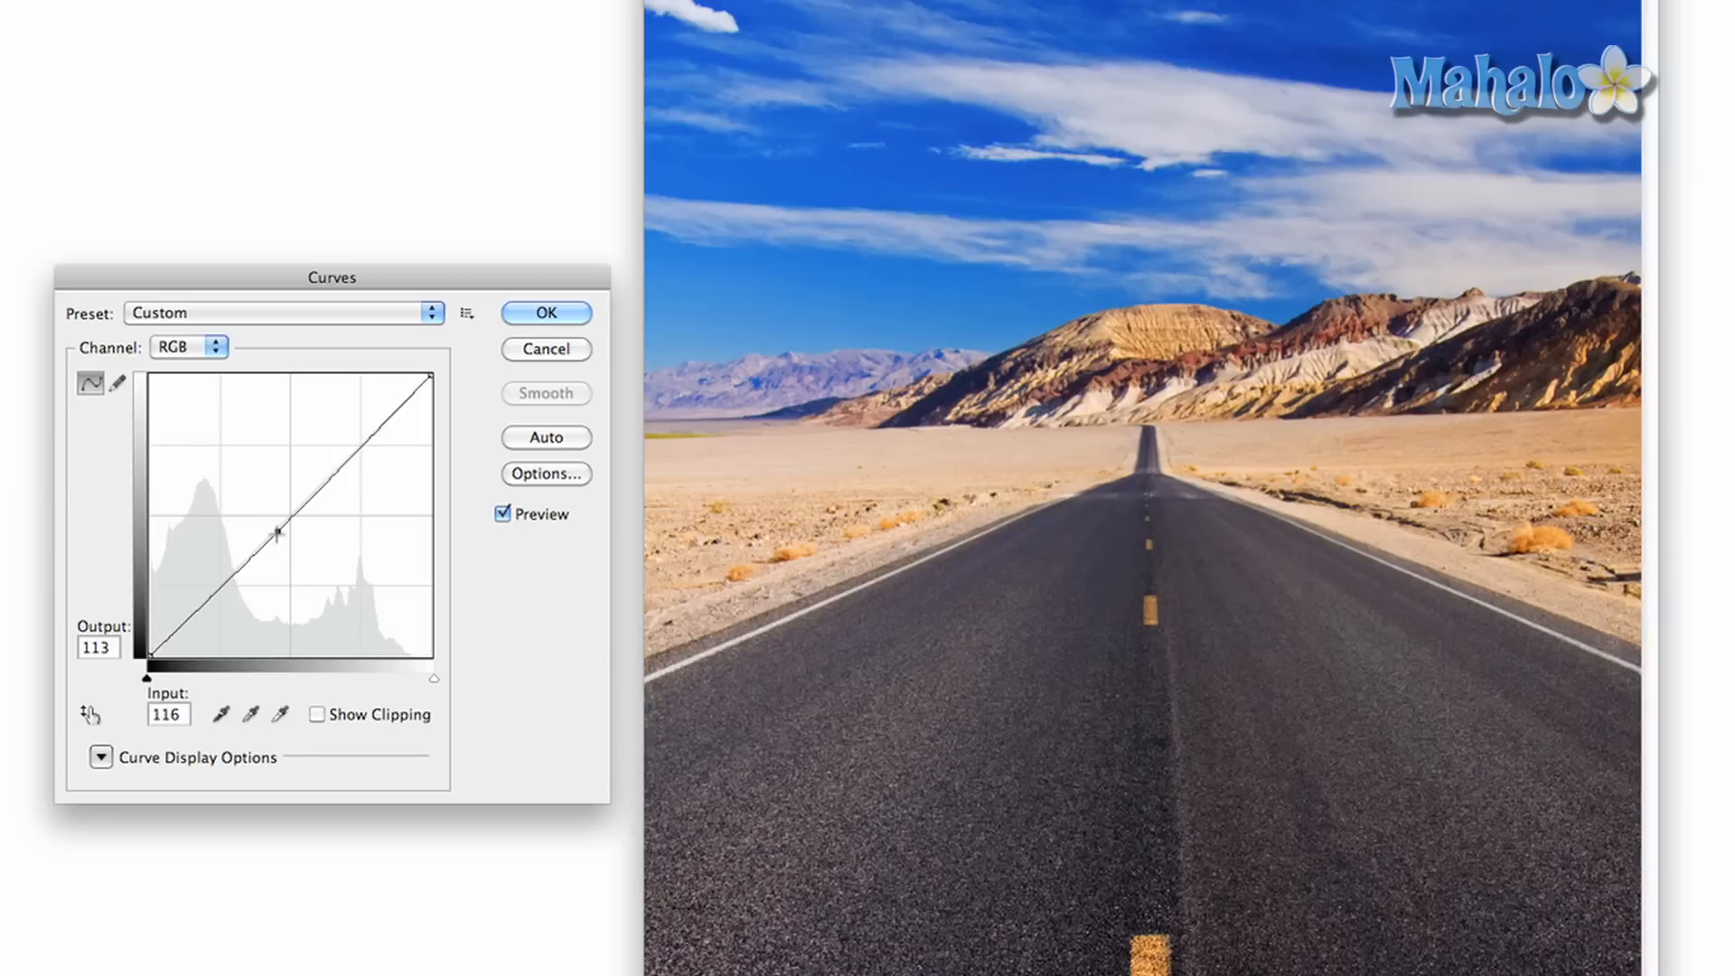
# Shape an S-curve with darker shadows and brighter highlights and apply it
pyautogui.moveTo(275, 529); pyautogui.dragTo(314, 486)
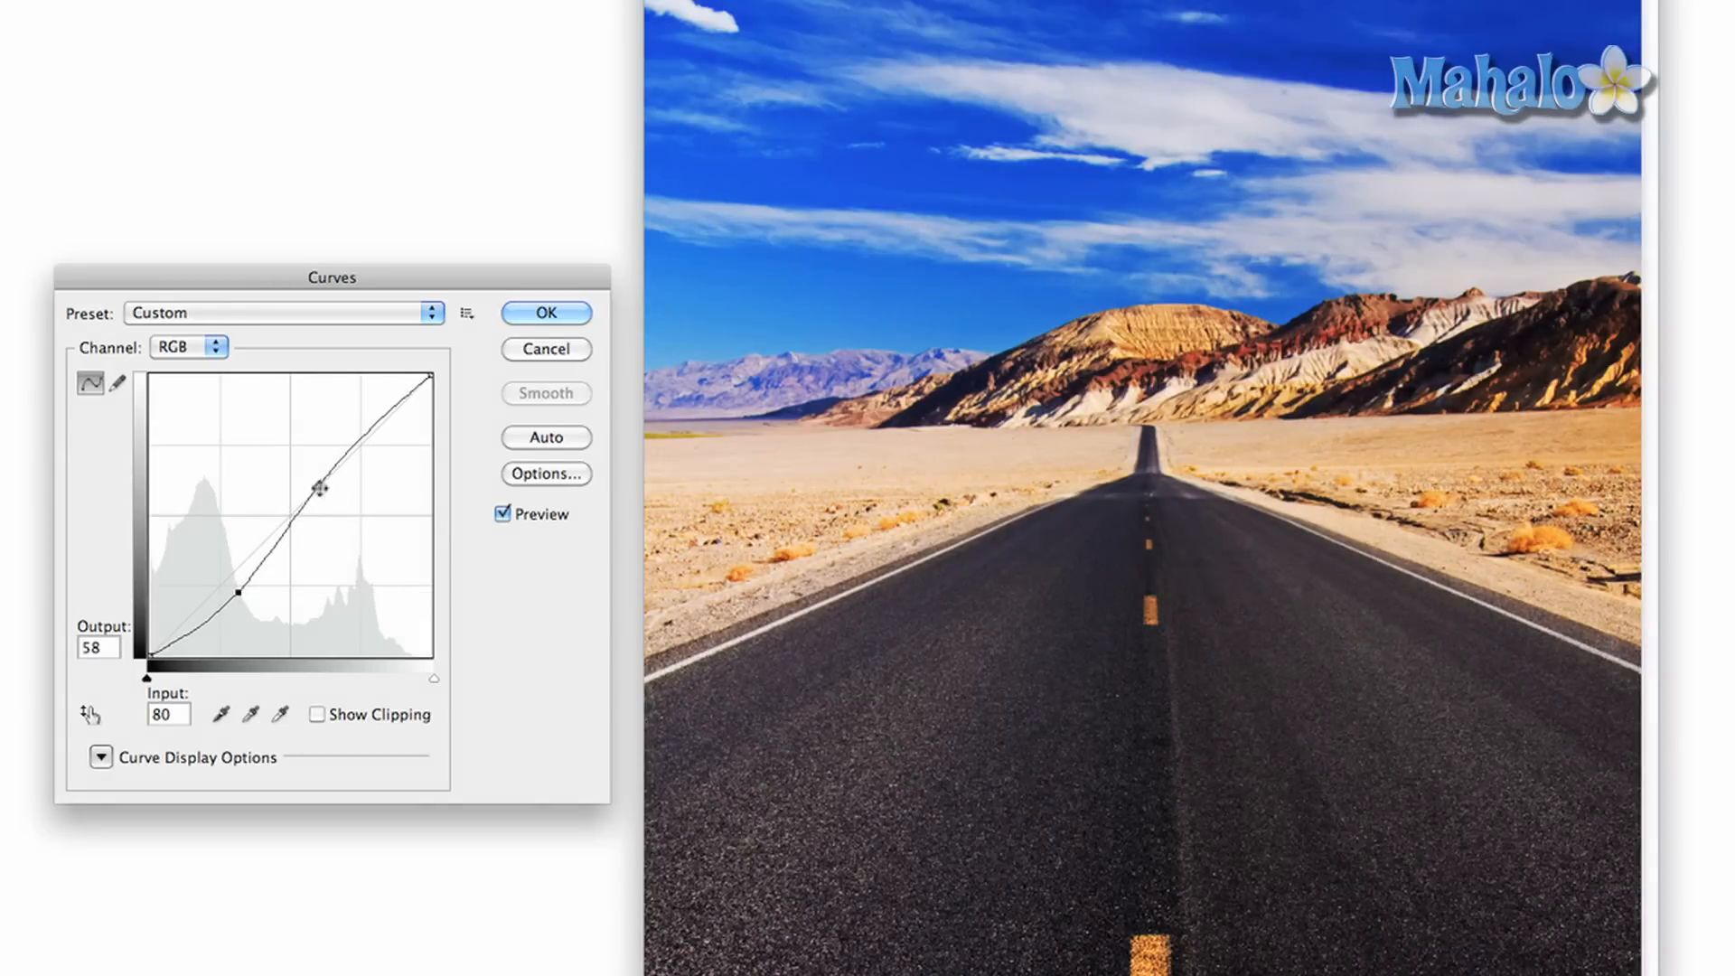
pyautogui.moveTo(319, 491); pyautogui.dragTo(320, 470)
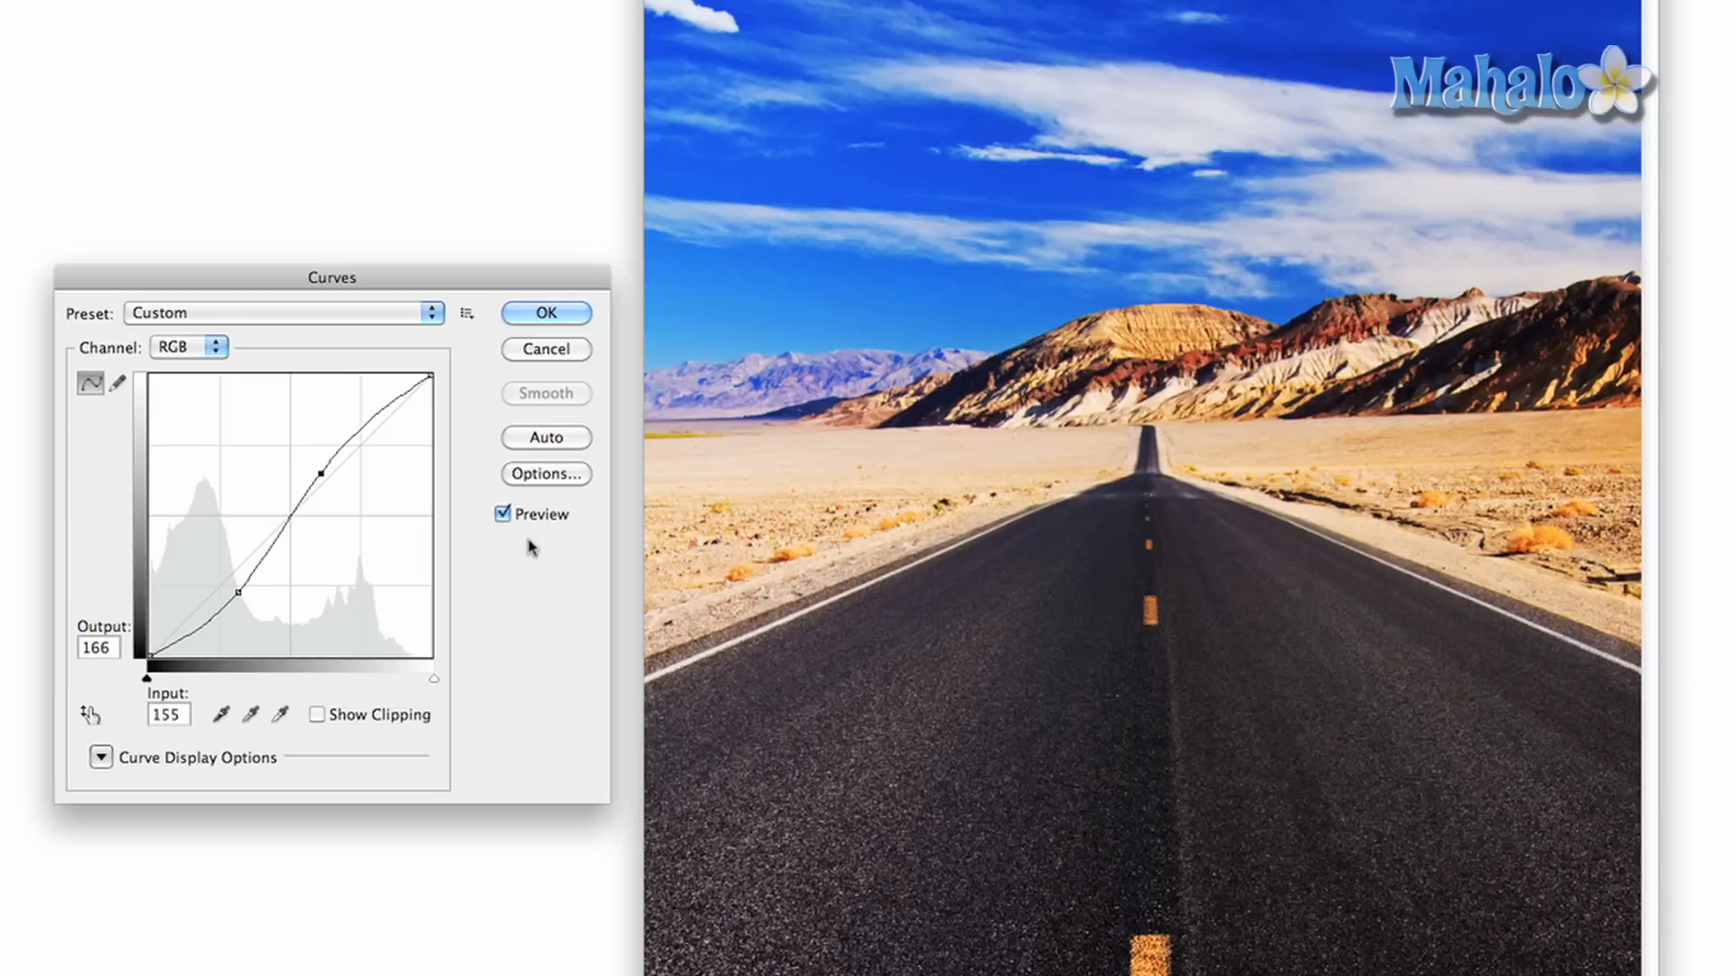
pyautogui.moveTo(470, 547)
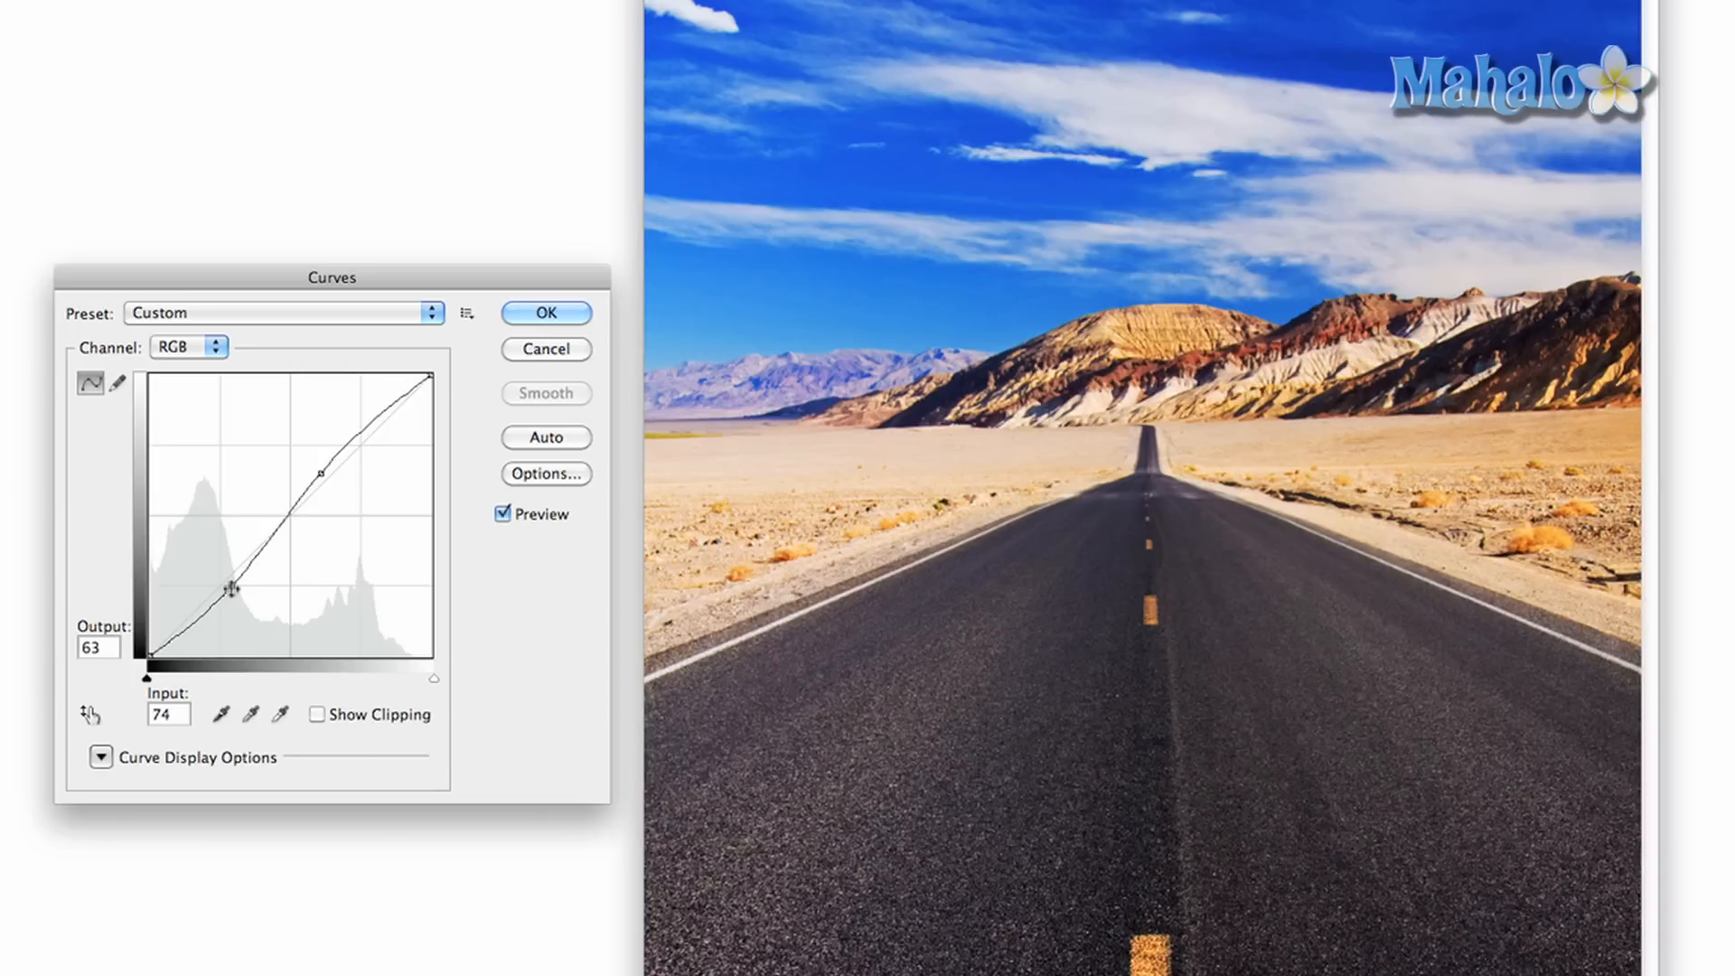
pyautogui.moveTo(343, 495)
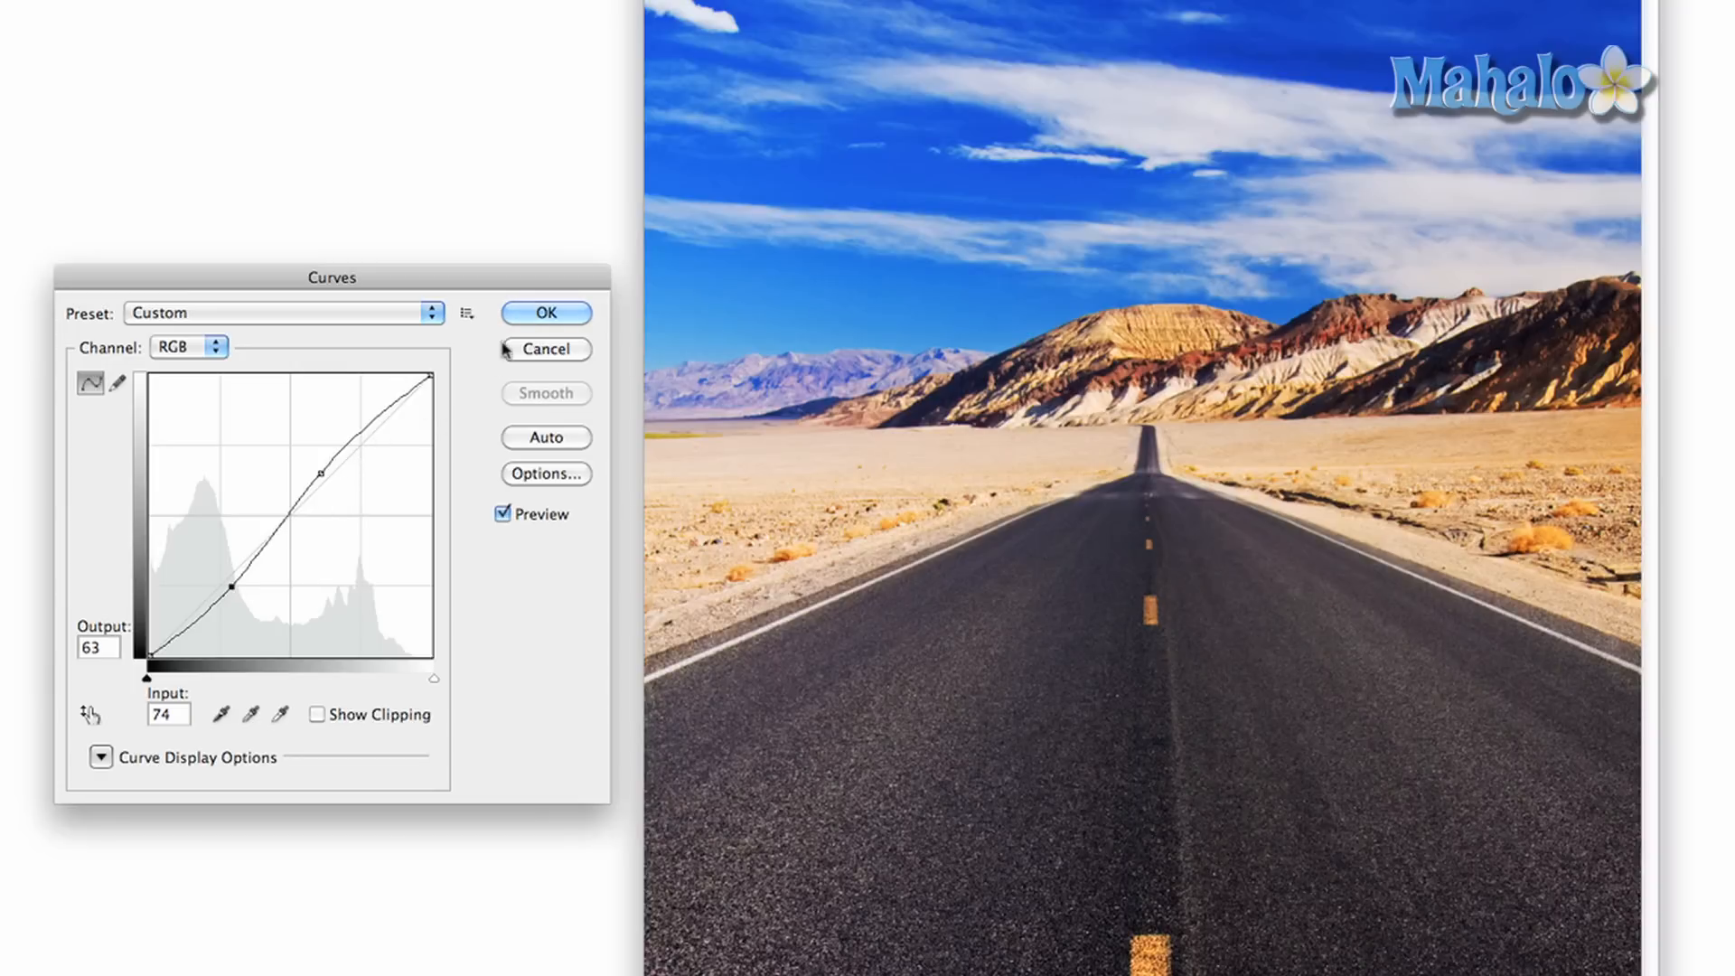
pyautogui.click(283, 11)
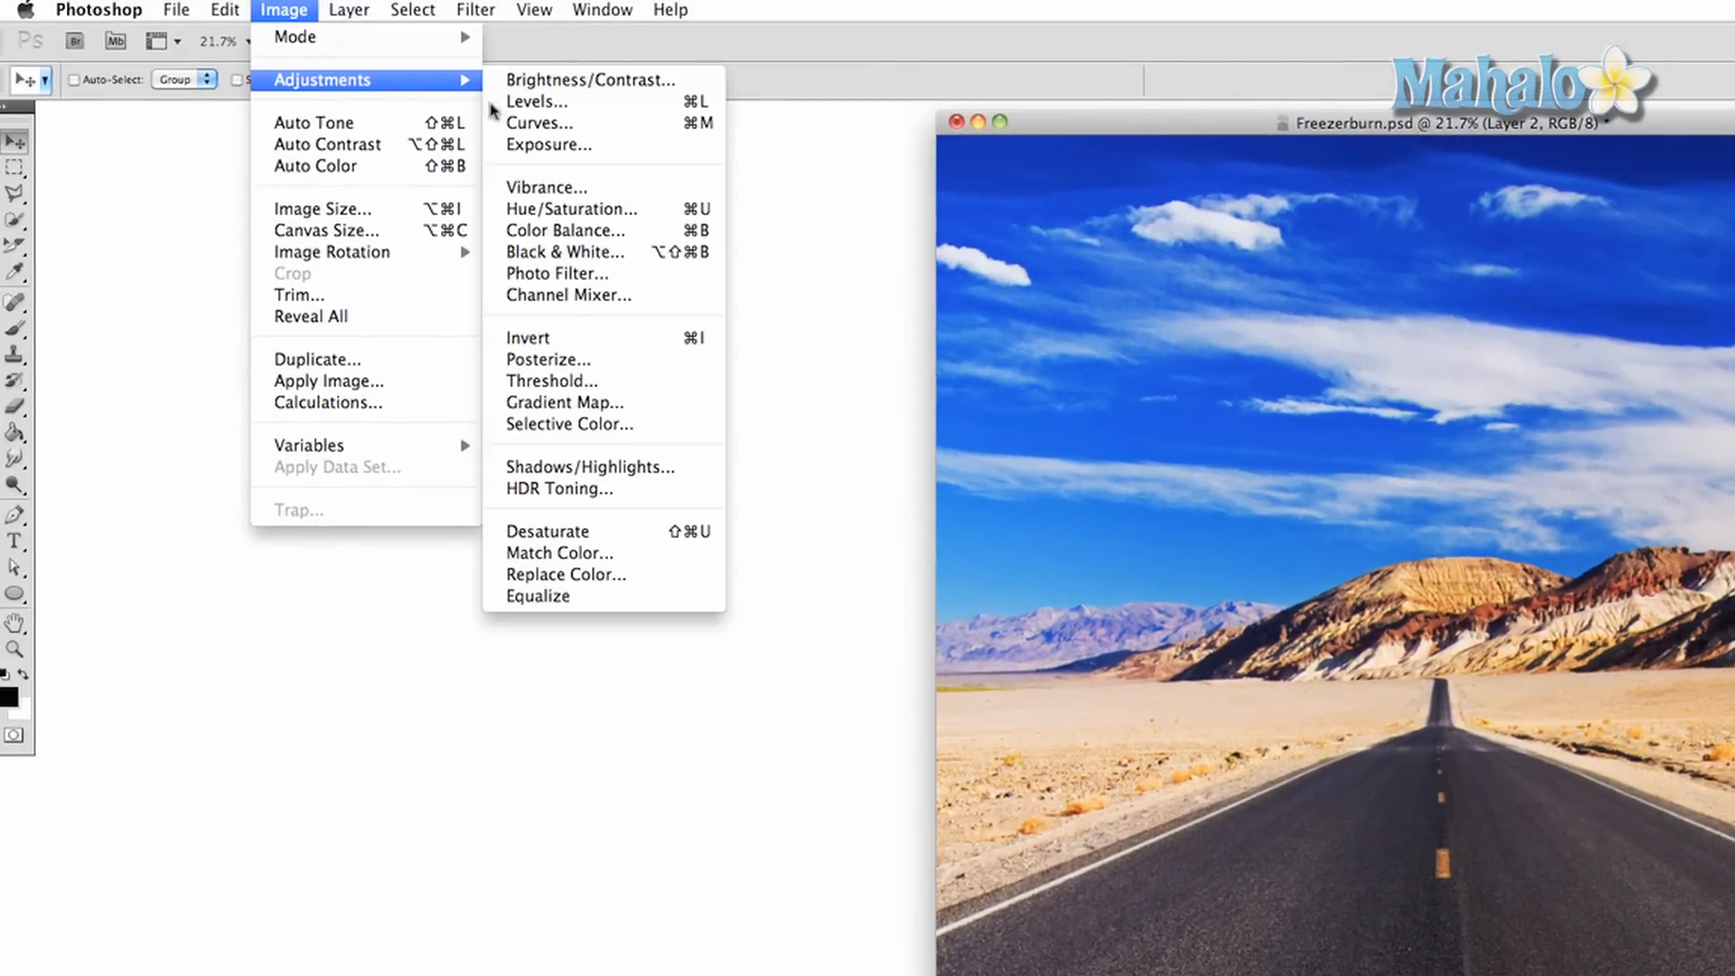
pyautogui.moveTo(575, 229)
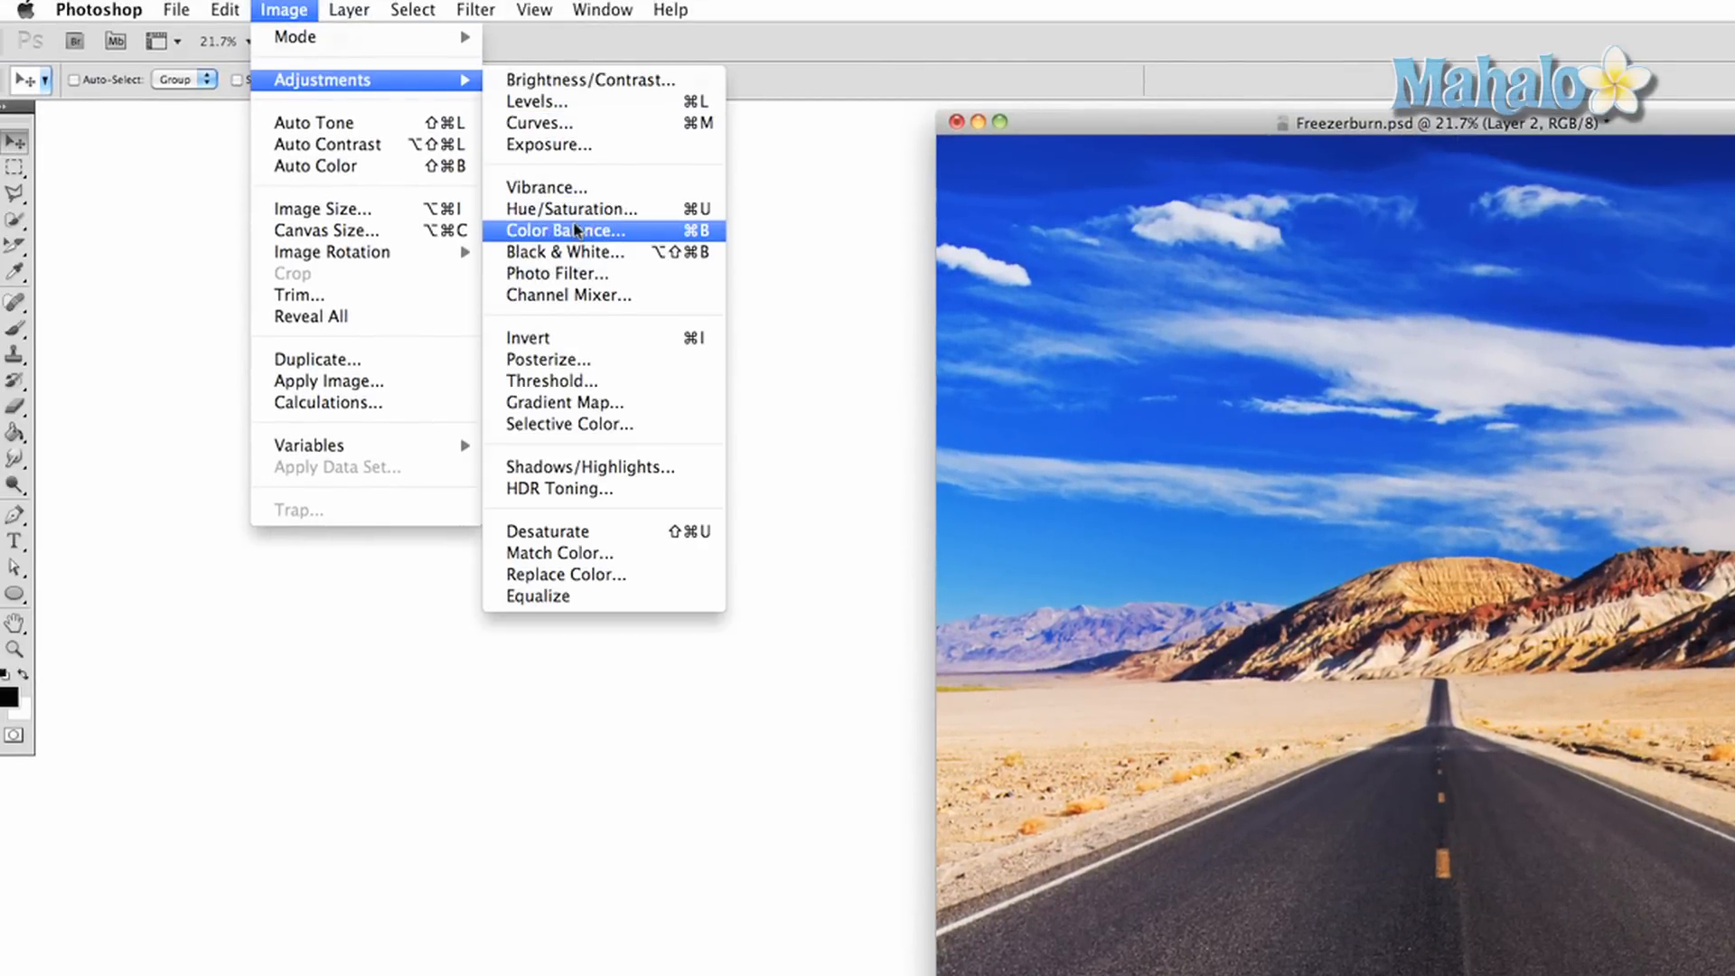
# In Color Balance, shift the midtones toward red, settling at +9
pyautogui.click(563, 230)
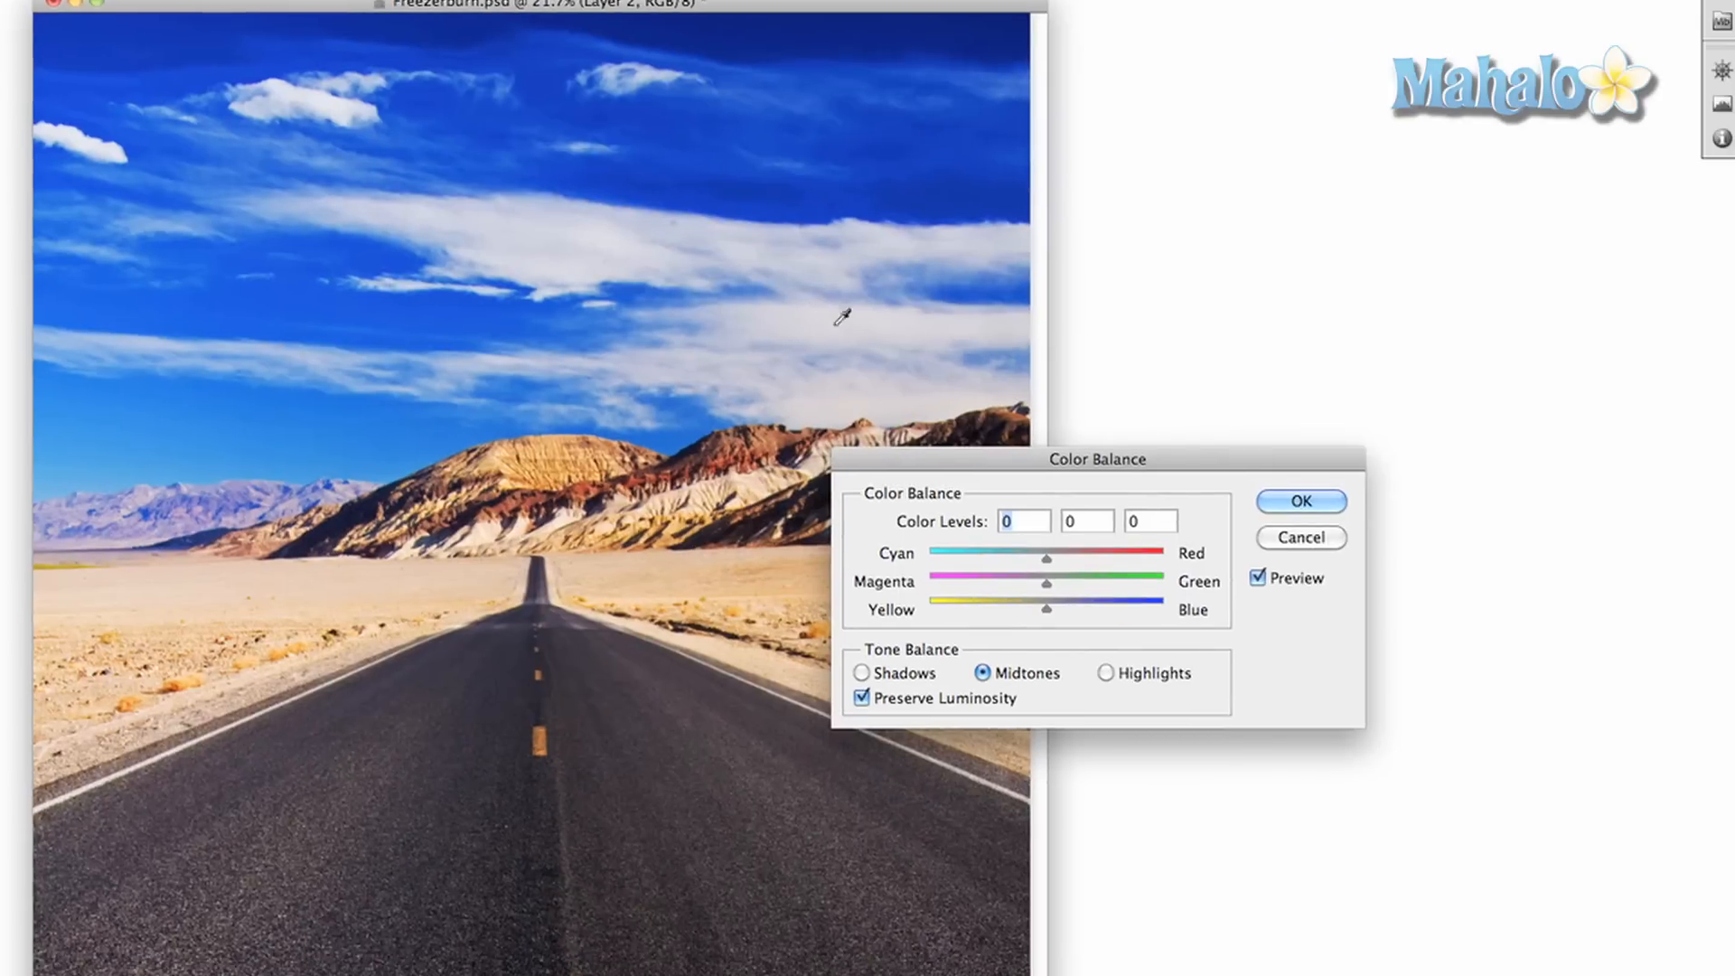
pyautogui.moveTo(1097, 457); pyautogui.dragTo(1358, 395)
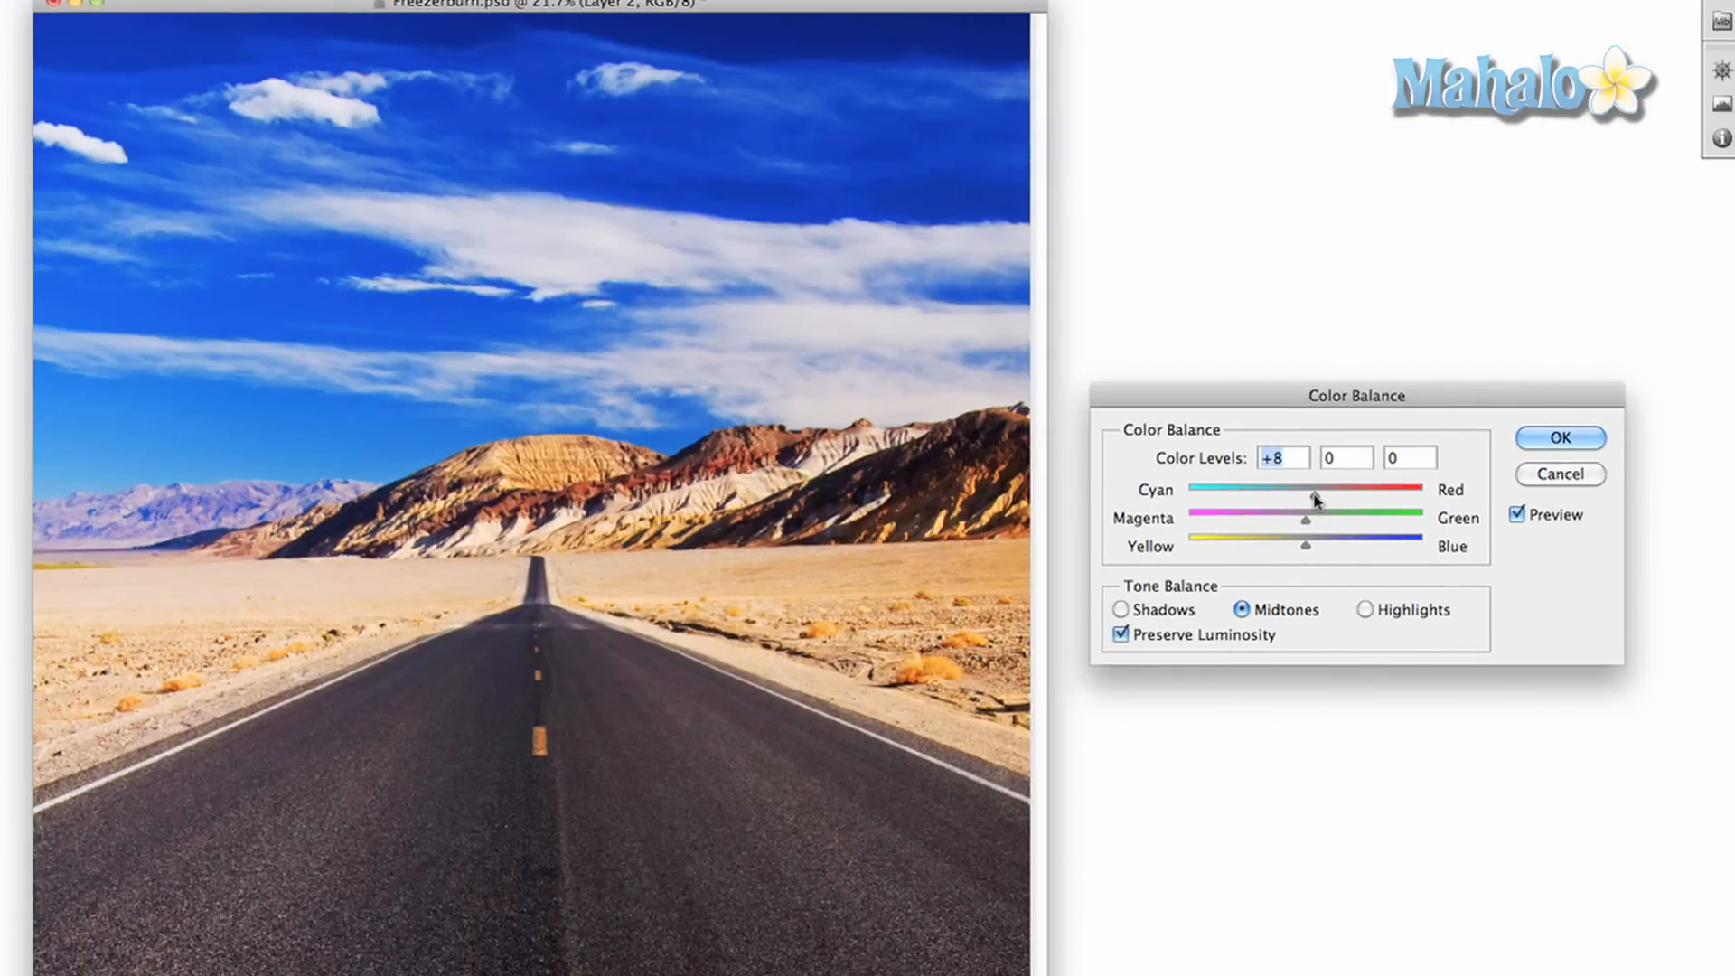
pyautogui.moveTo(1318, 498); pyautogui.dragTo(1298, 499)
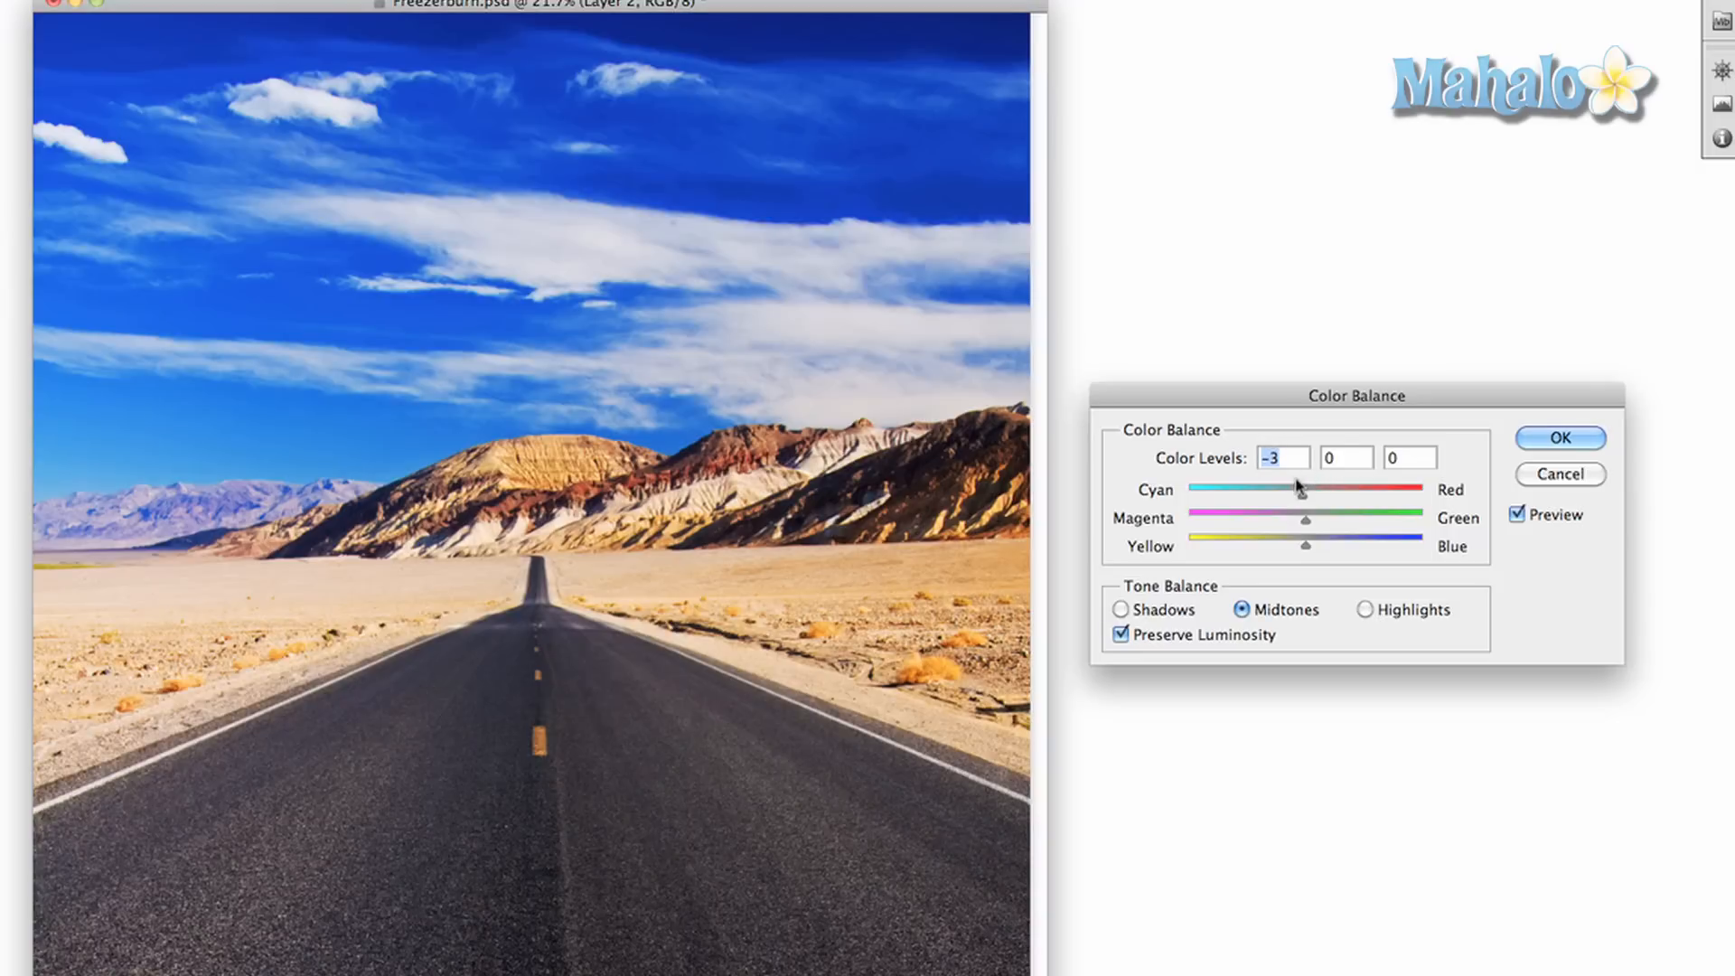
pyautogui.click(1121, 609)
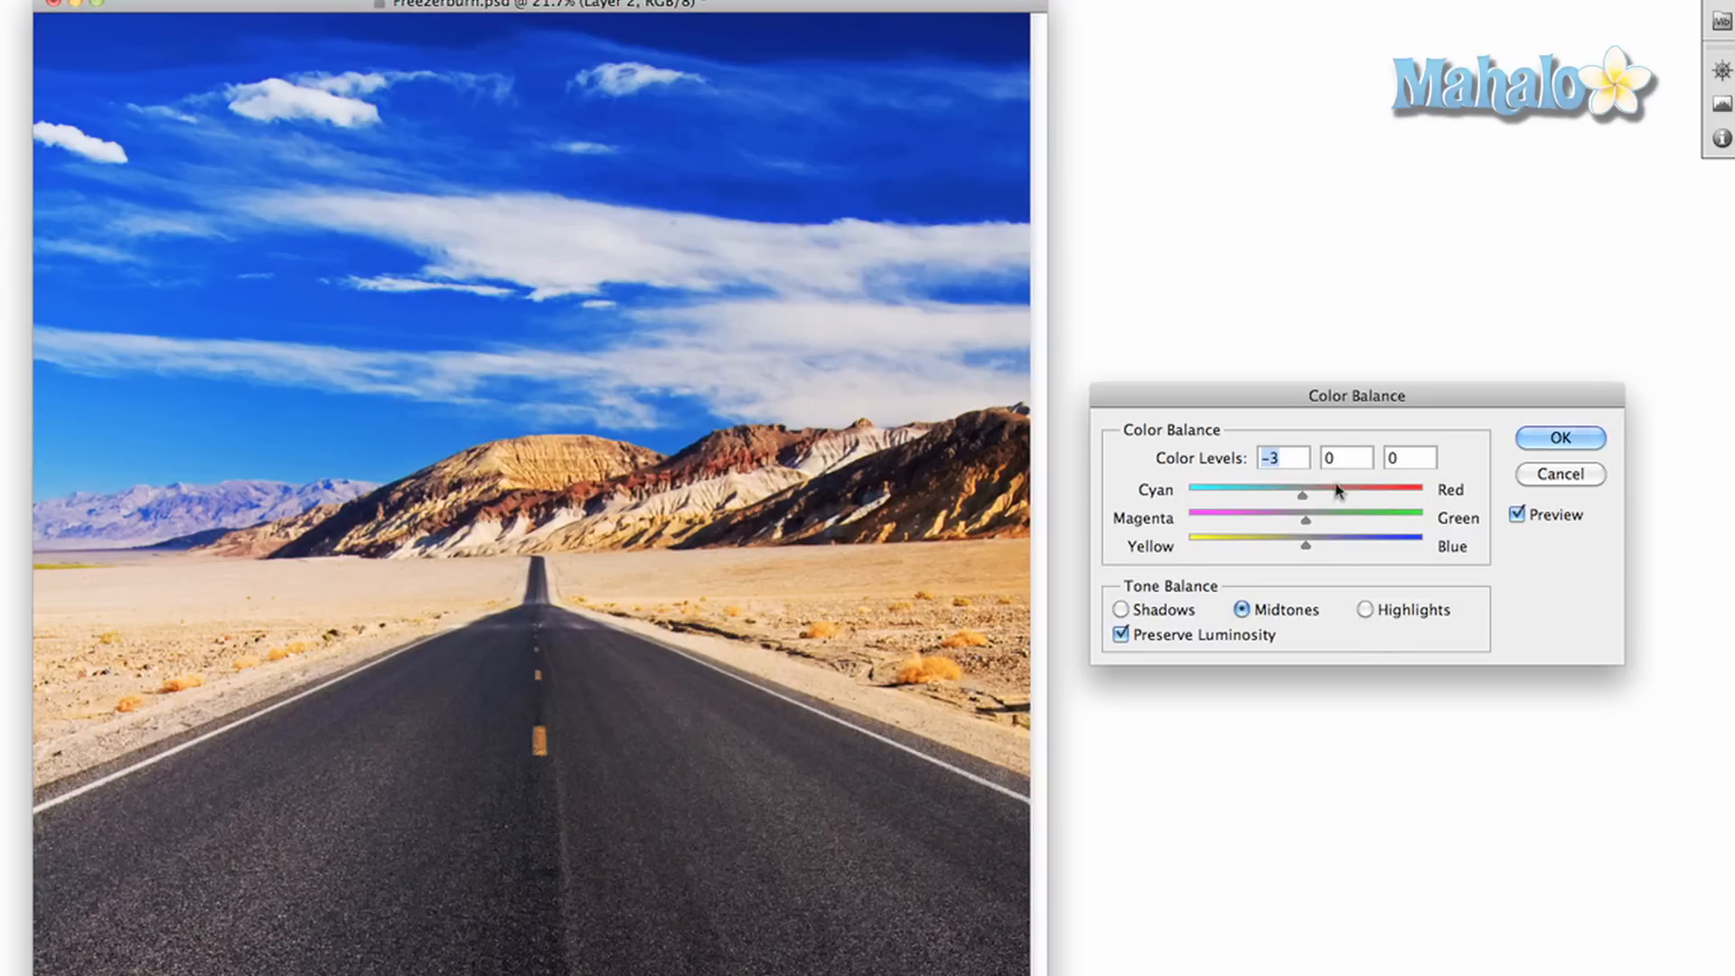
pyautogui.moveTo(1307, 490); pyautogui.dragTo(1327, 495)
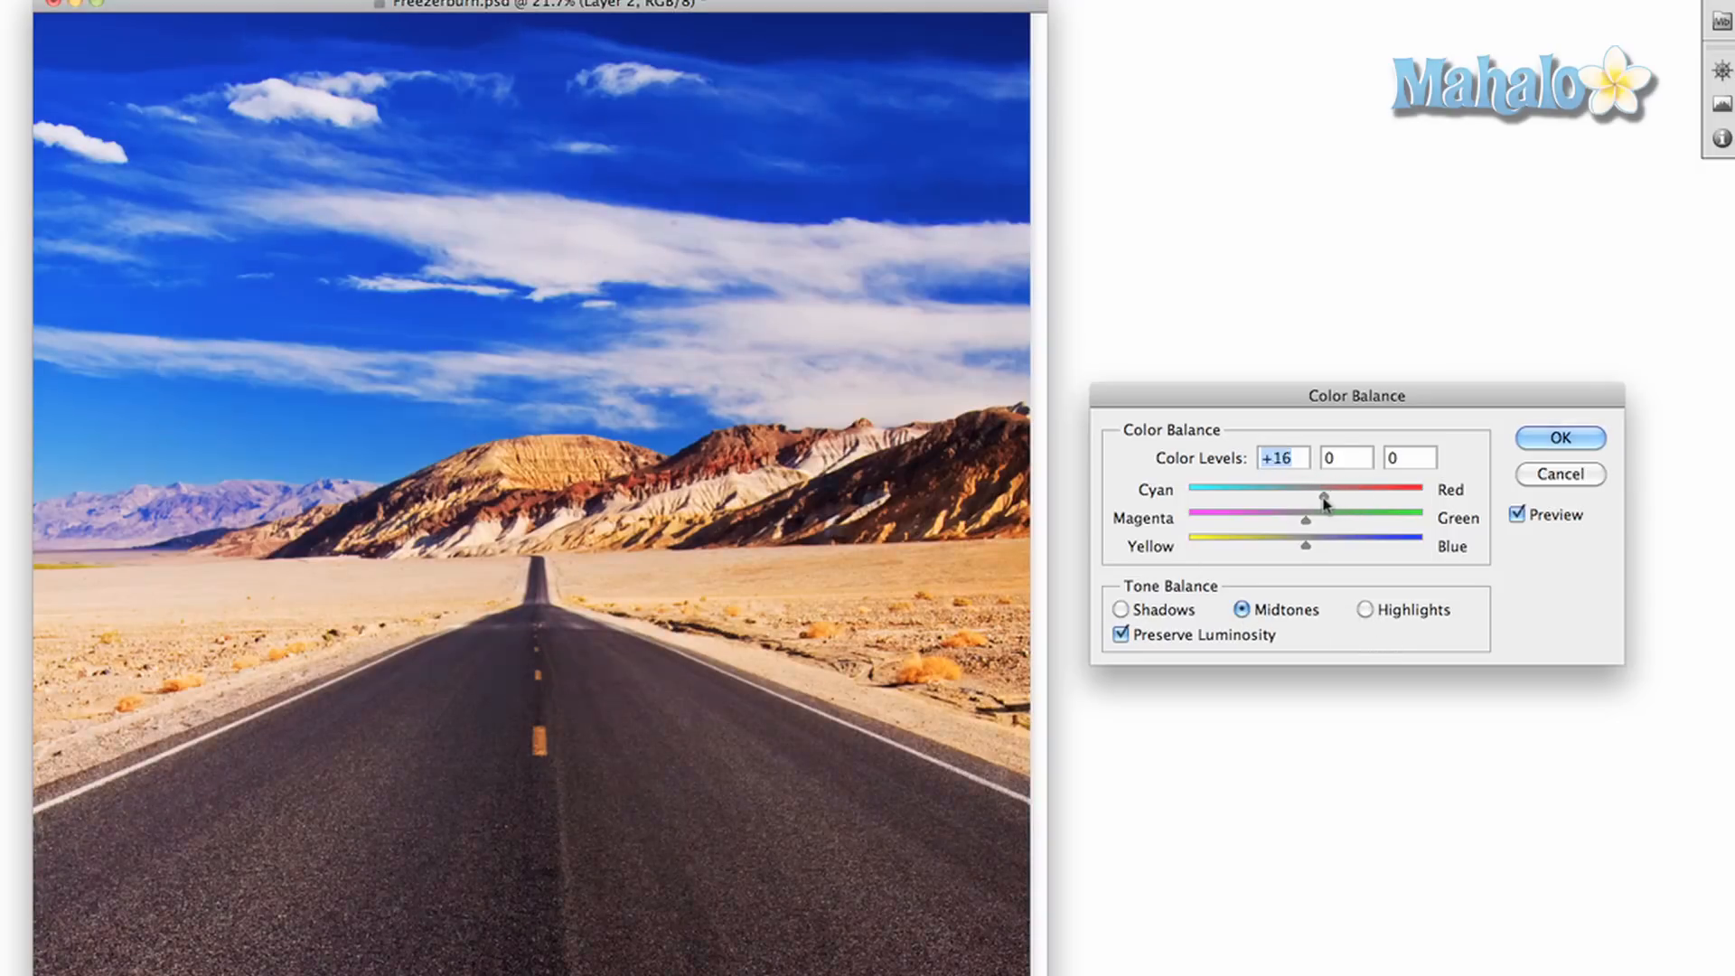
pyautogui.moveTo(1325, 500); pyautogui.dragTo(1340, 501)
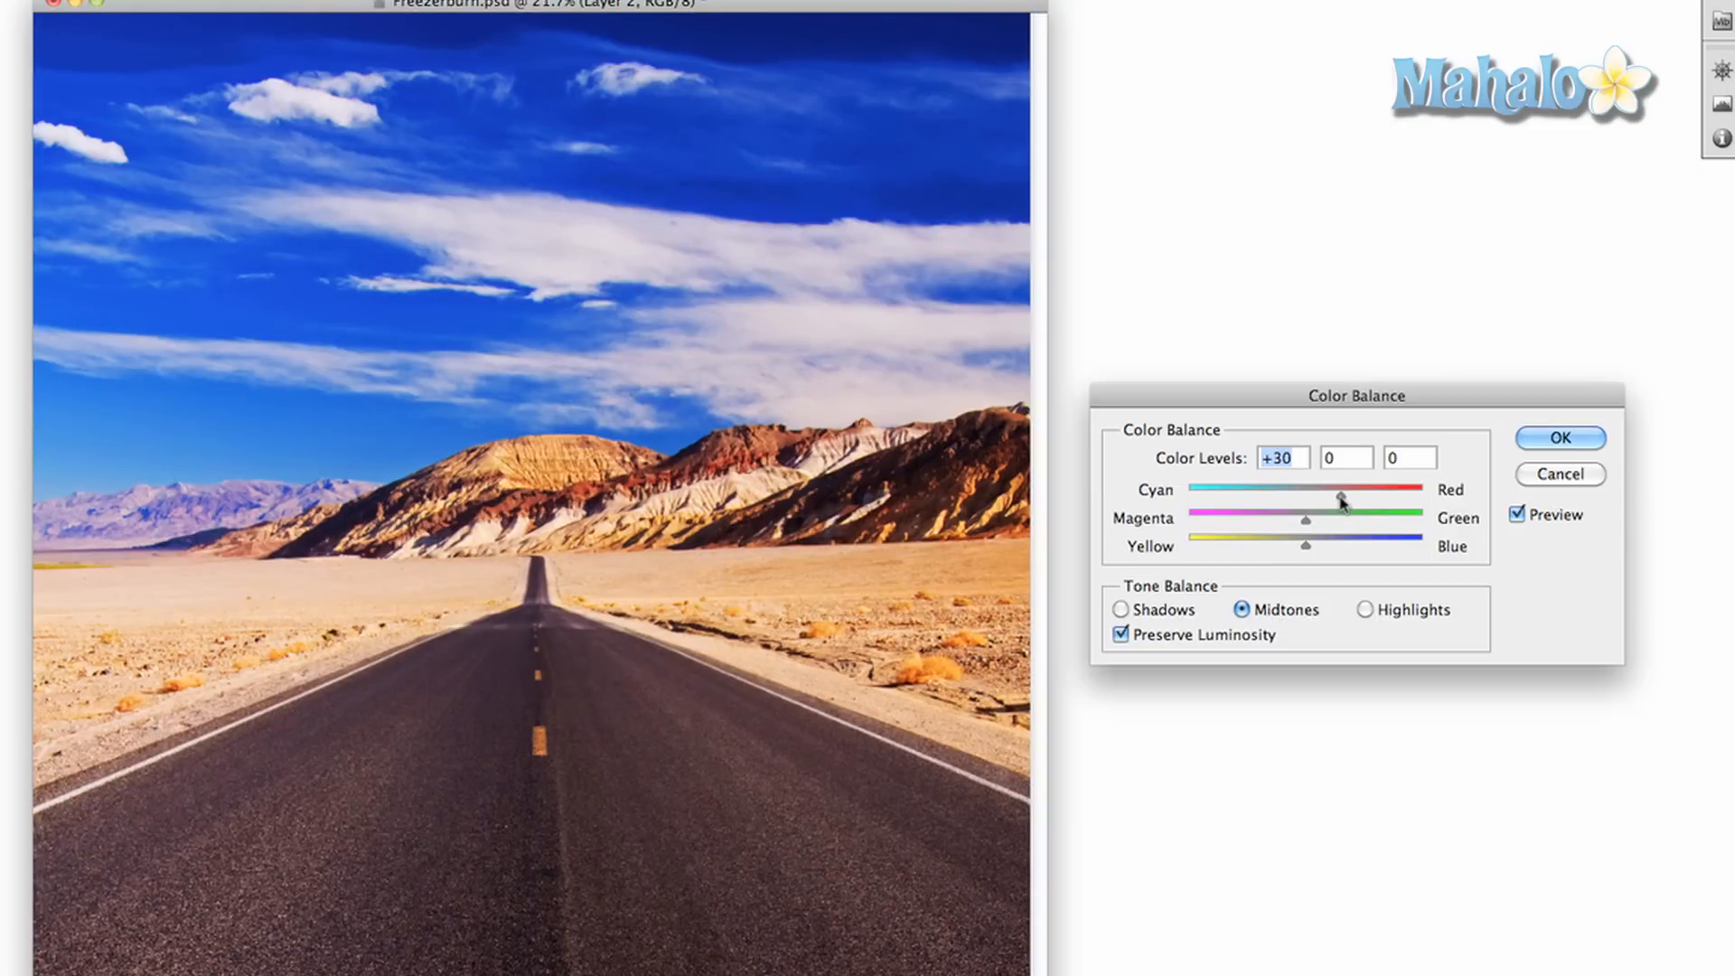
pyautogui.moveTo(1338, 497); pyautogui.dragTo(1303, 497)
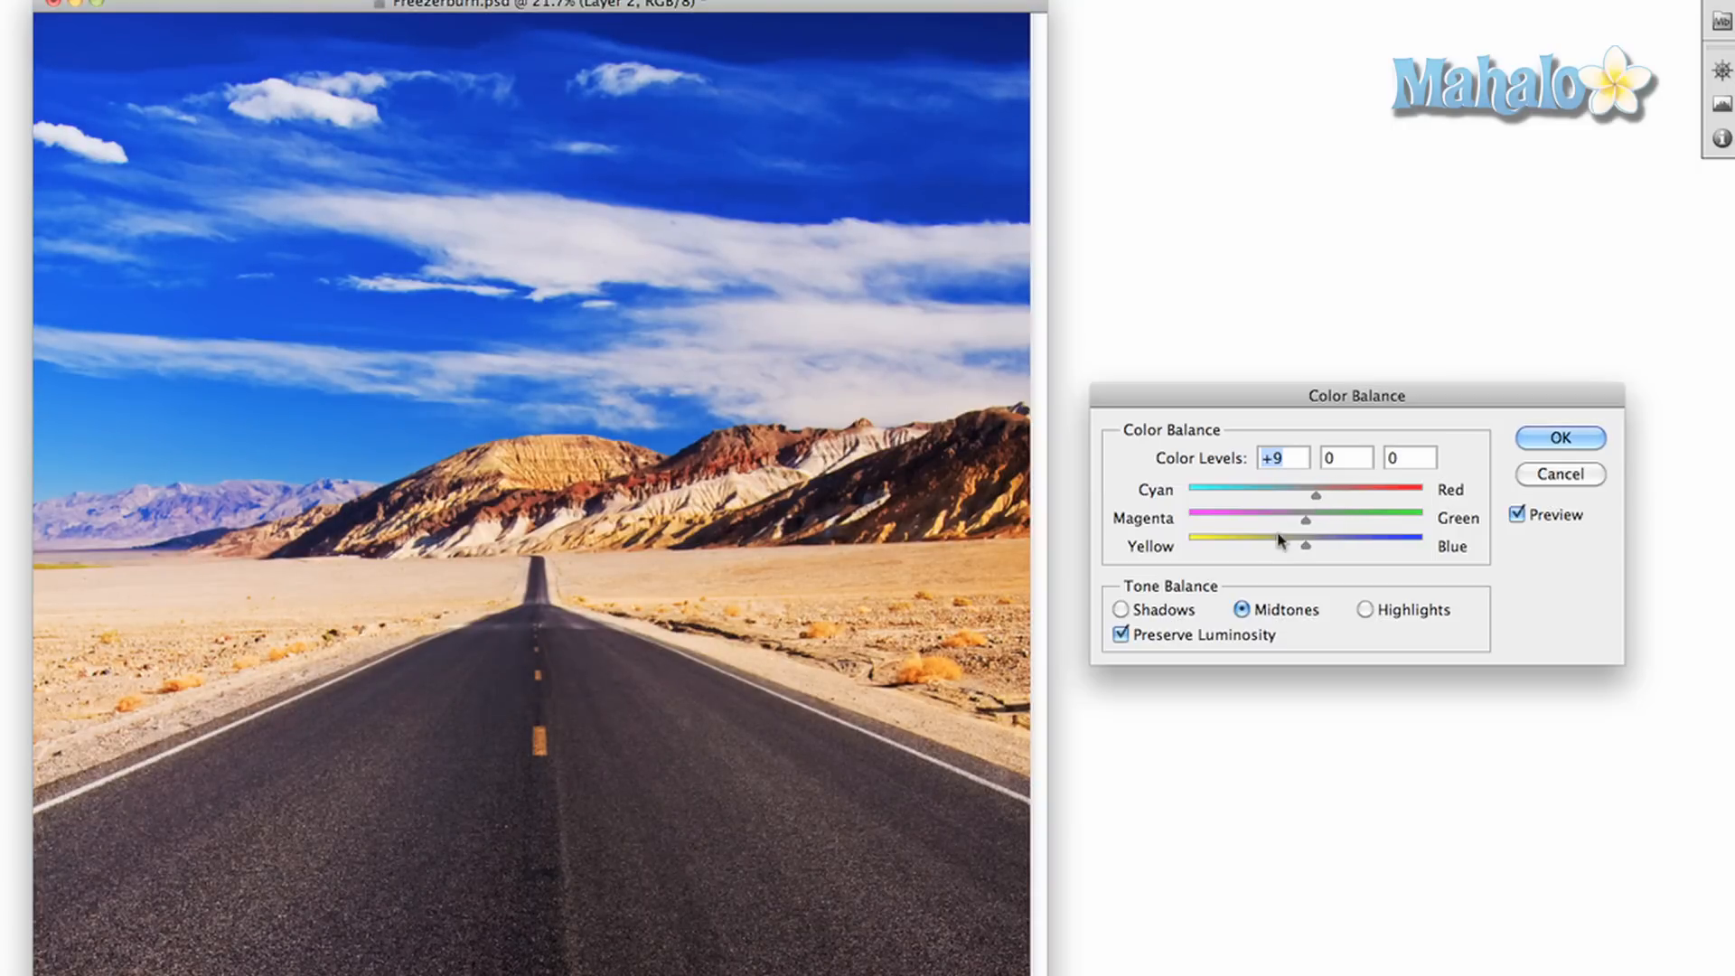
# Set the green shift to +25 and yellow to -14, then apply the colour balance
pyautogui.moveTo(1305, 519); pyautogui.dragTo(1334, 519)
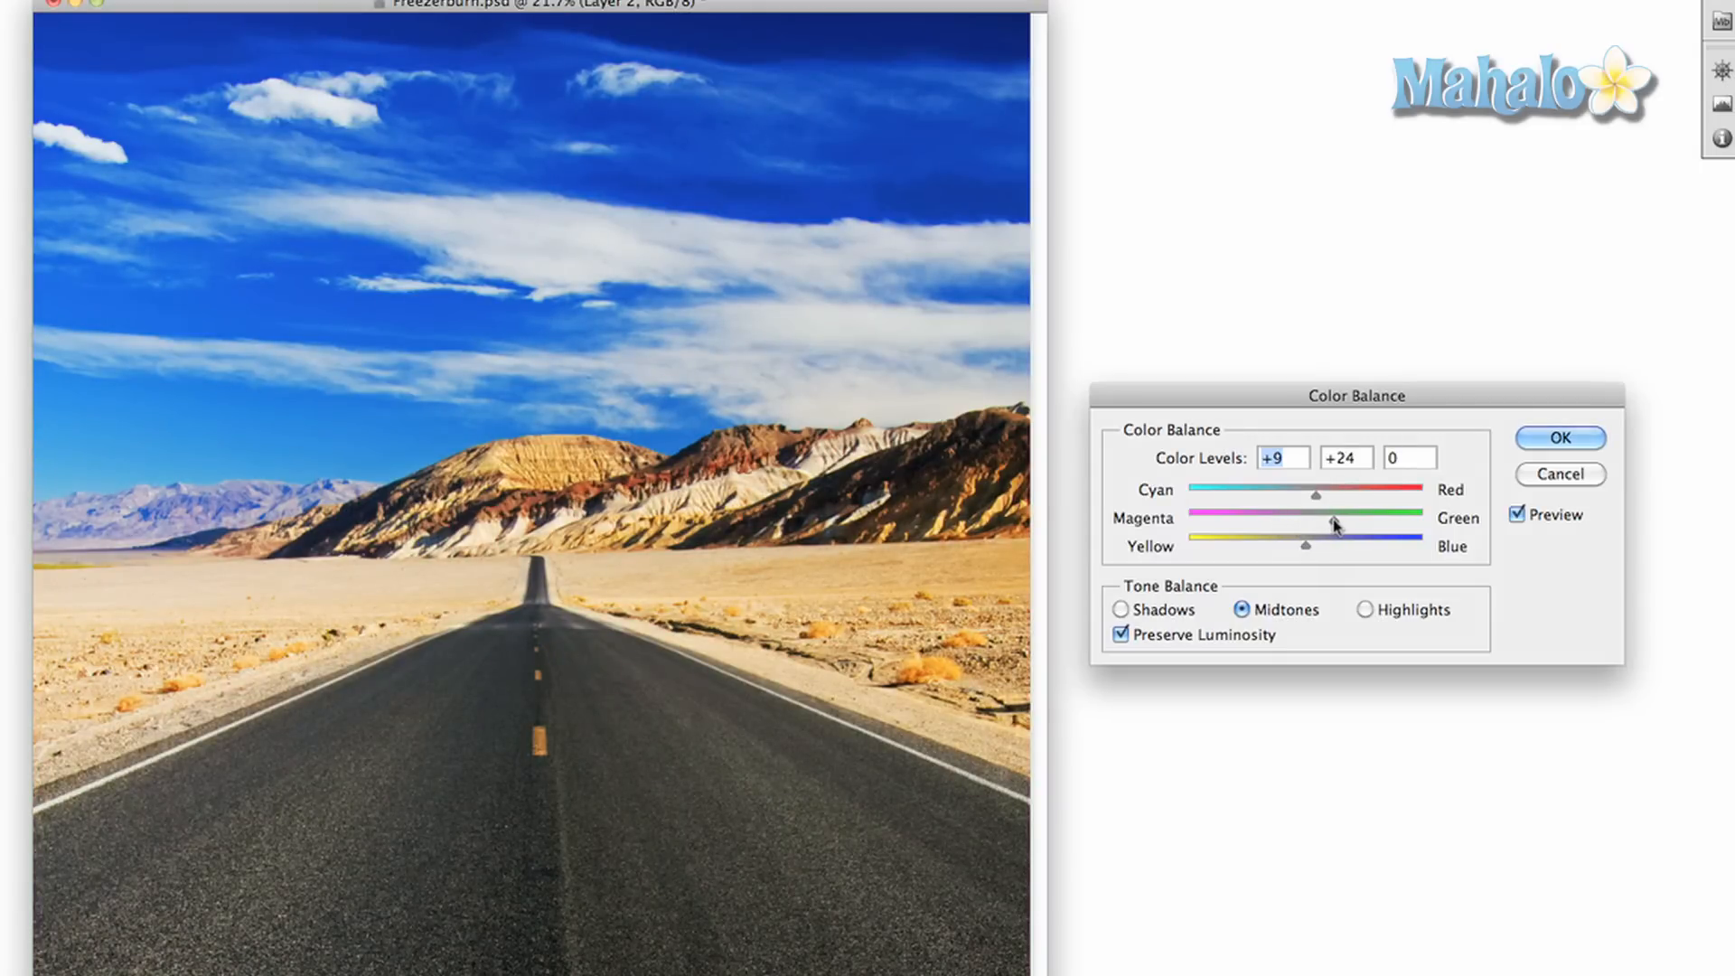
pyautogui.moveTo(1334, 521); pyautogui.dragTo(1305, 517)
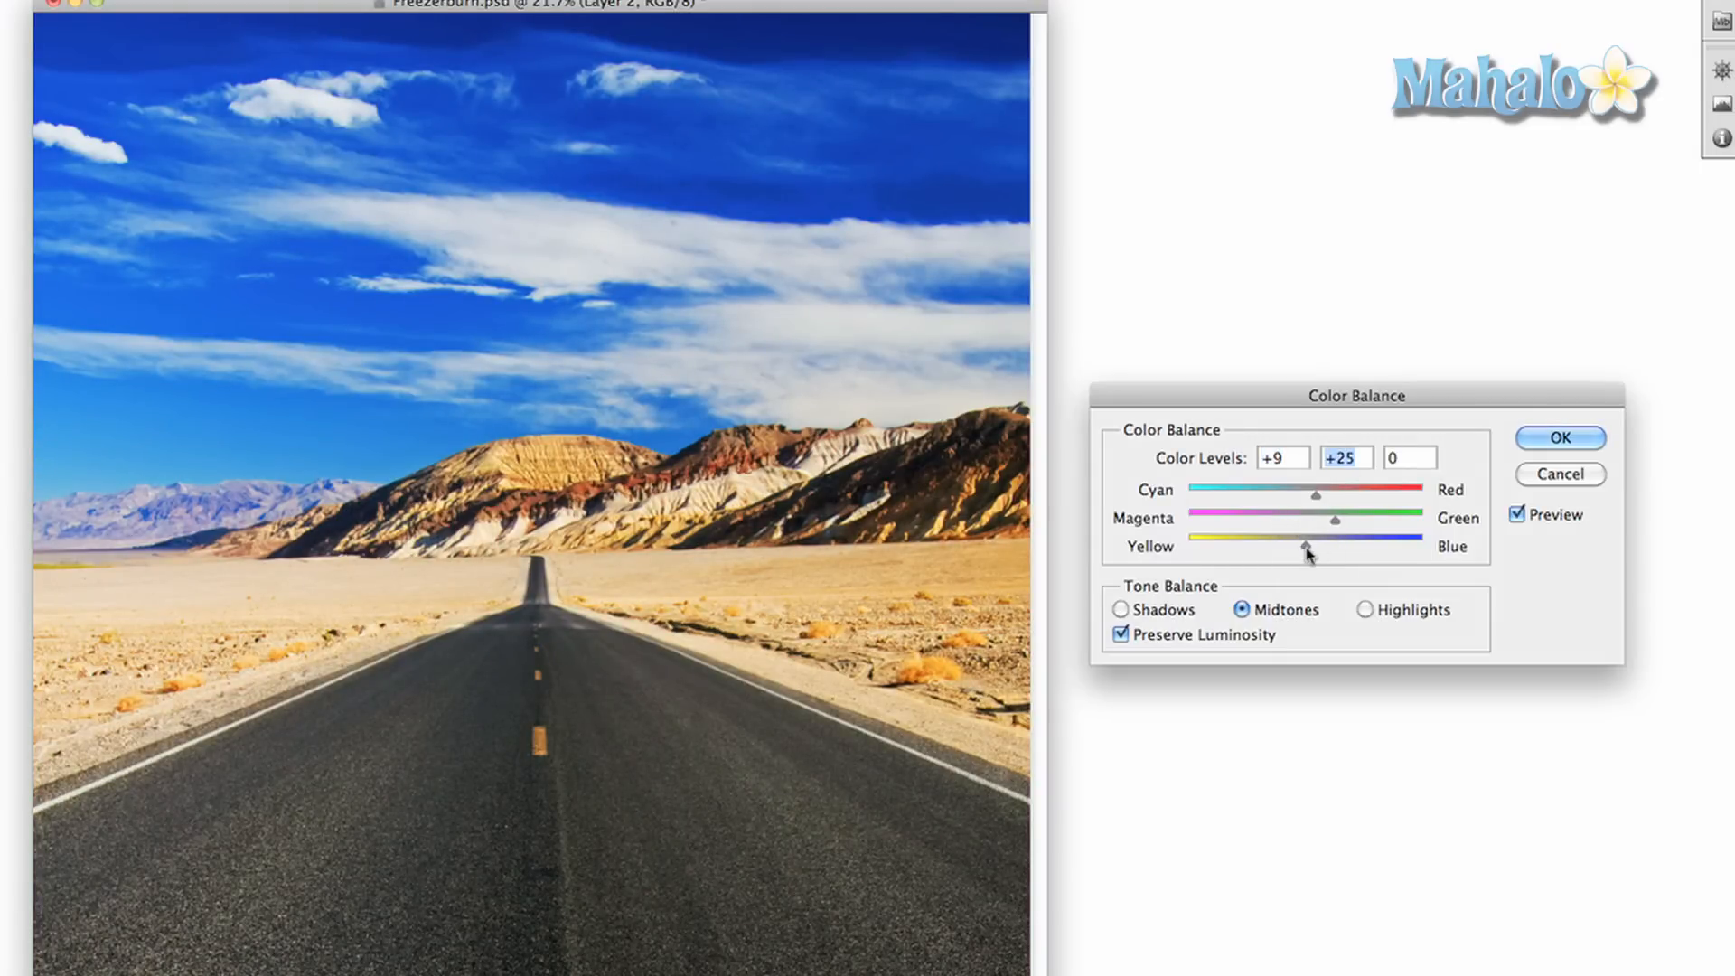
pyautogui.moveTo(1307, 546); pyautogui.dragTo(1287, 549)
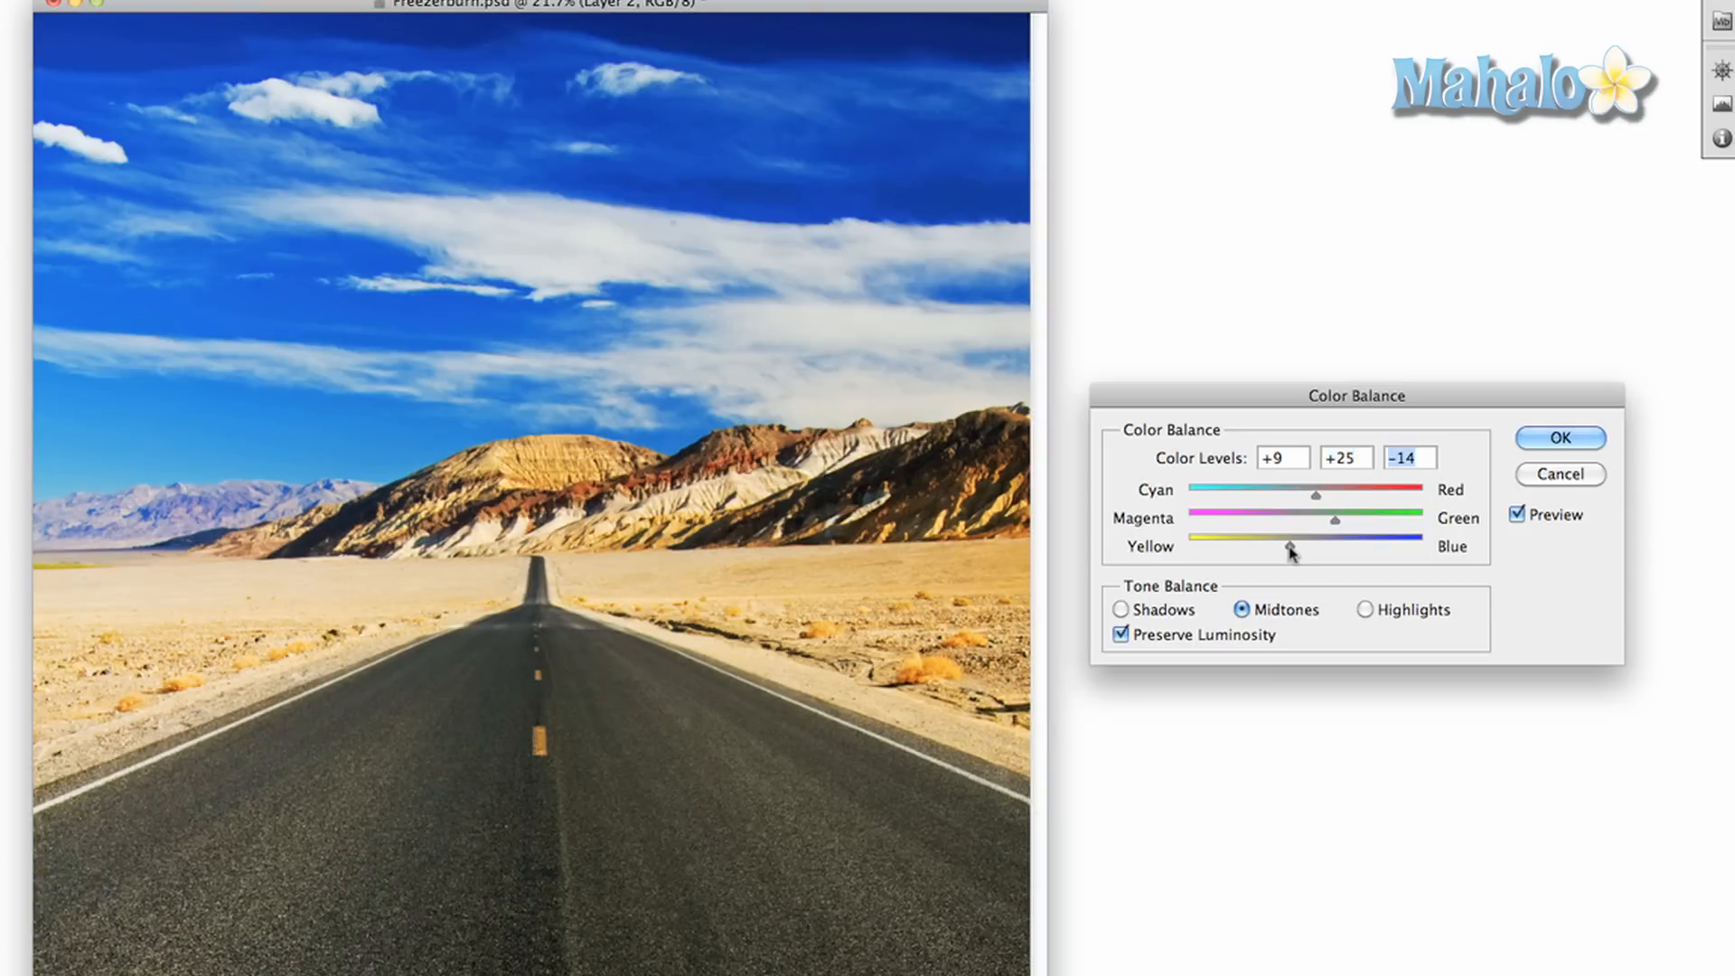
pyautogui.moveTo(1466, 487)
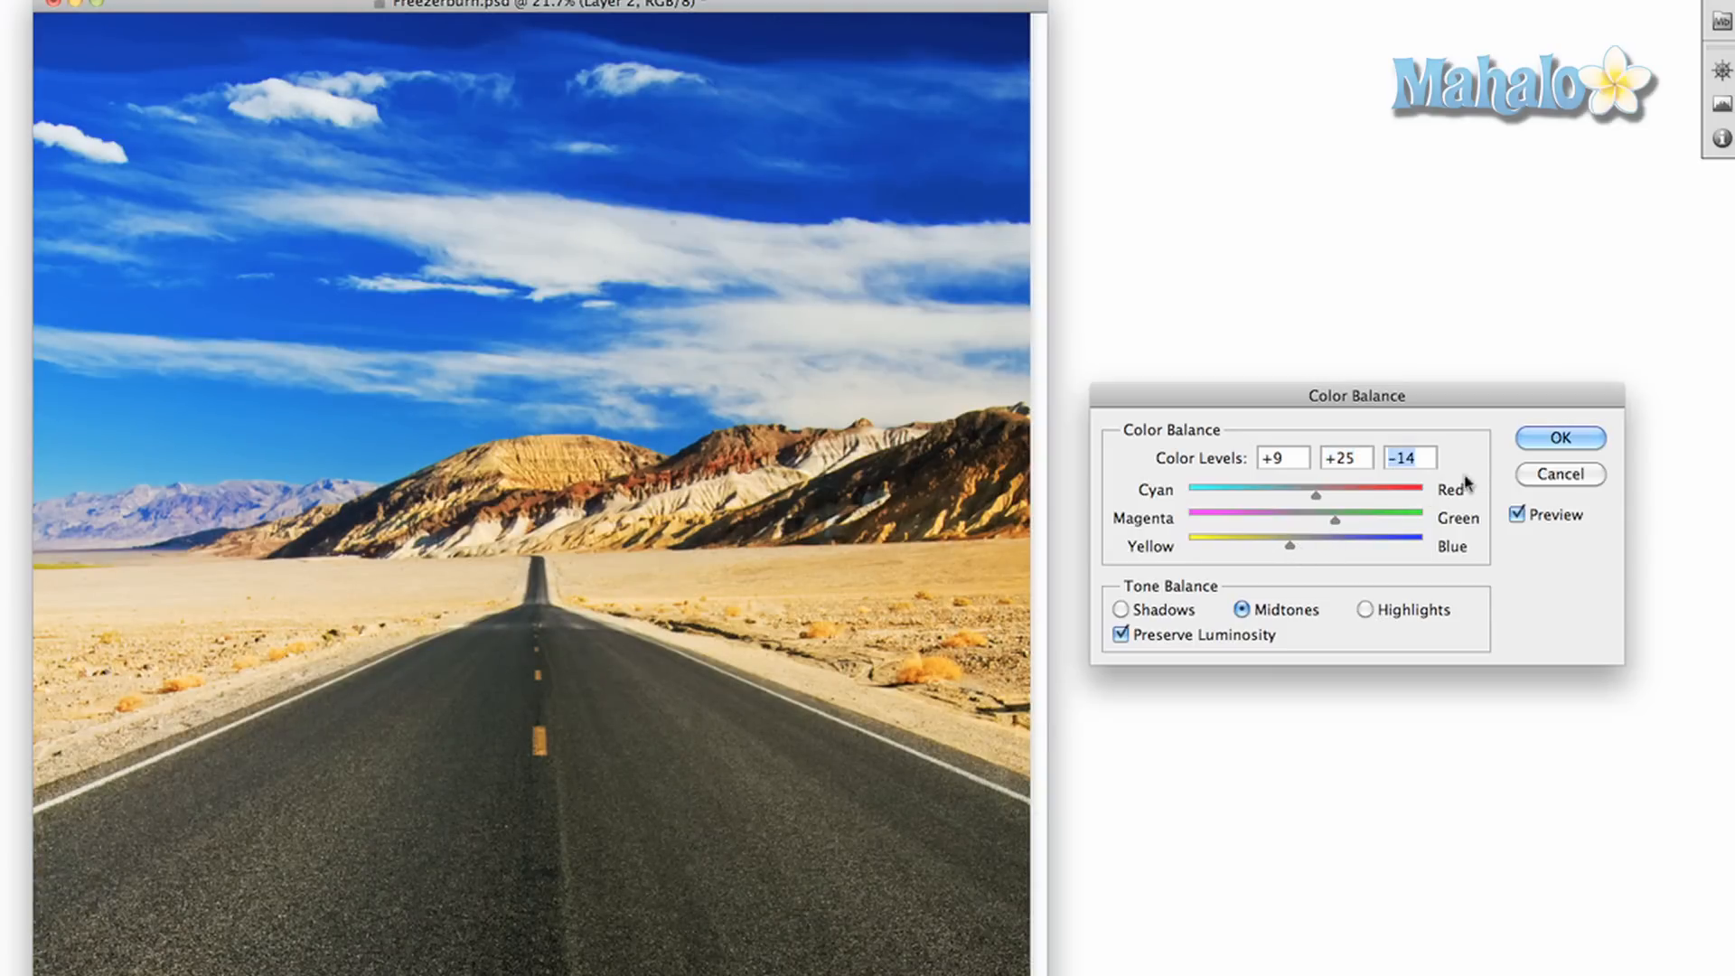
pyautogui.click(1559, 438)
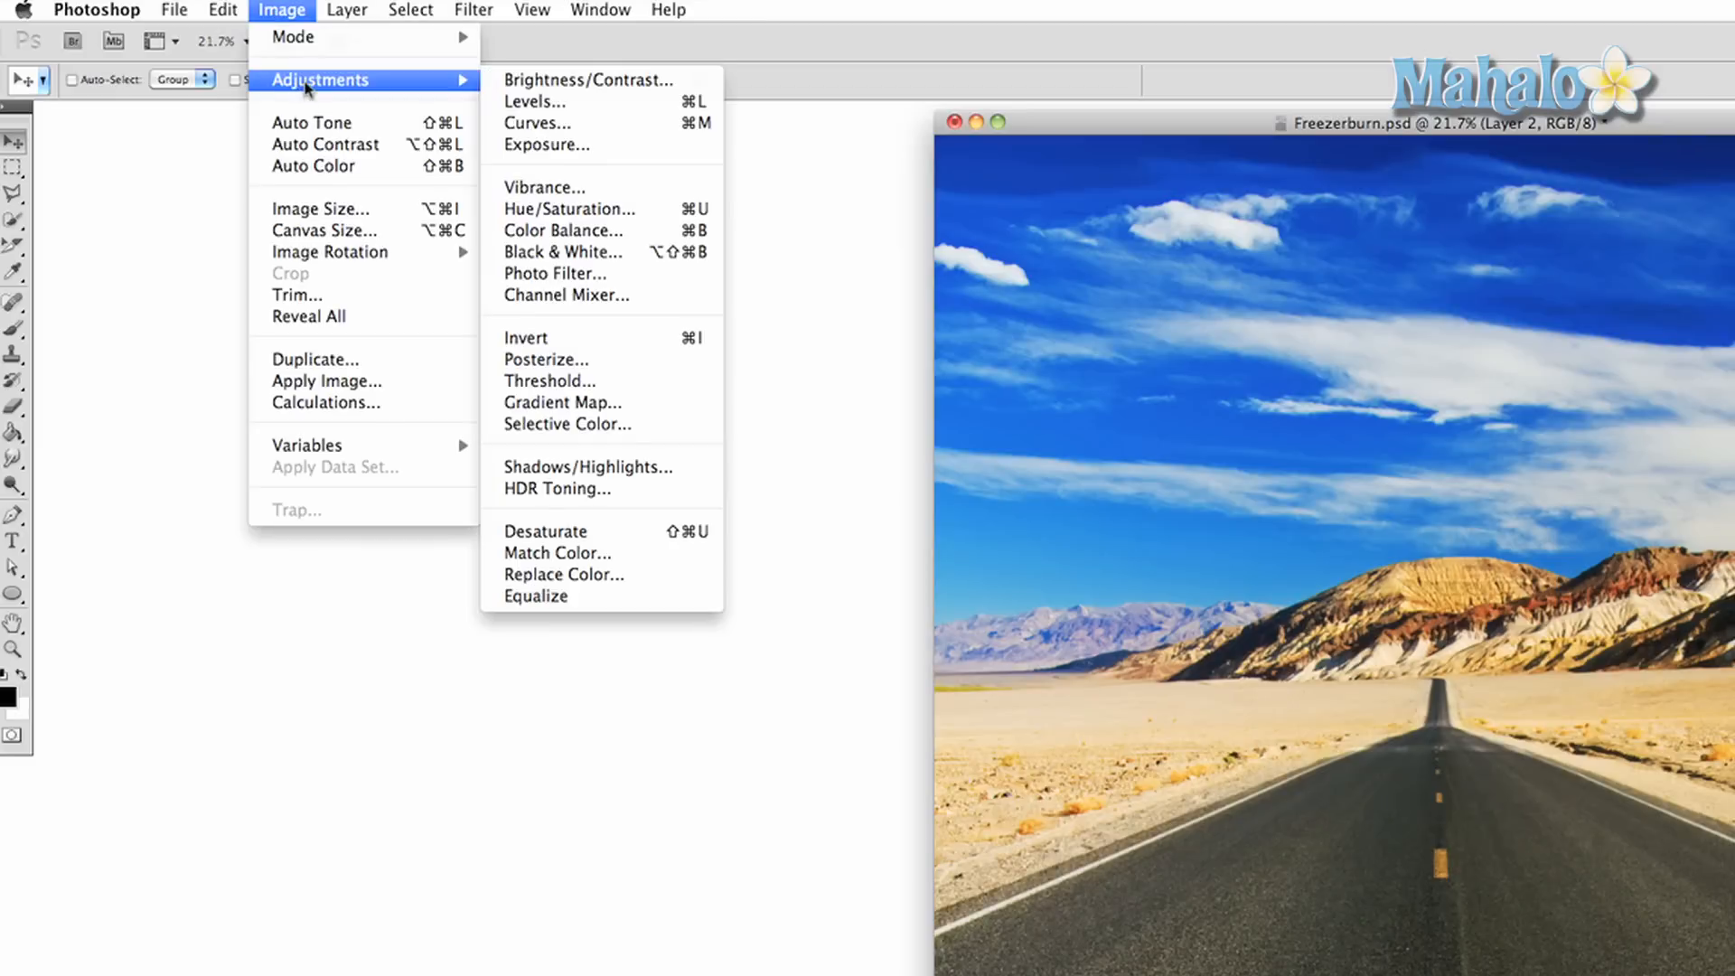
pyautogui.moveTo(593, 187)
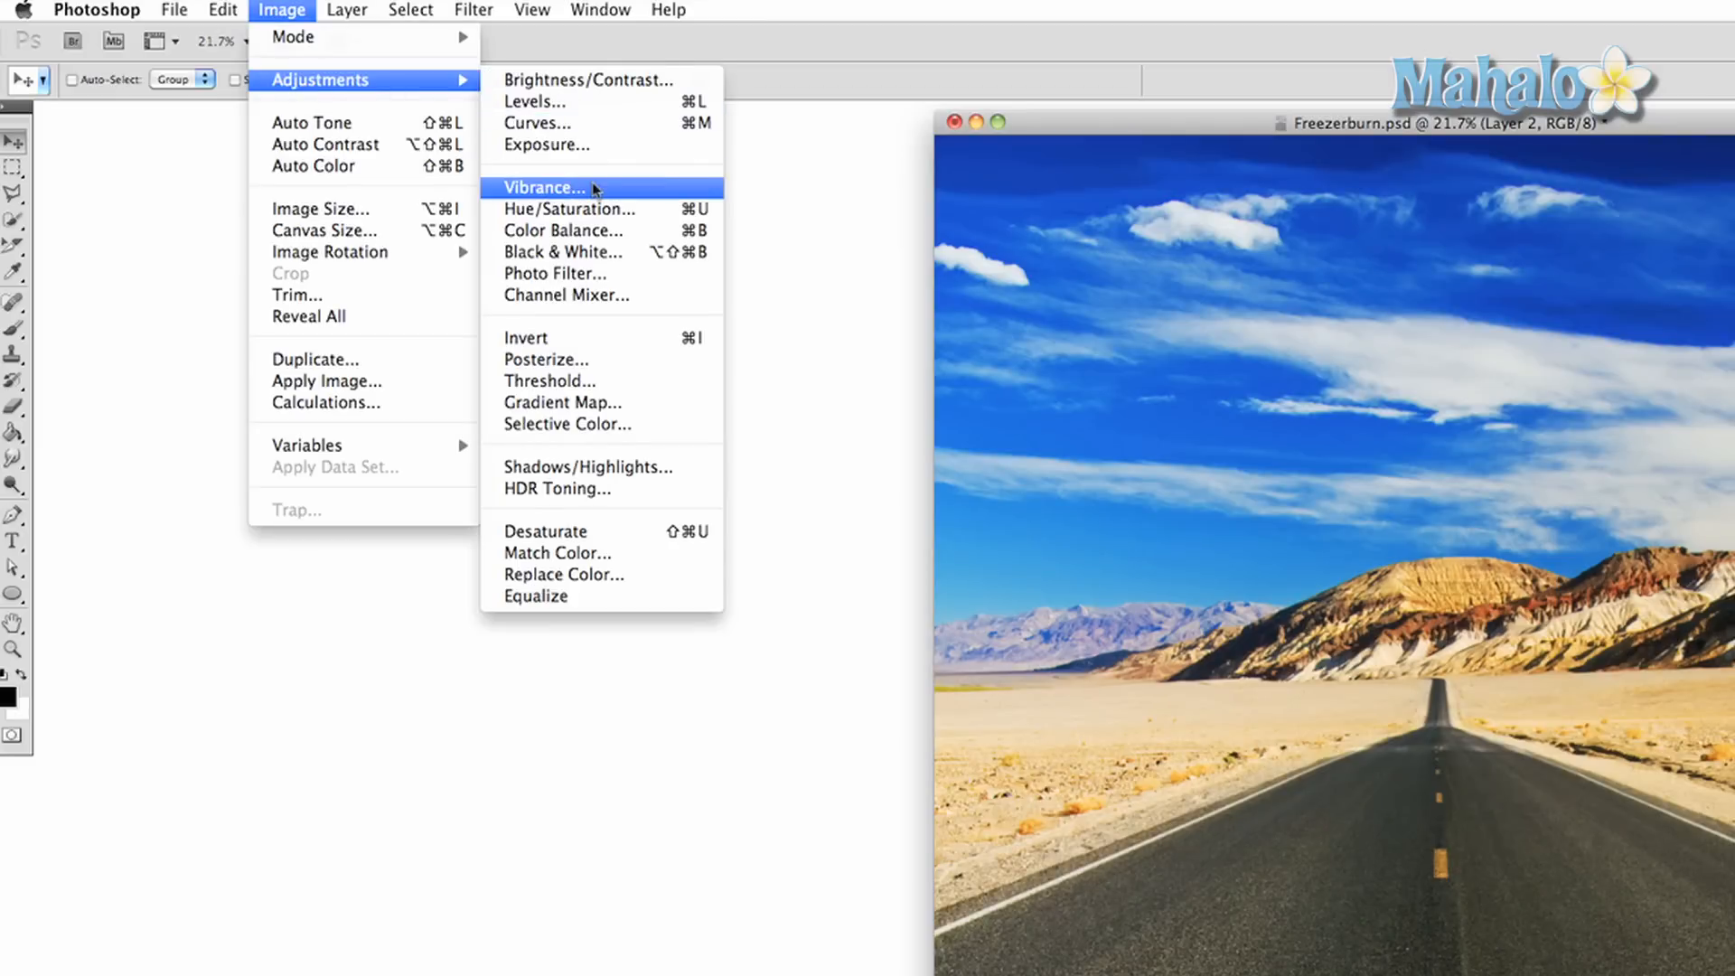
# Apply Hue/Saturation with saturation lowered to -28
pyautogui.click(570, 210)
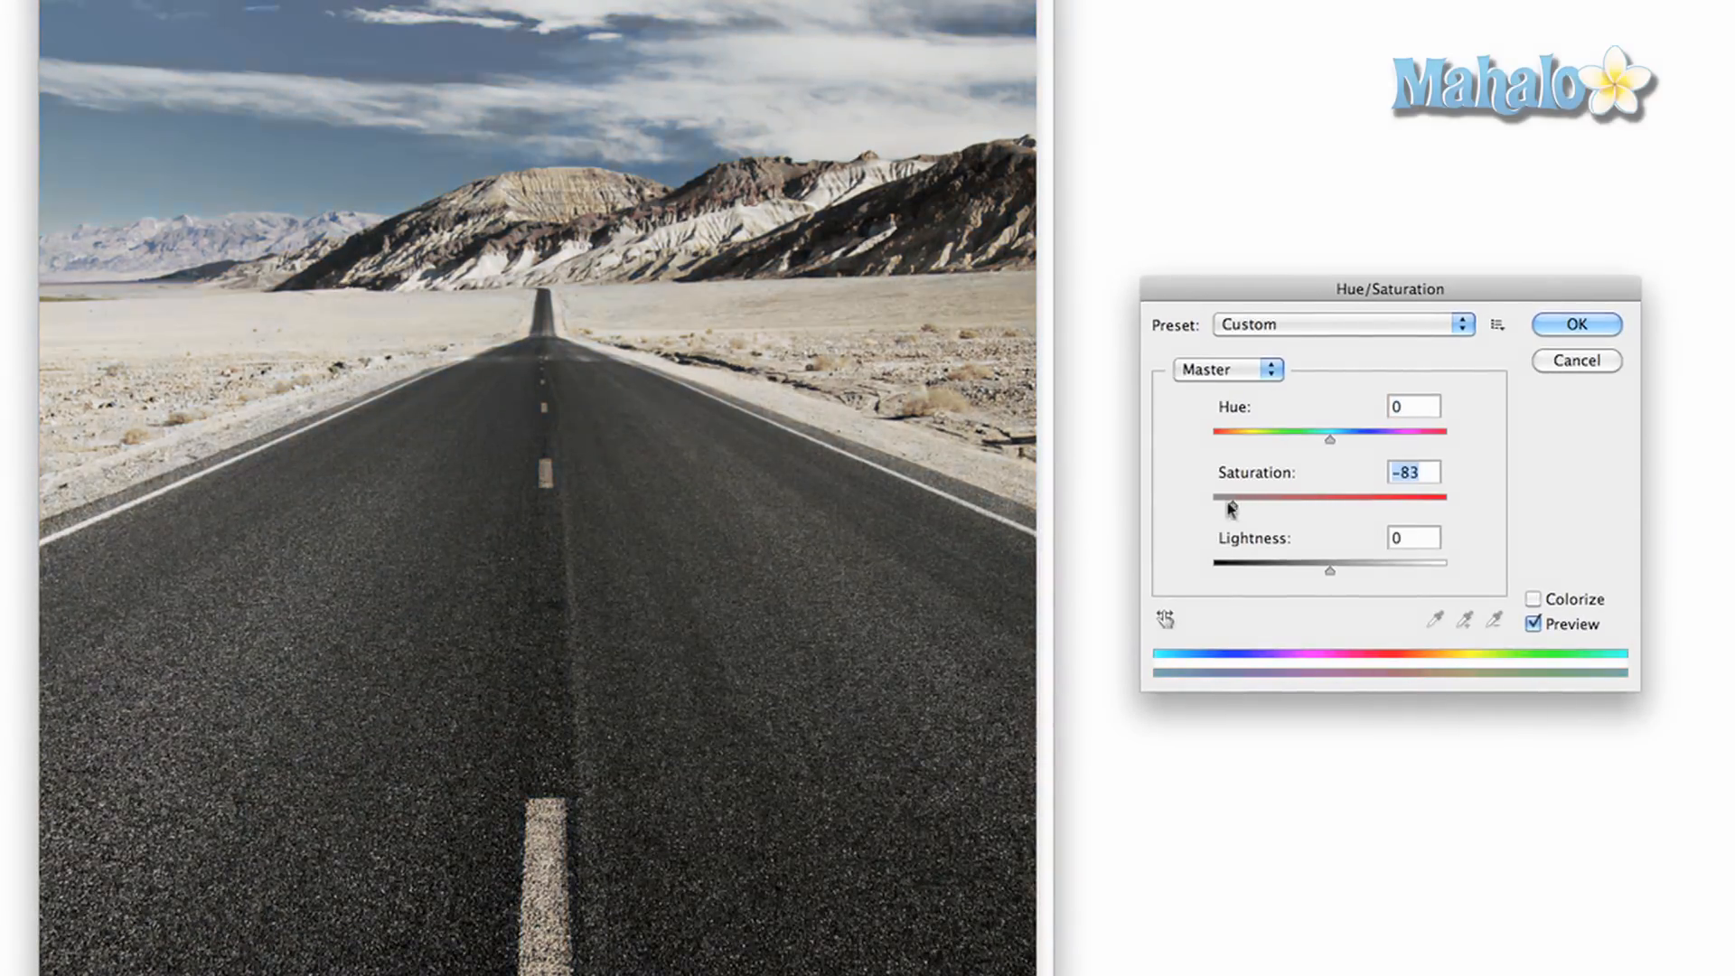
pyautogui.moveTo(1231, 509); pyautogui.dragTo(1262, 509)
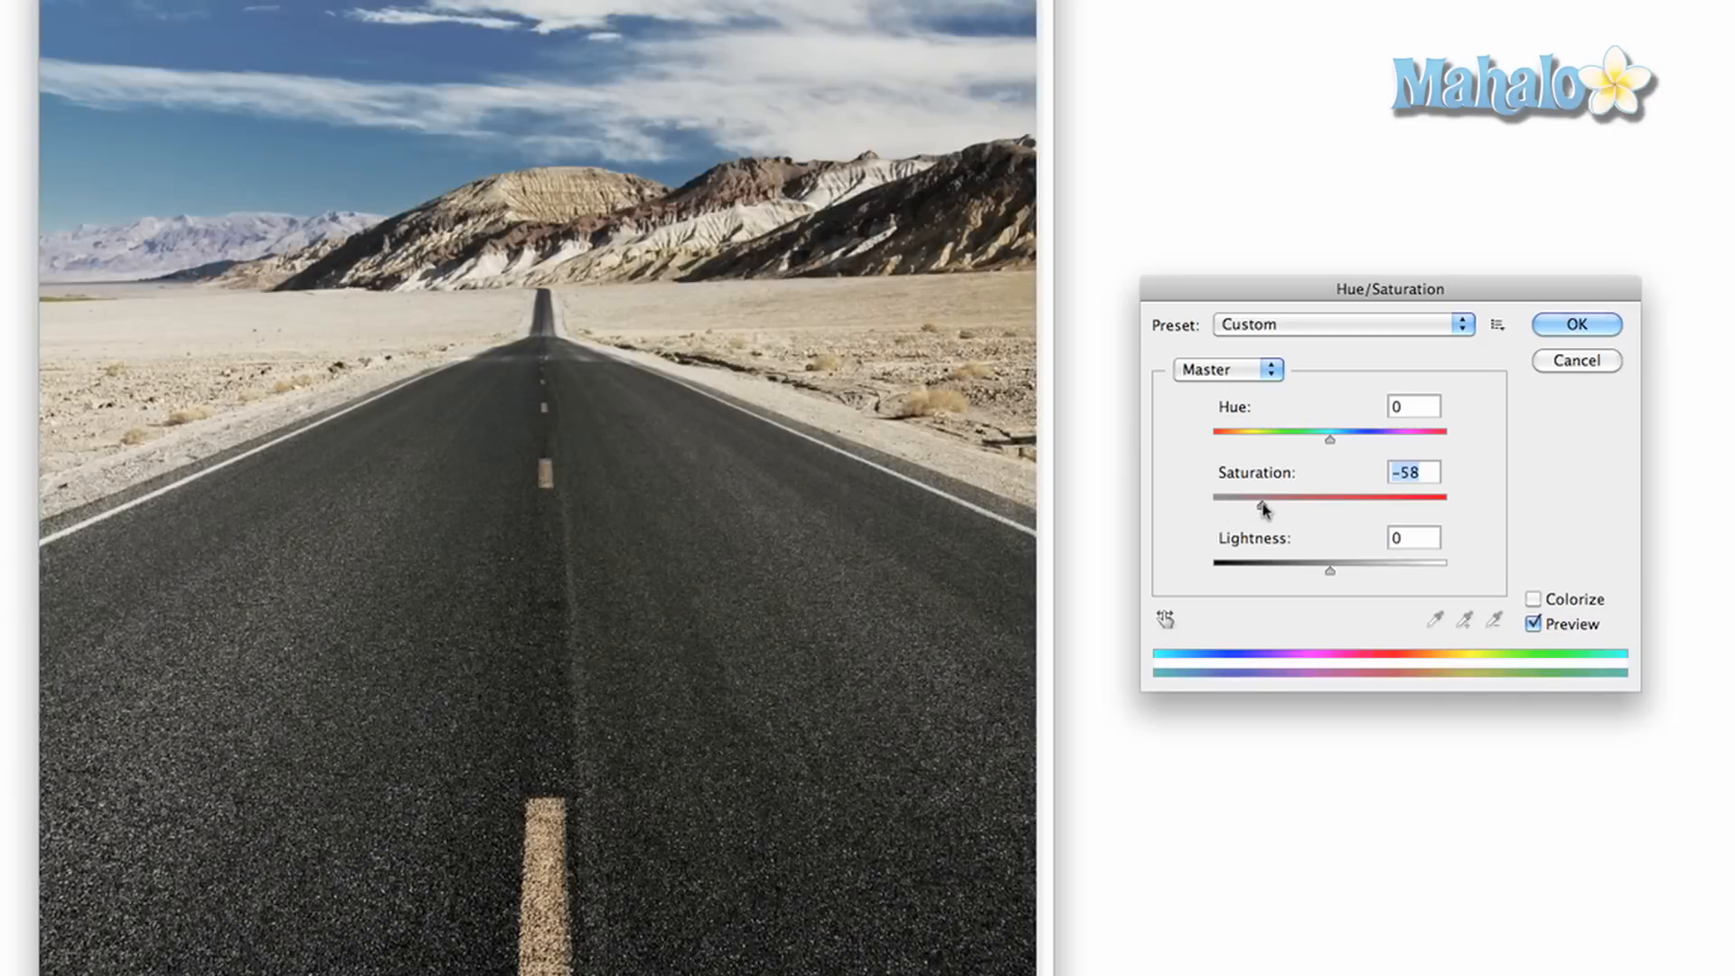
pyautogui.moveTo(1261, 508); pyautogui.dragTo(1314, 508)
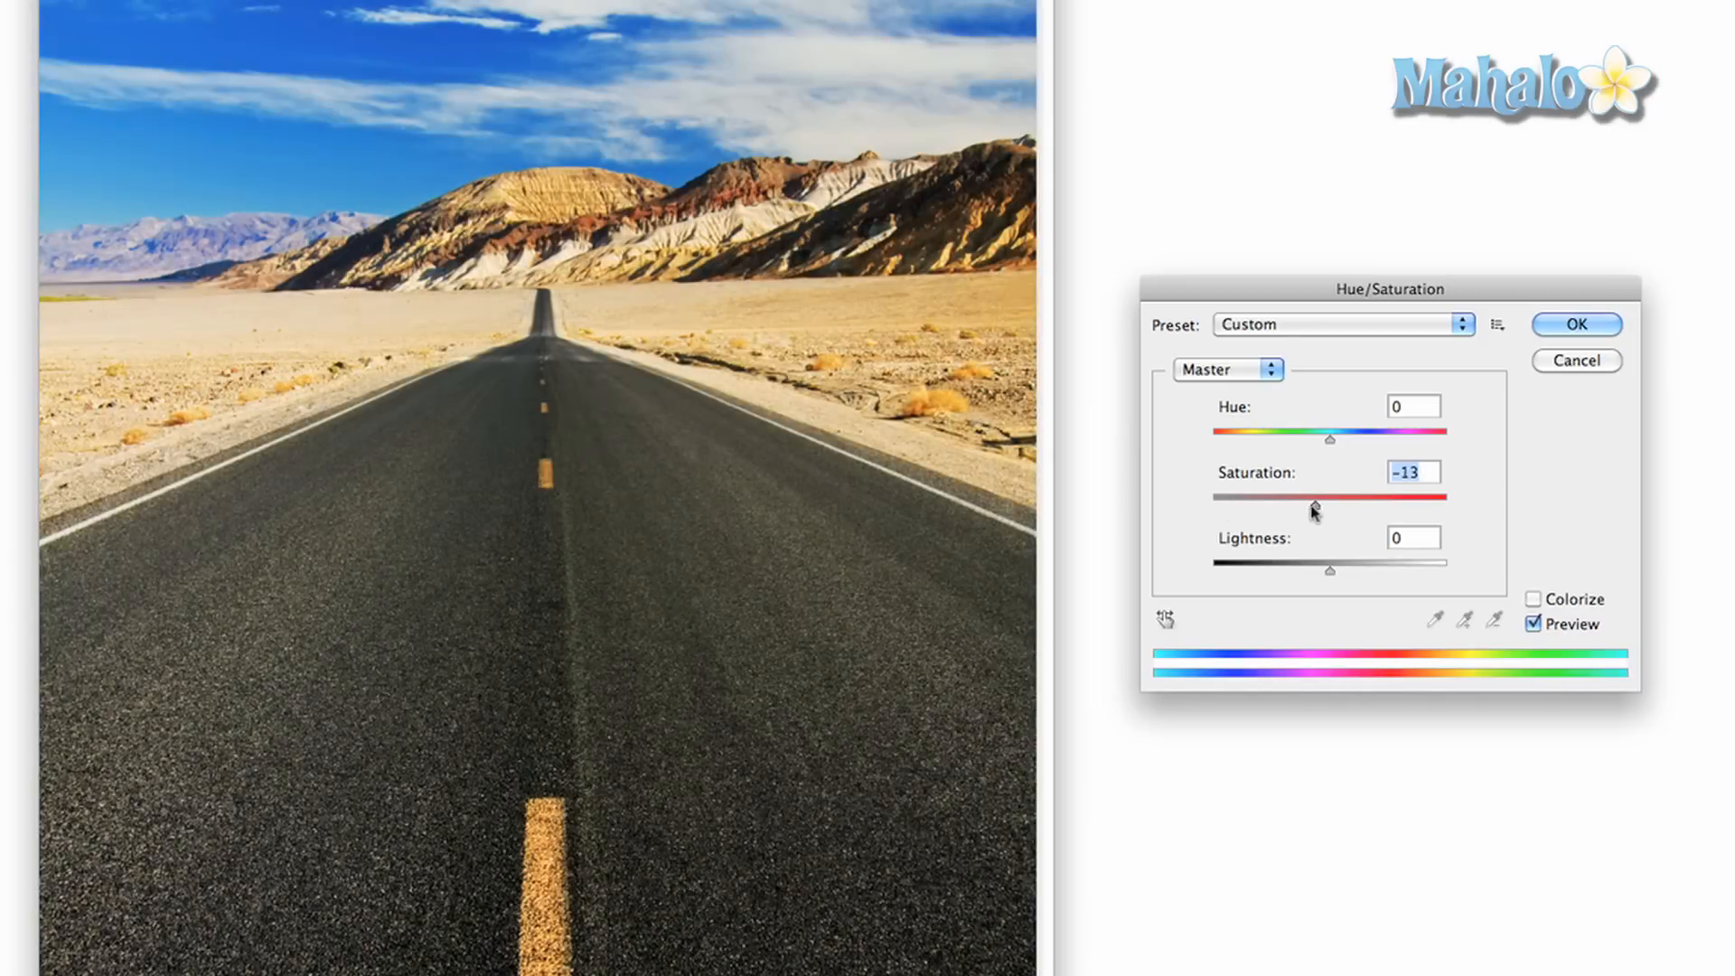
pyautogui.moveTo(1314, 506); pyautogui.dragTo(1297, 507)
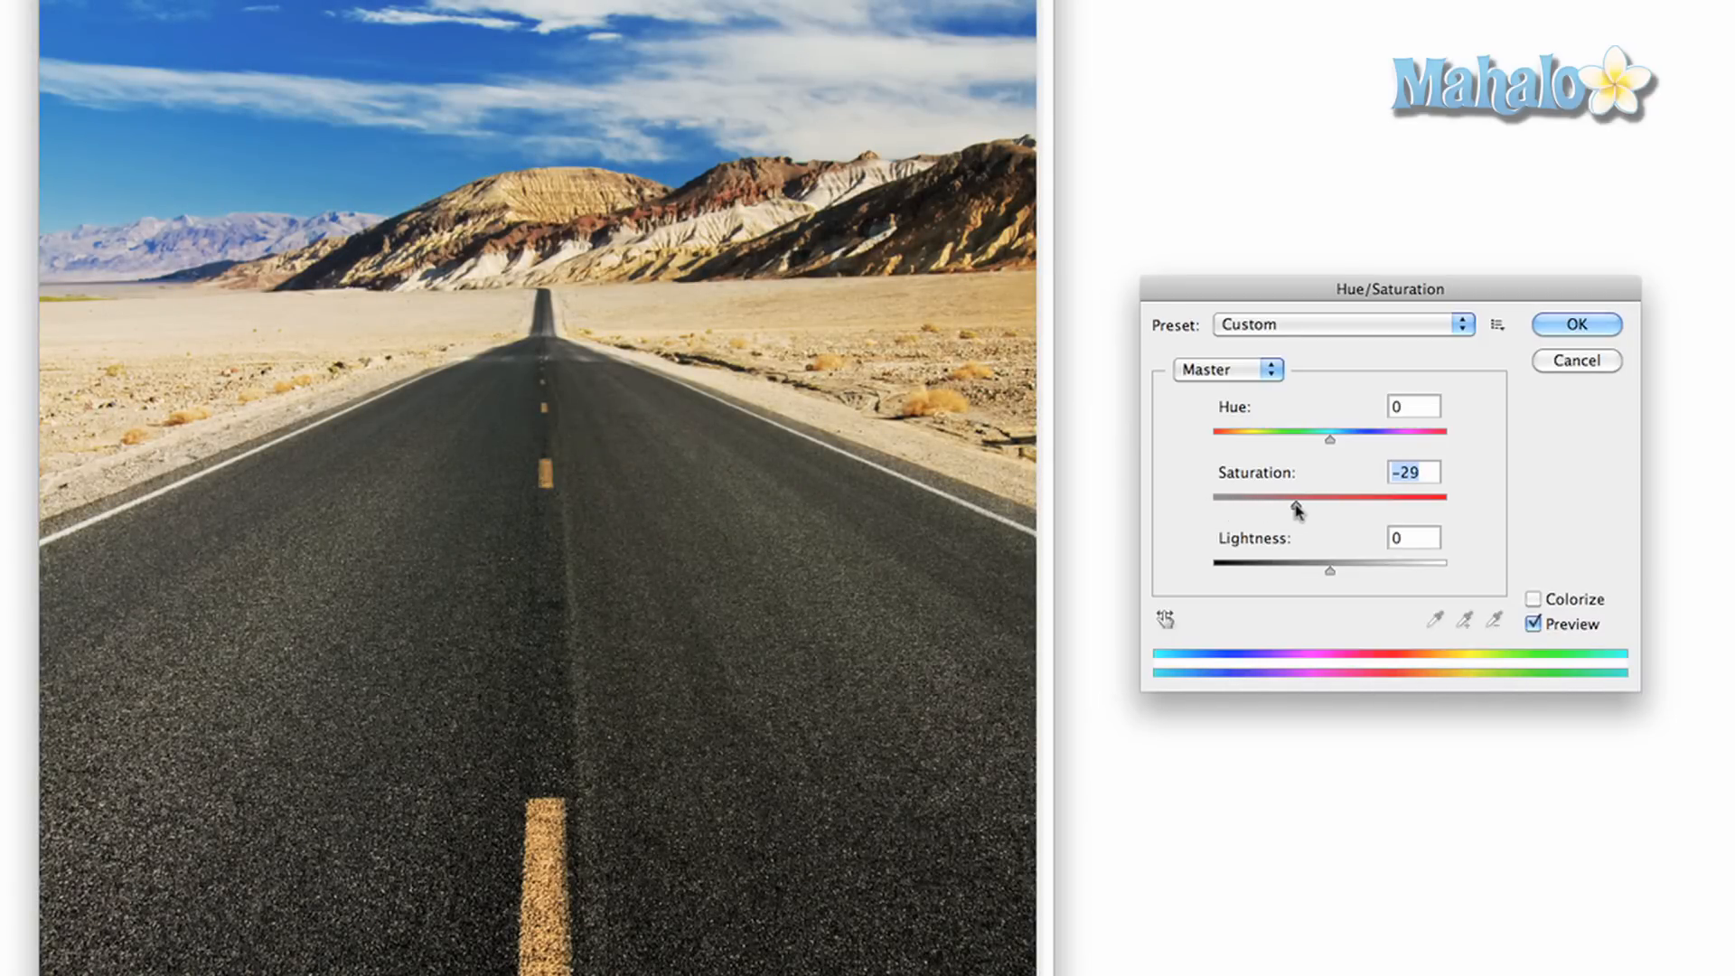
pyautogui.moveTo(1295, 510); pyautogui.dragTo(1305, 506)
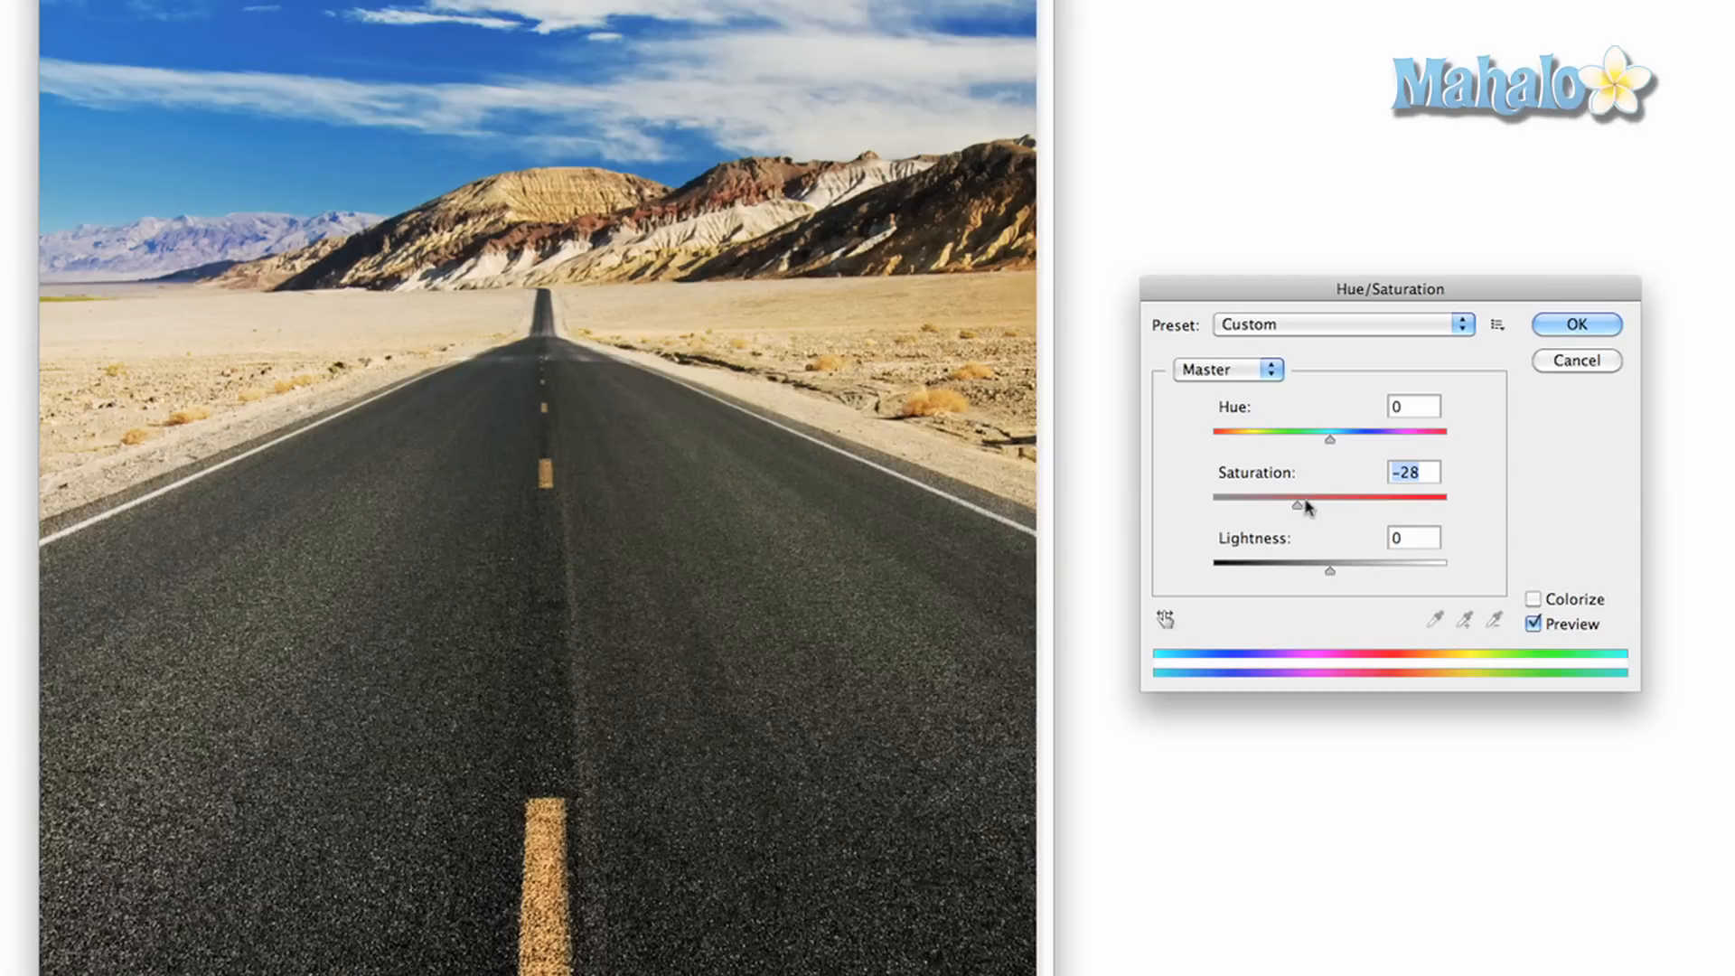
pyautogui.moveTo(1435, 358)
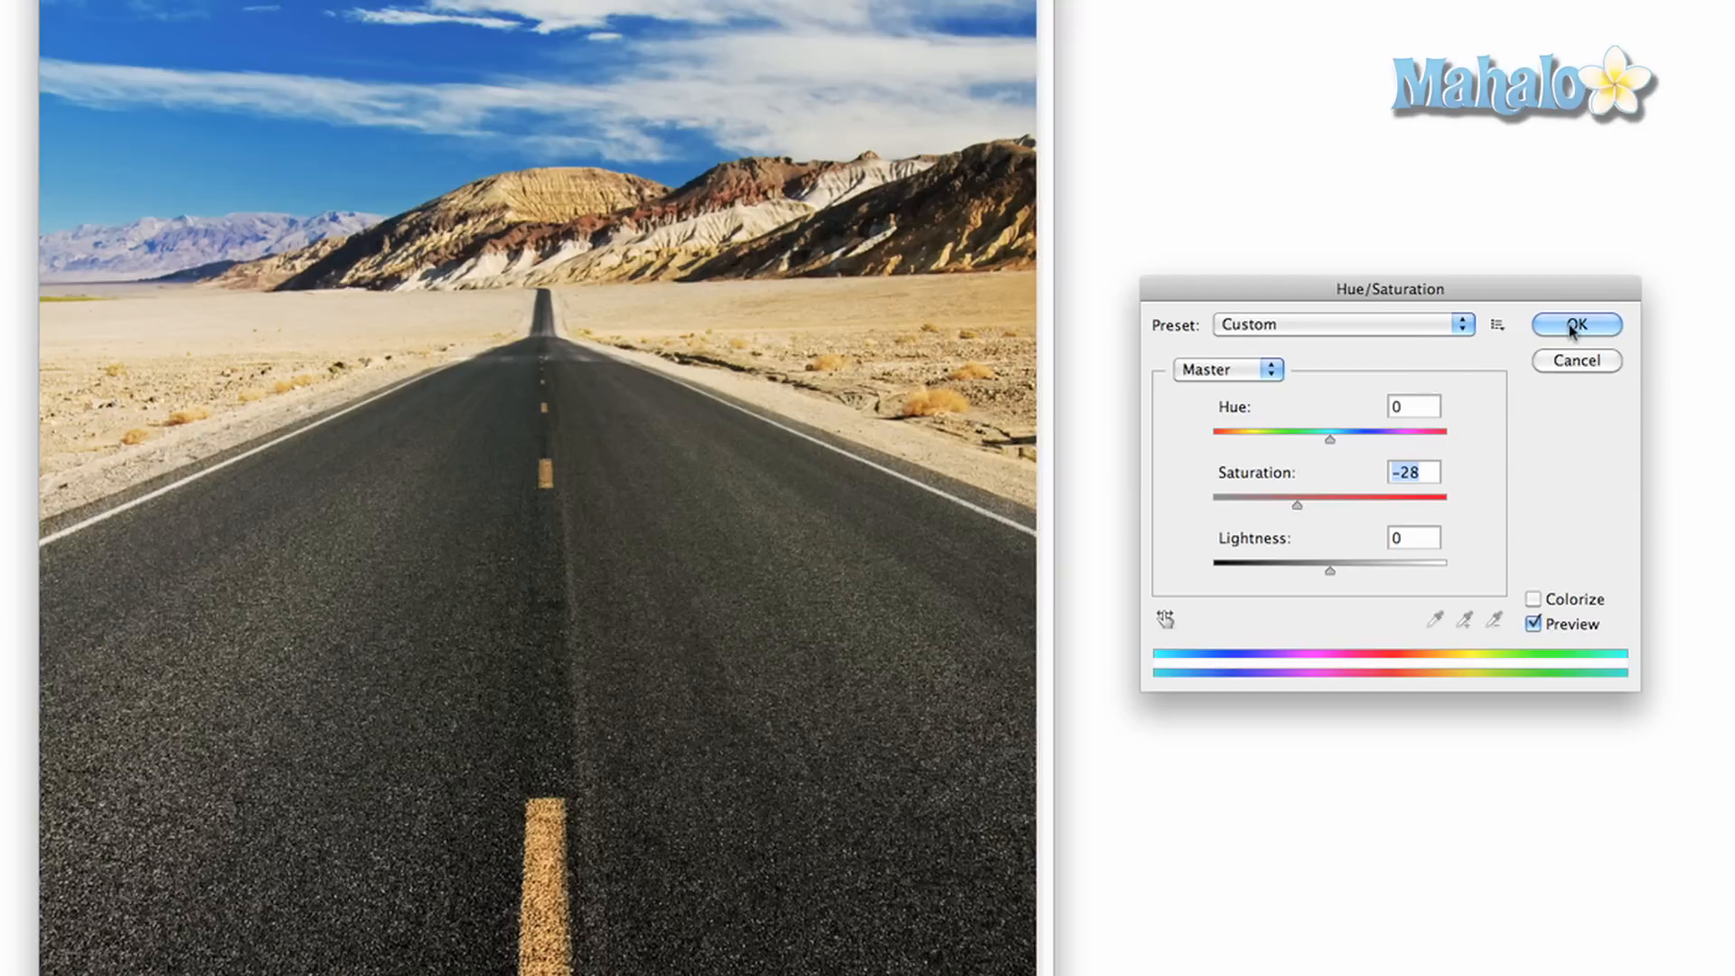
pyautogui.click(1575, 324)
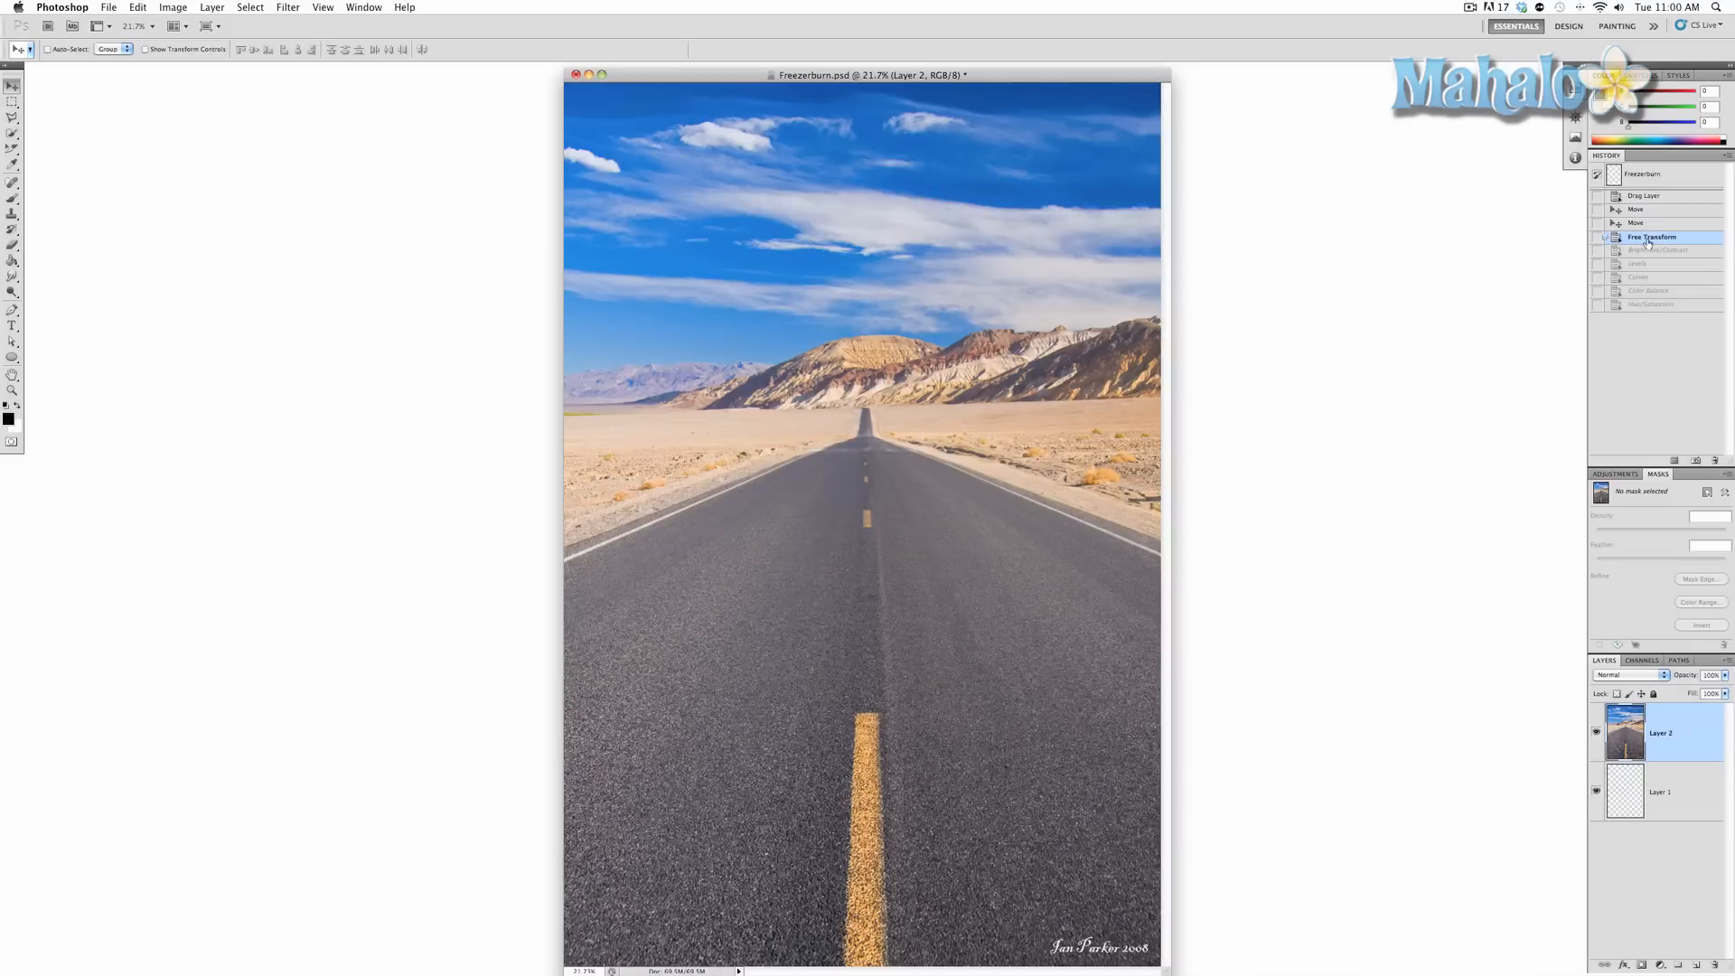
pyautogui.click(1651, 306)
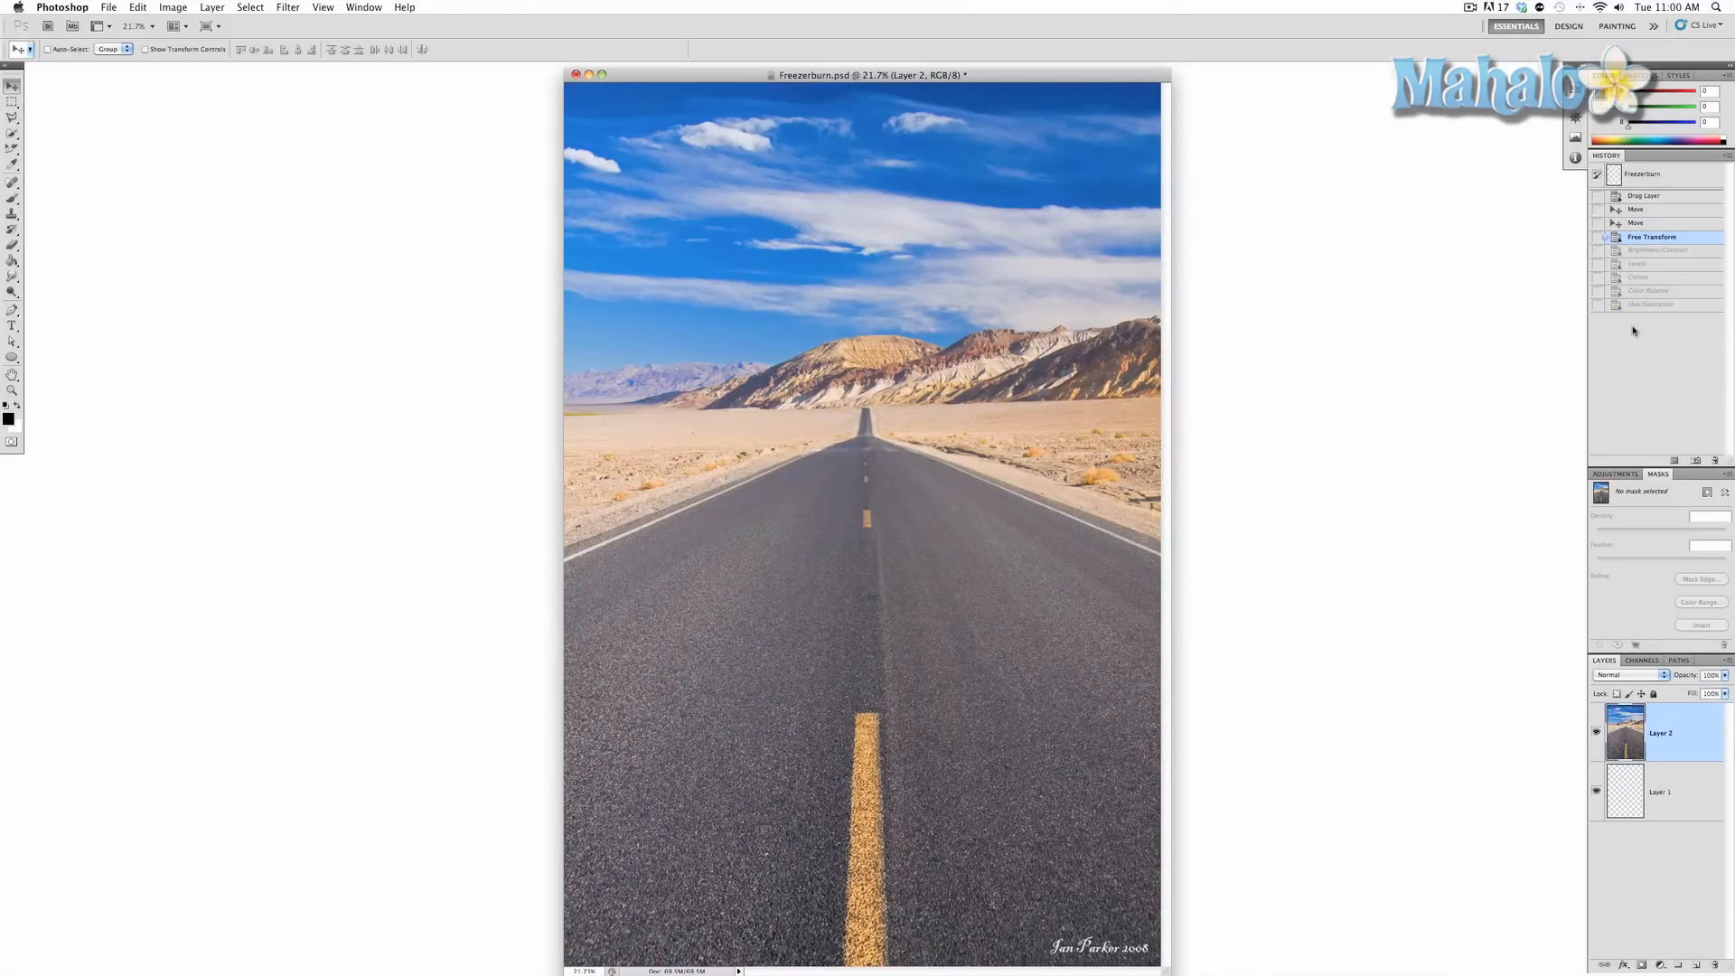
pyautogui.click(1651, 304)
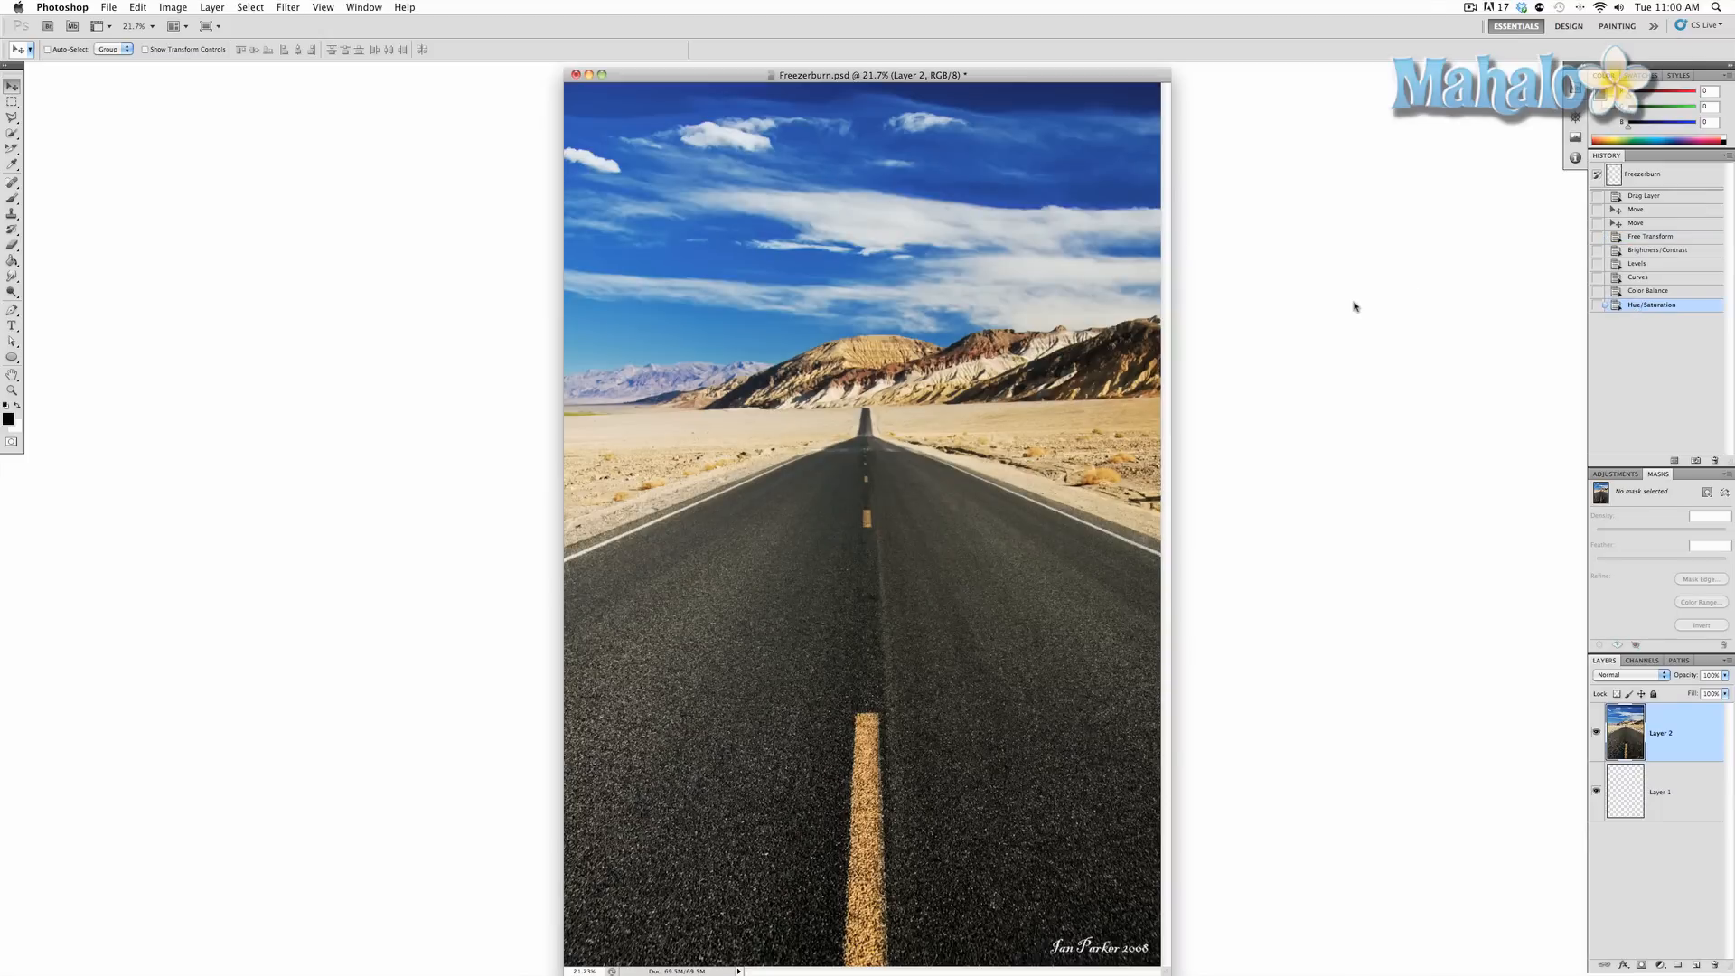
pyautogui.moveTo(1108, 273)
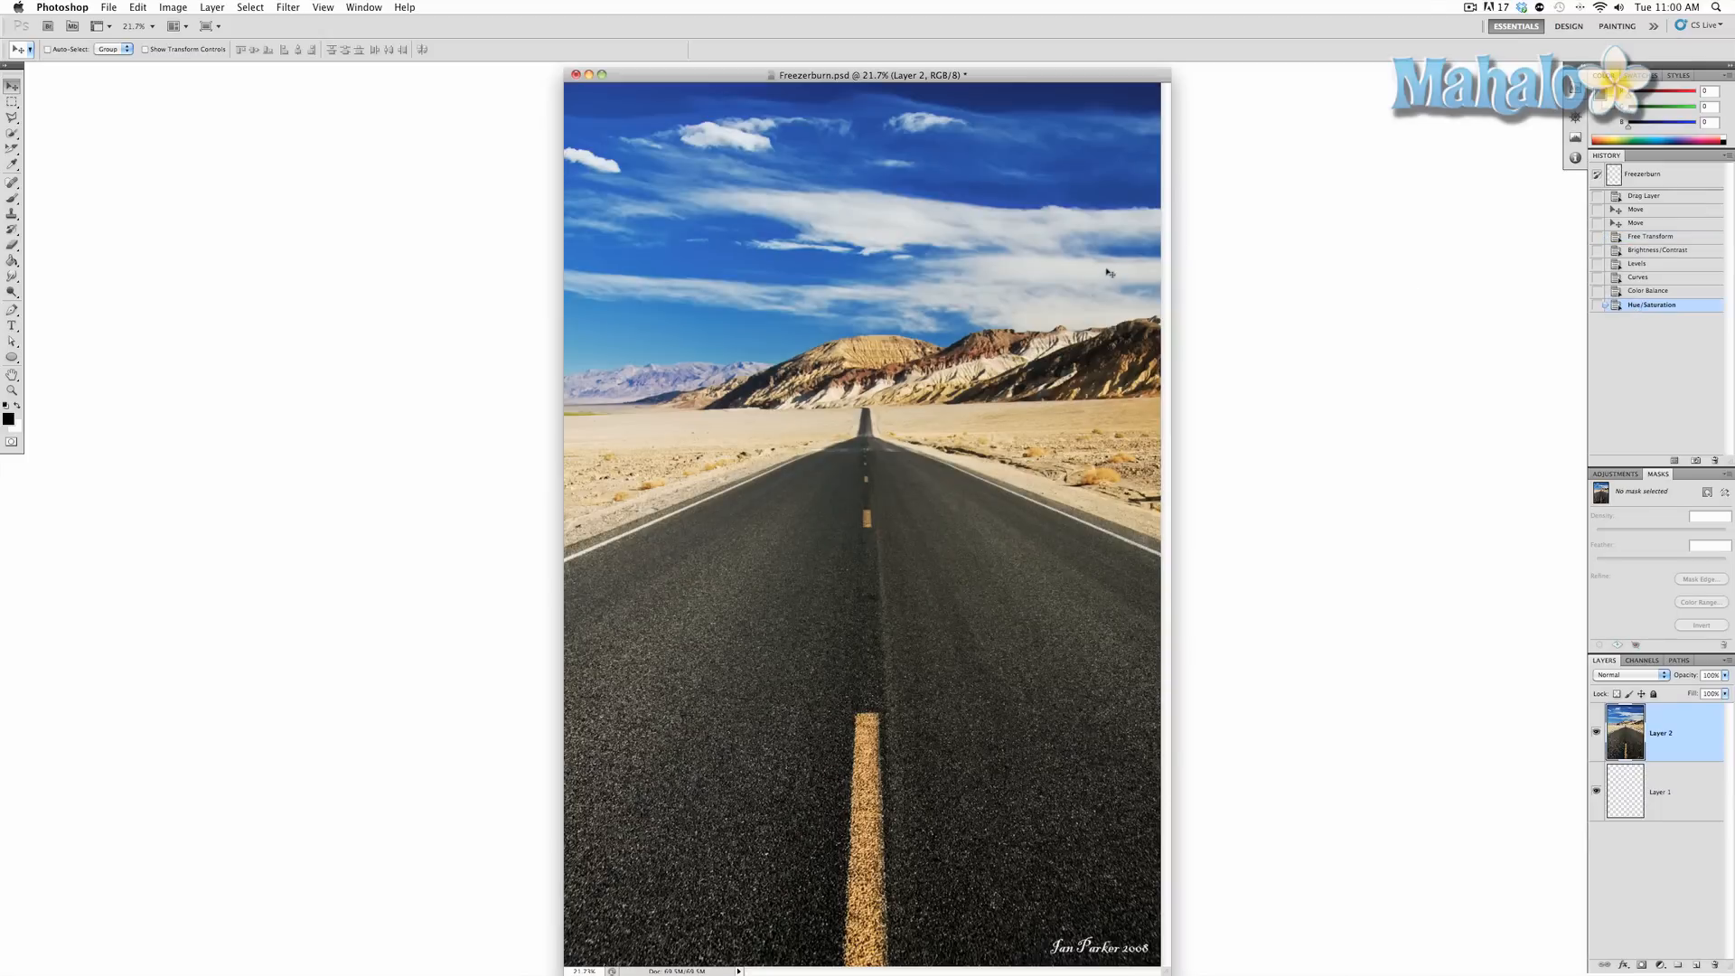
pyautogui.moveTo(1190, 495)
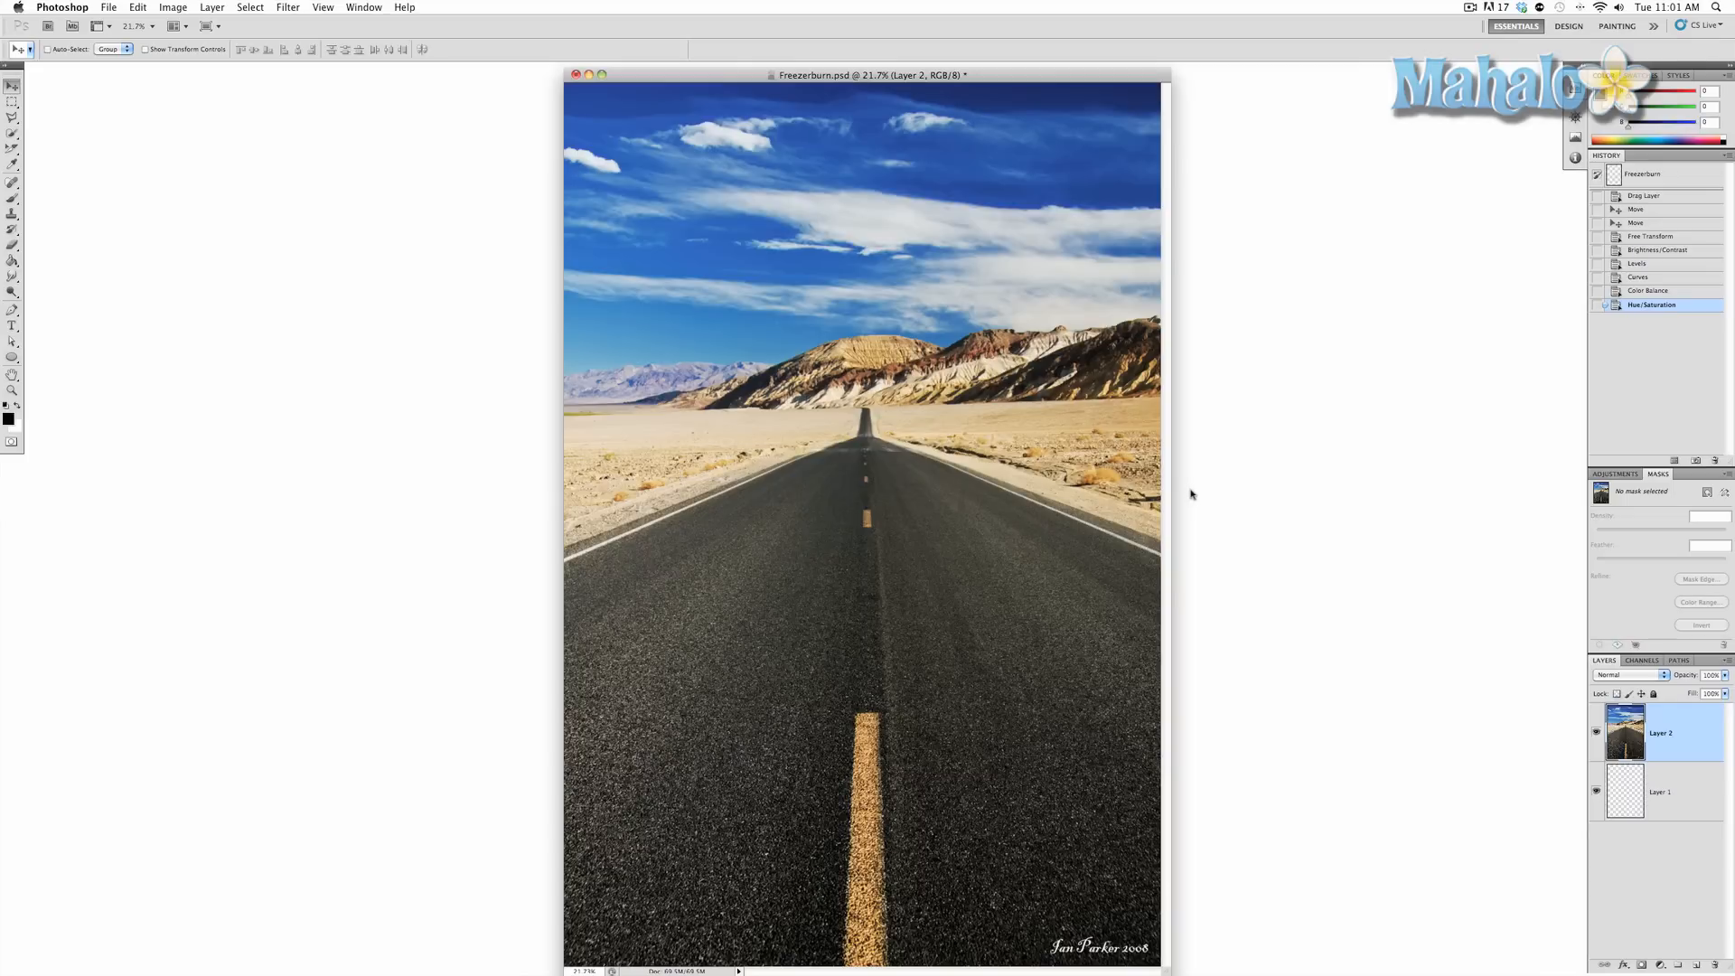
pyautogui.moveTo(1191, 495)
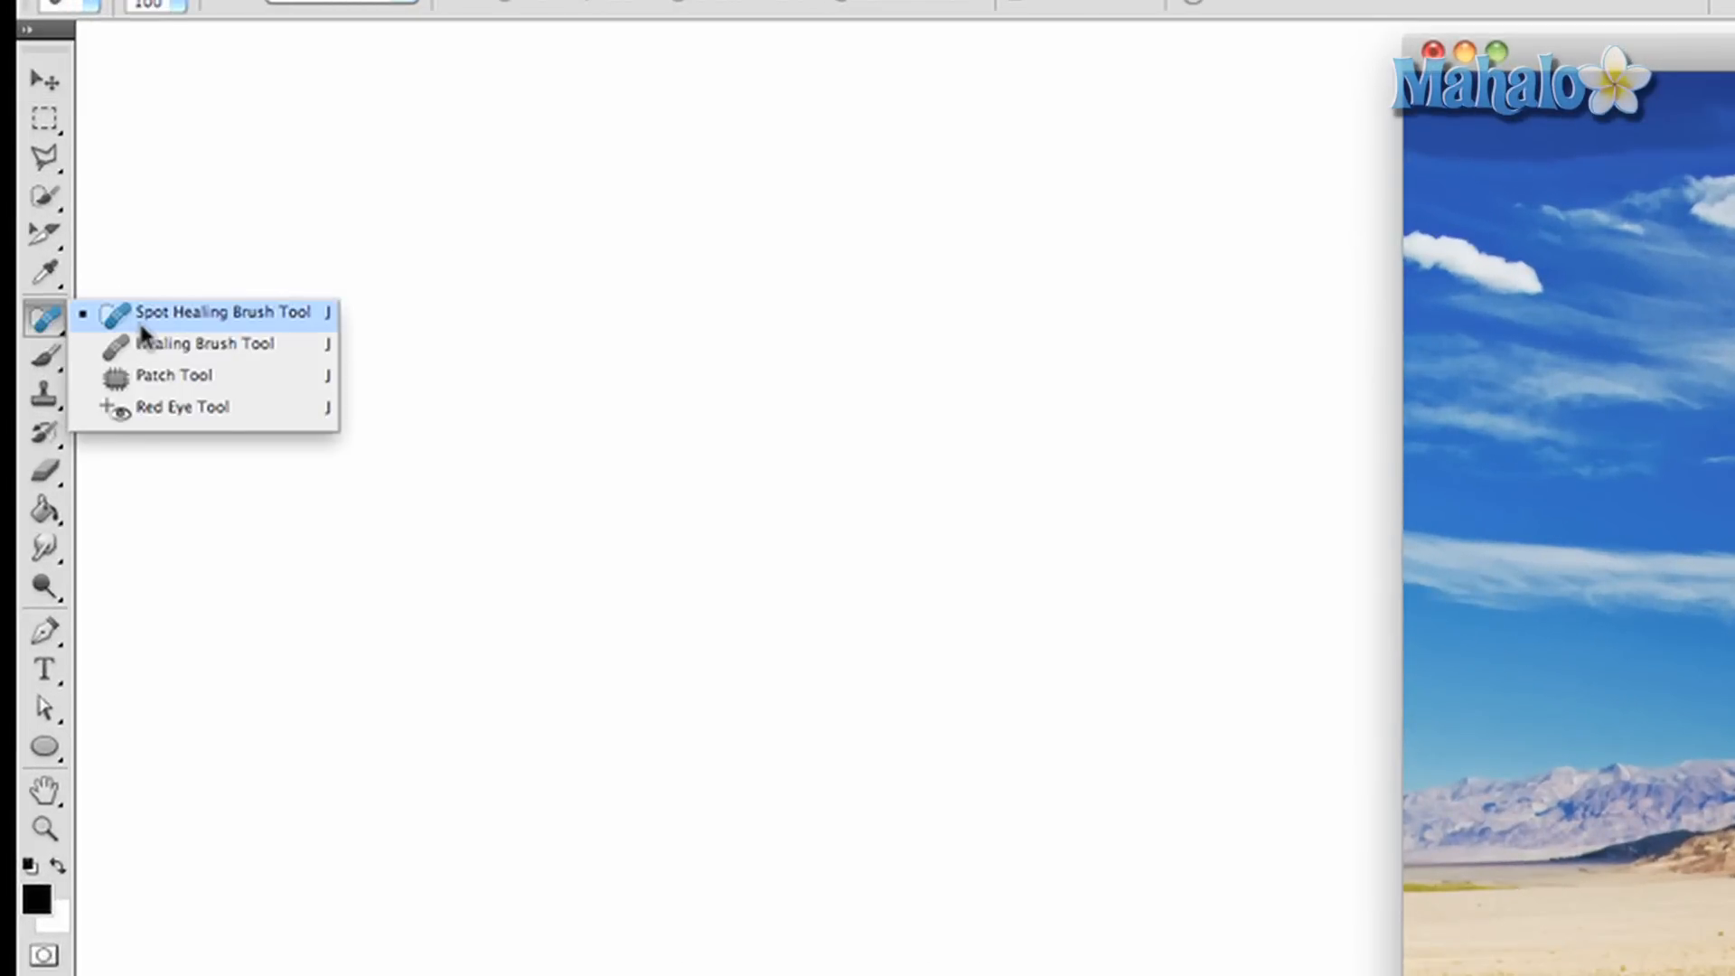
# Select the Spot Healing Brush to remove the photo credit in the lower-right corner
pyautogui.click(224, 311)
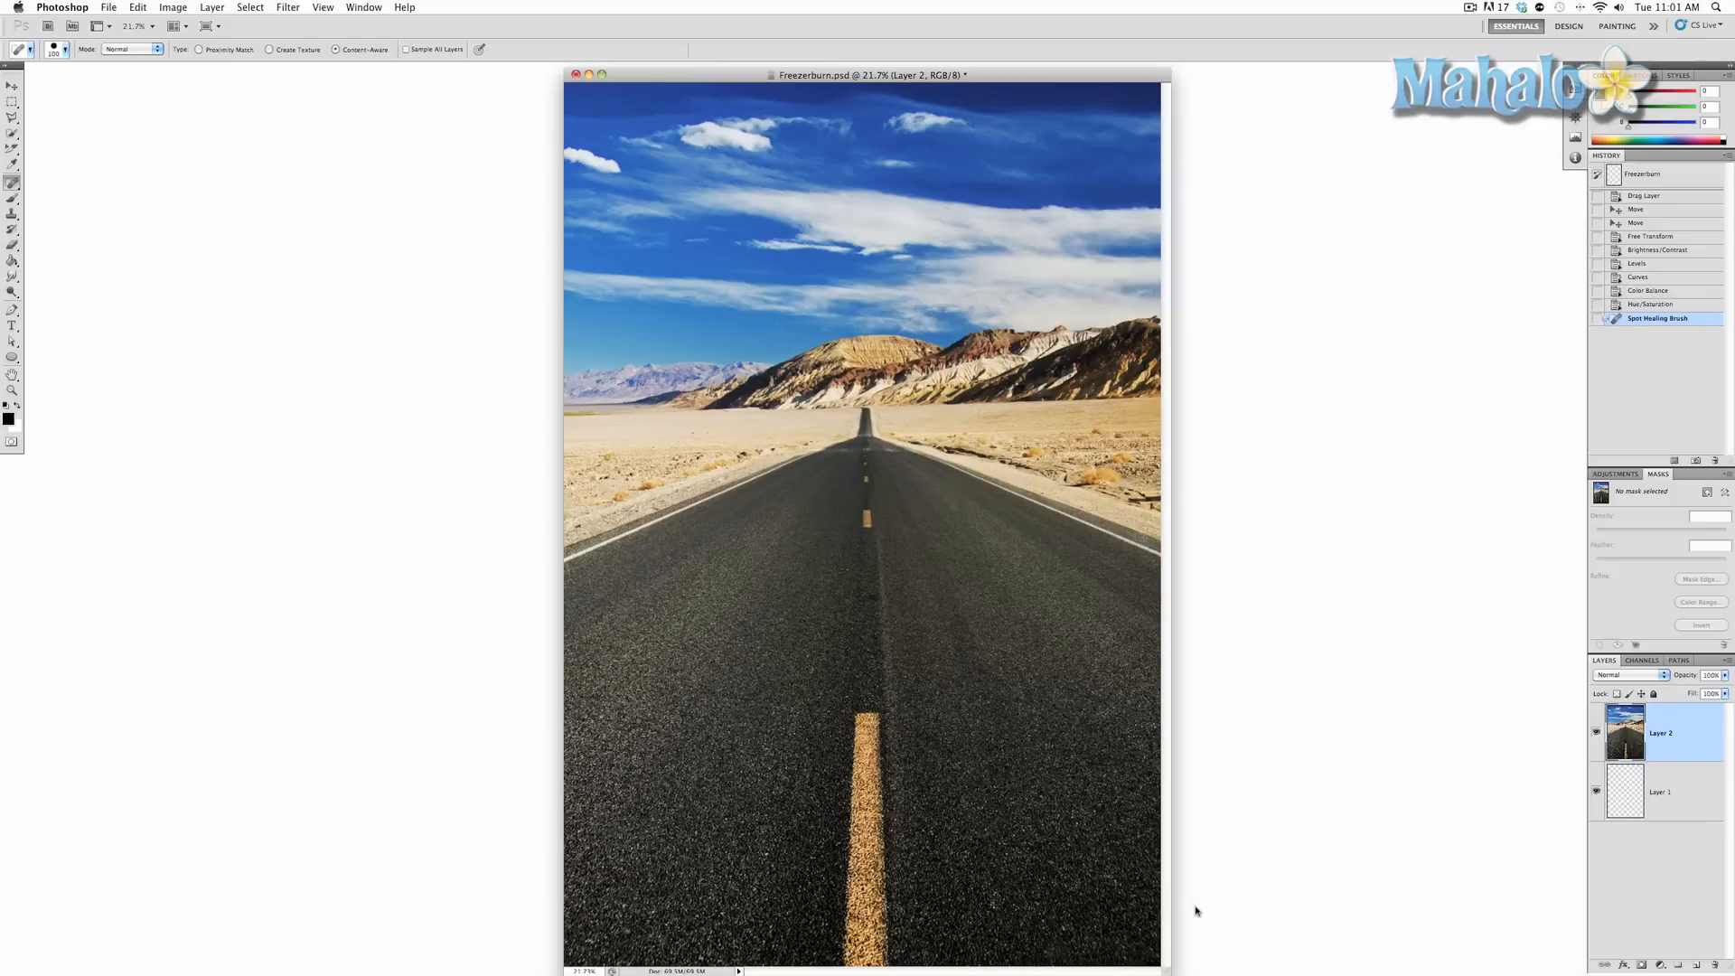